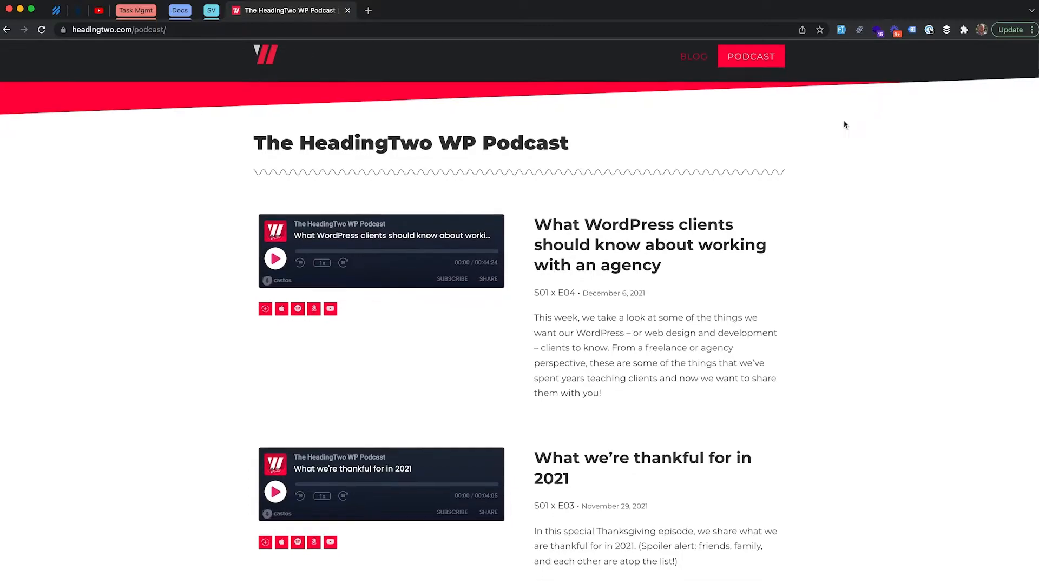
Go from the HeadingTwo Demo front page to the WordPress admin dashboard via the admin bar.
scroll(down, 3)
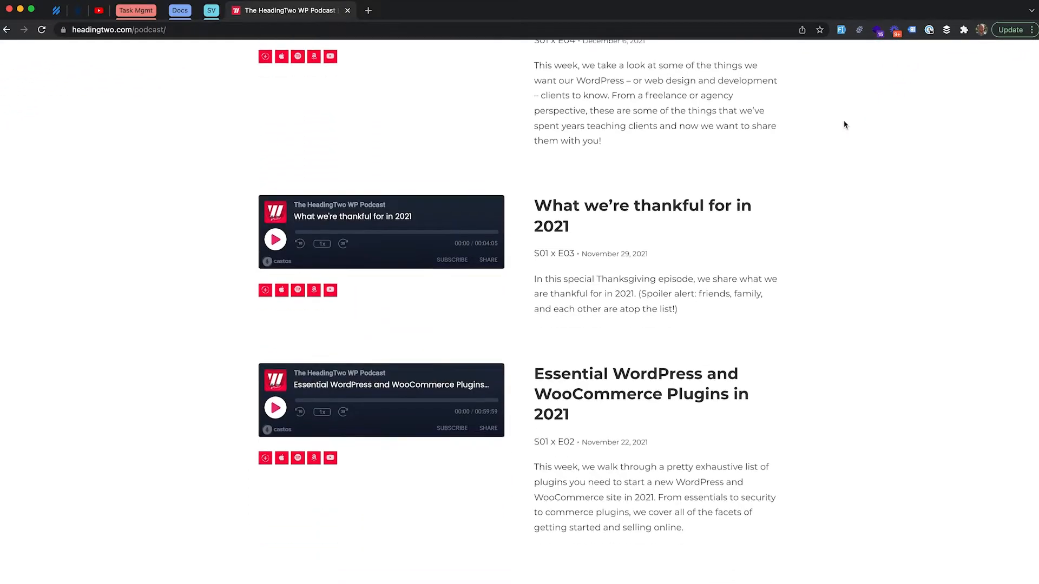
scroll(up, 3)
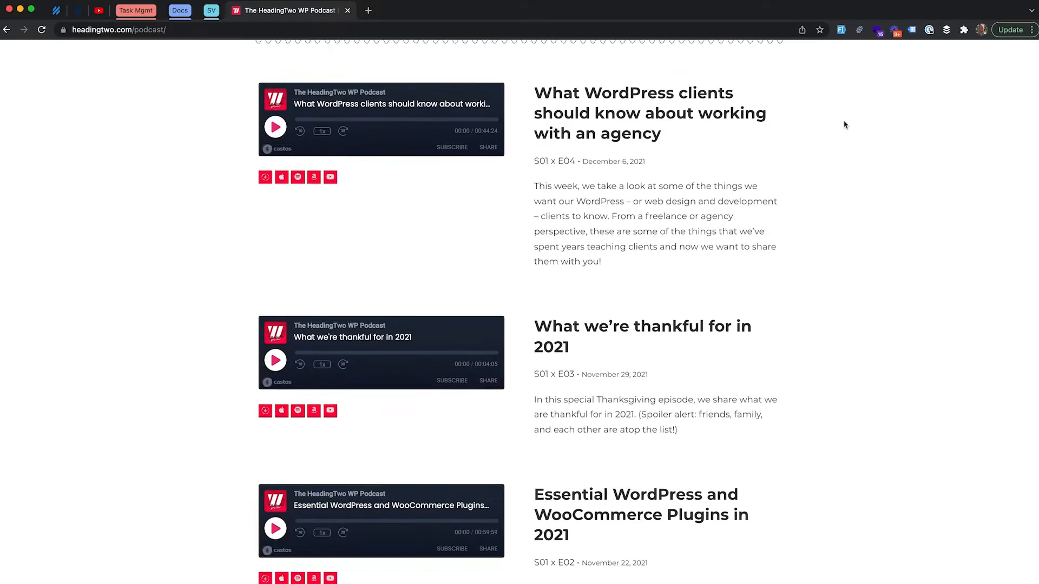
scroll(up, 3)
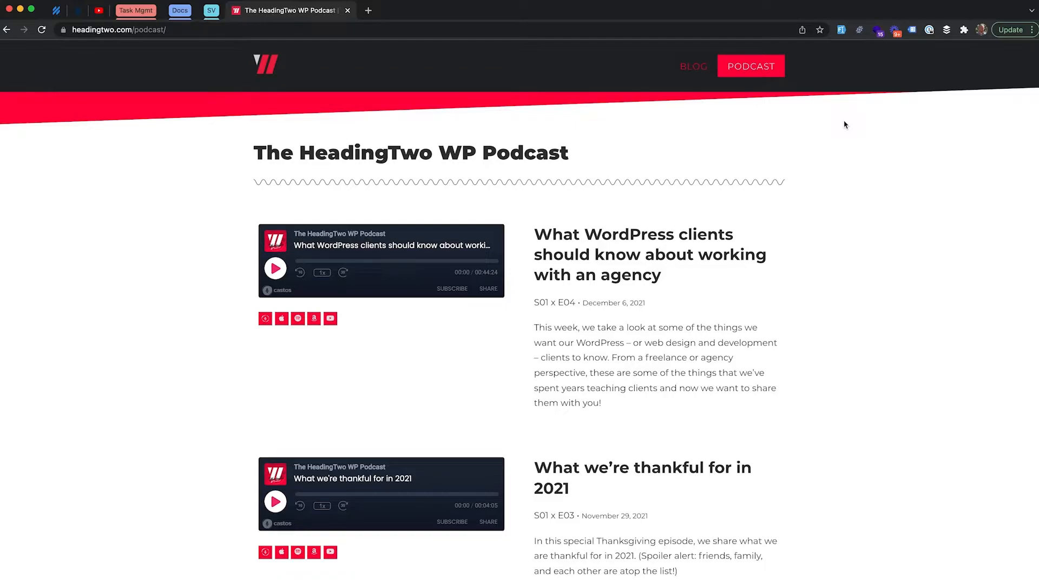
mouse_move(851, 433)
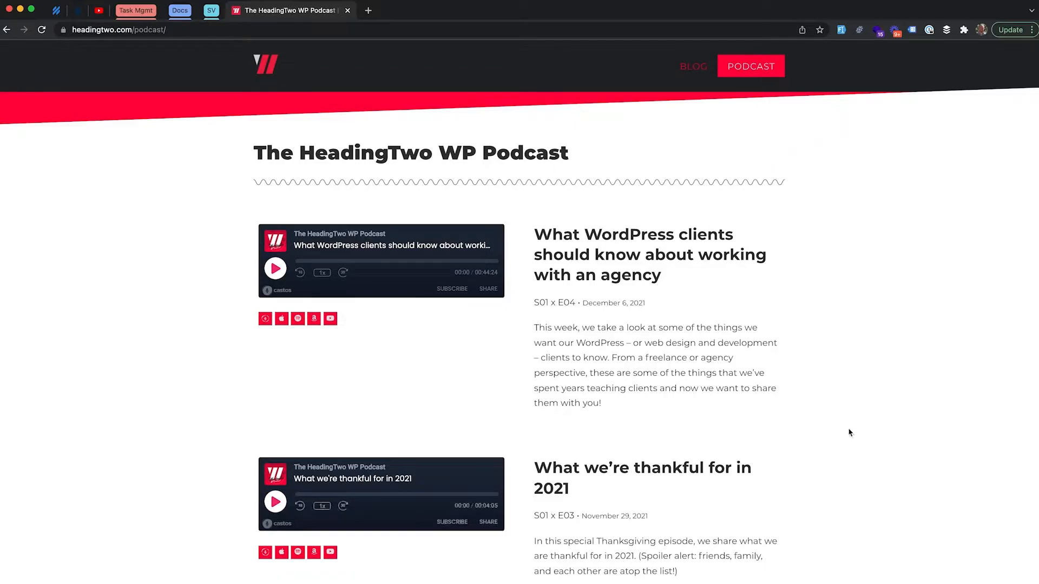
mouse_move(727, 206)
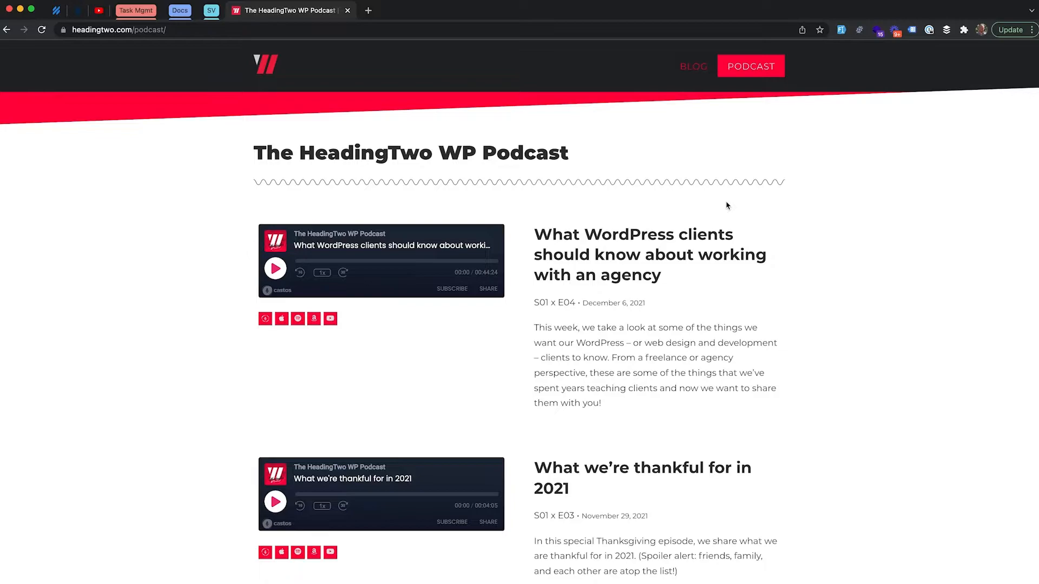
mouse_move(407, 221)
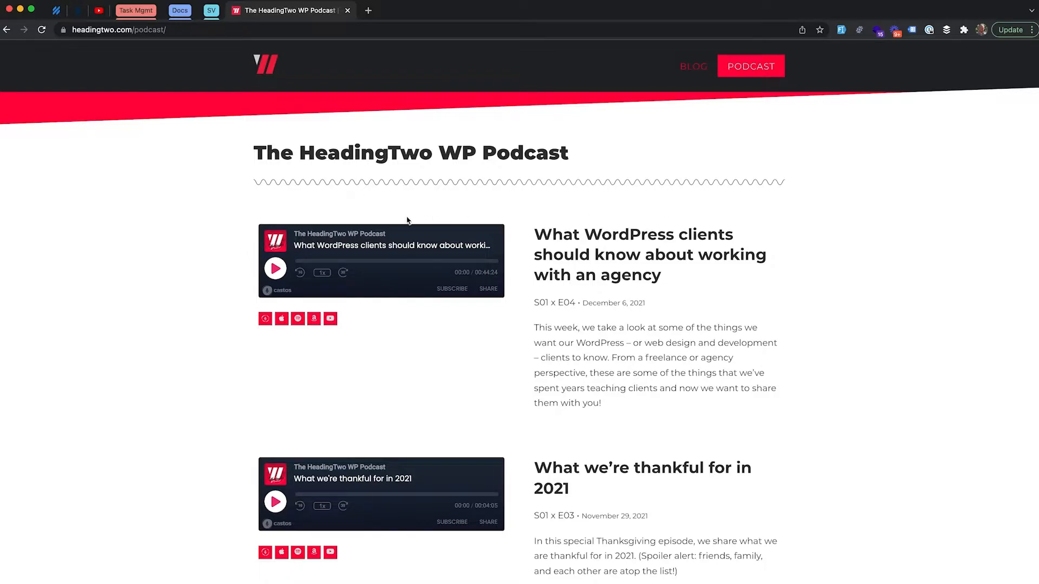
mouse_move(714, 283)
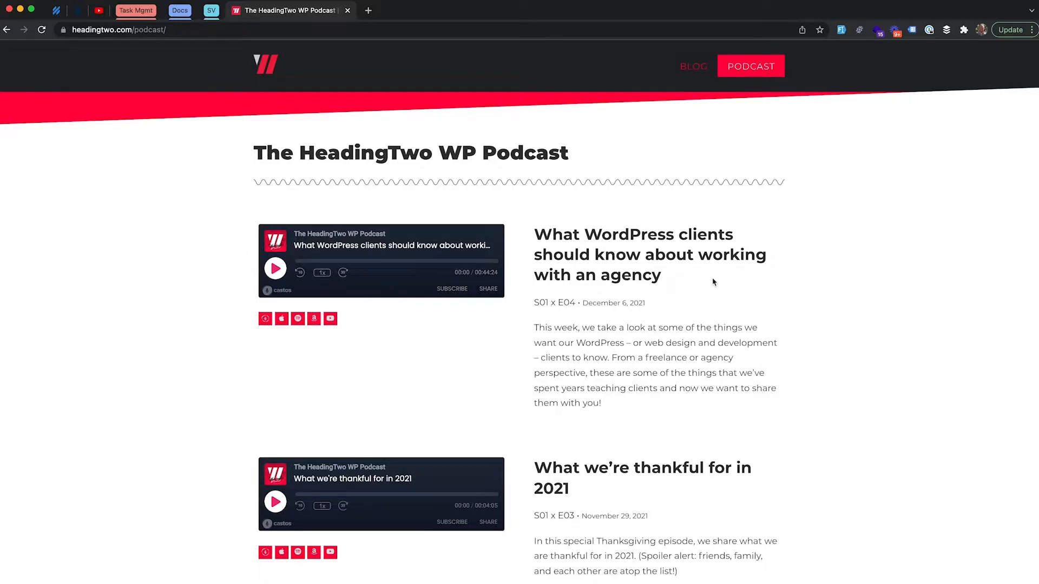
mouse_move(725, 312)
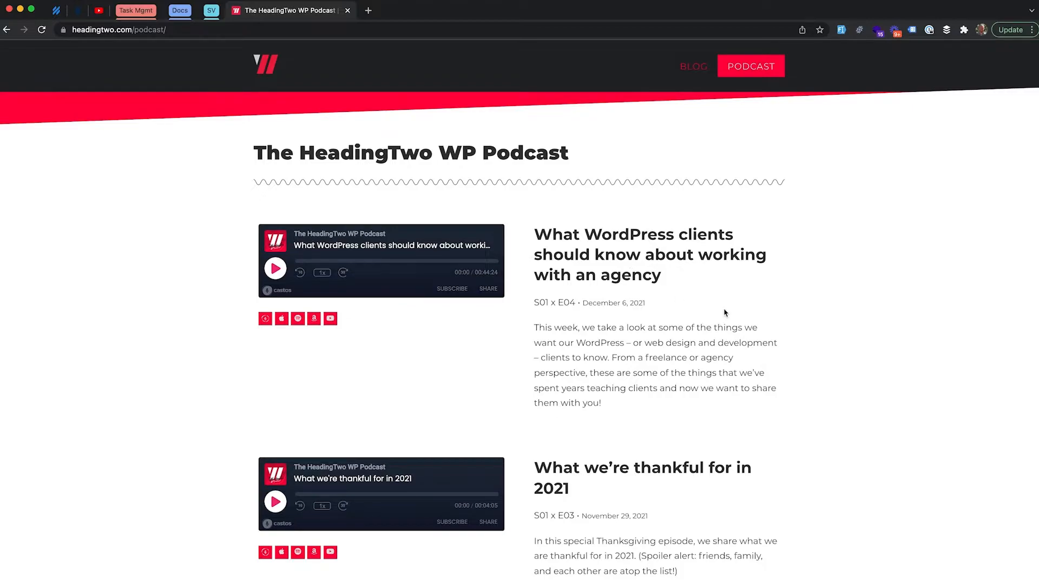
mouse_move(509, 265)
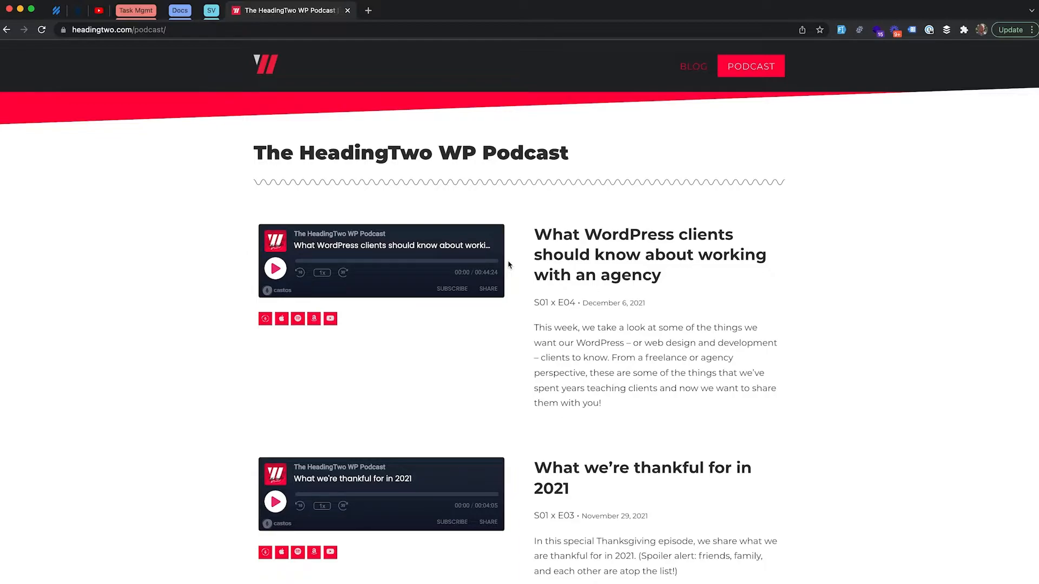
mouse_move(519, 252)
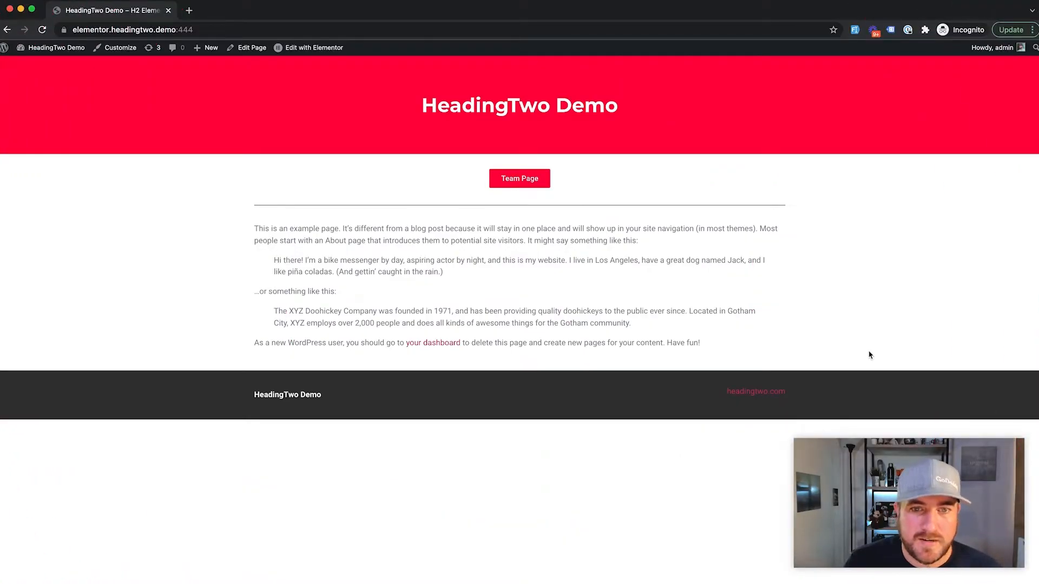
mouse_move(211, 127)
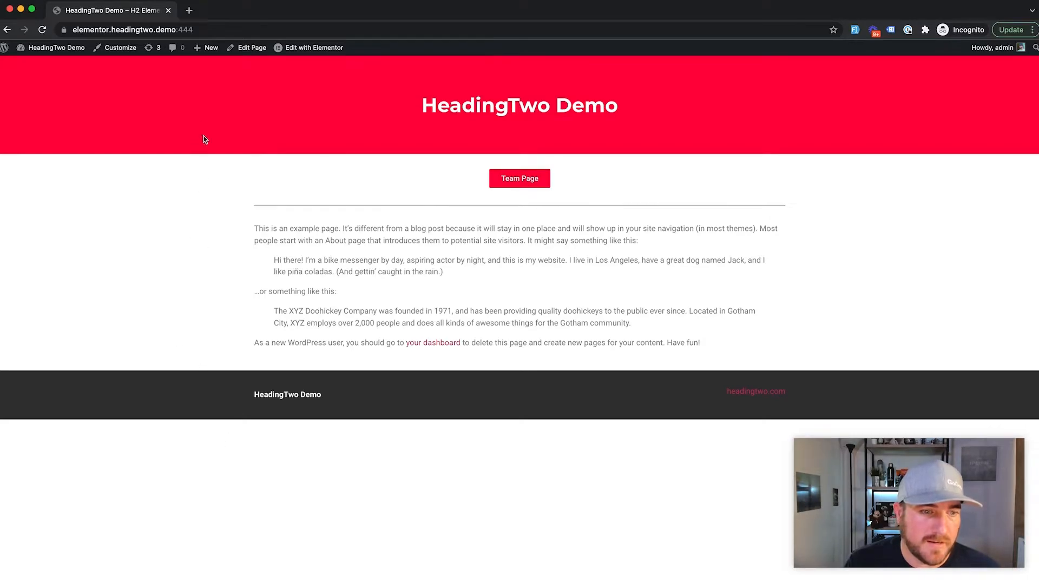
mouse_move(615, 404)
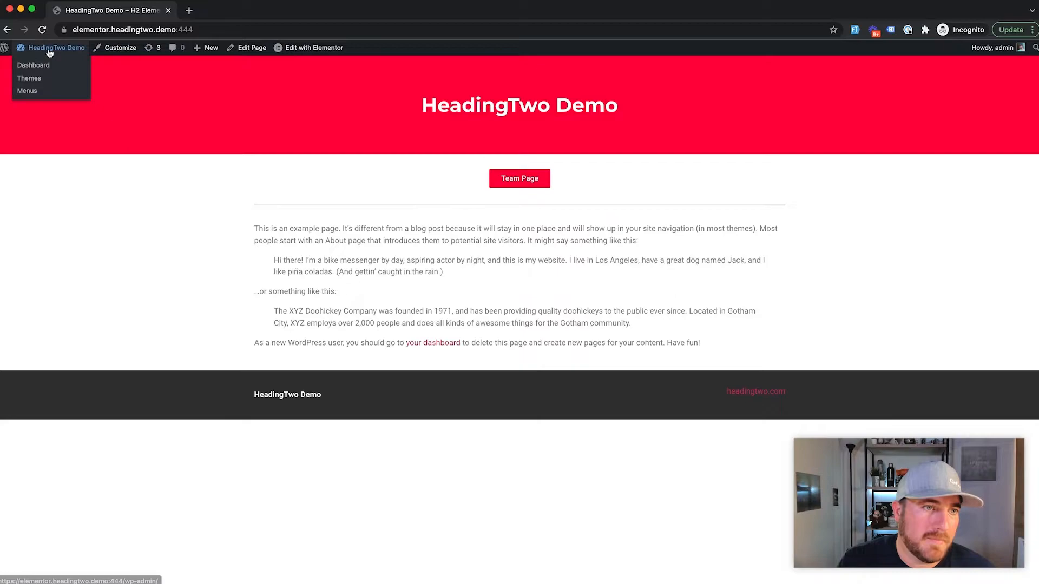
click(34, 65)
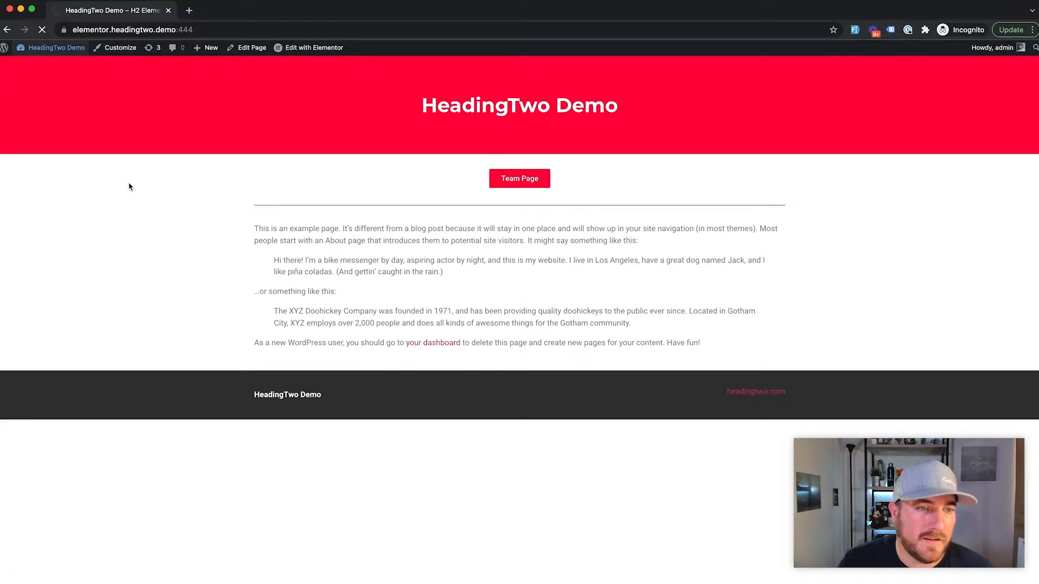
click(432, 343)
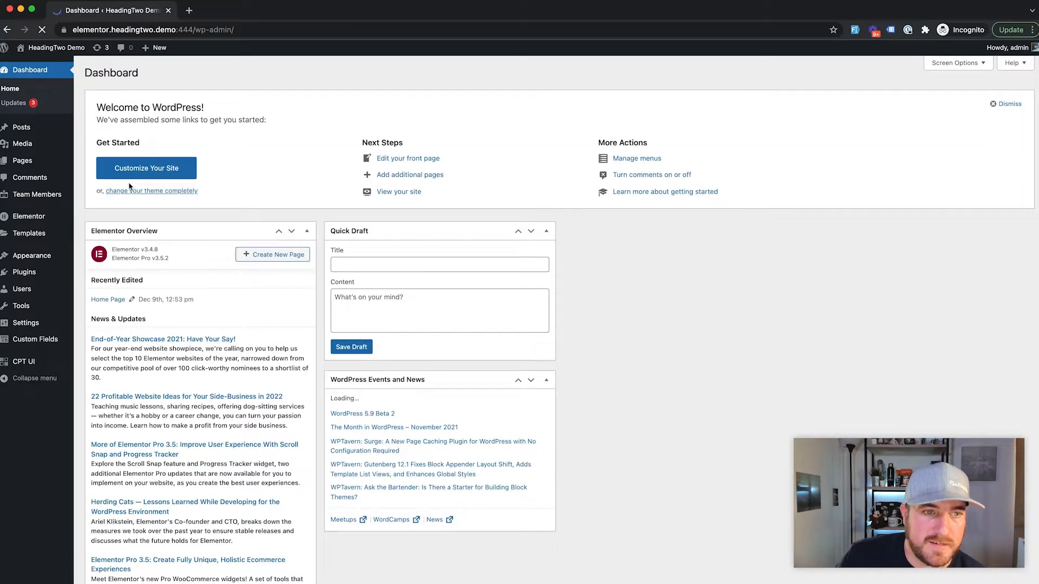
mouse_move(37, 194)
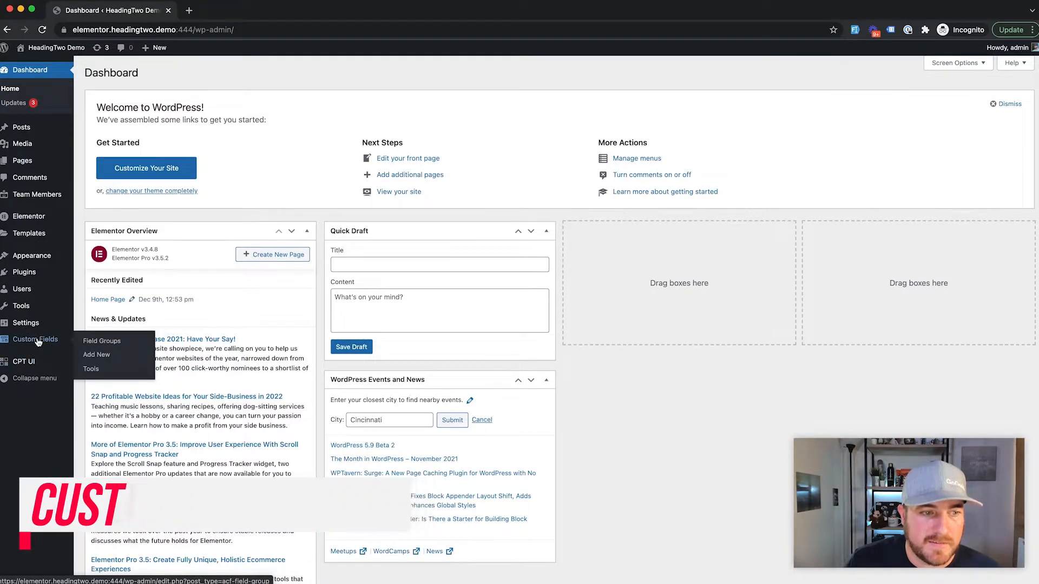
Open Custom Fields > Field Groups and edit the Team Member group (Job Title, Member since, Hobby).
click(102, 341)
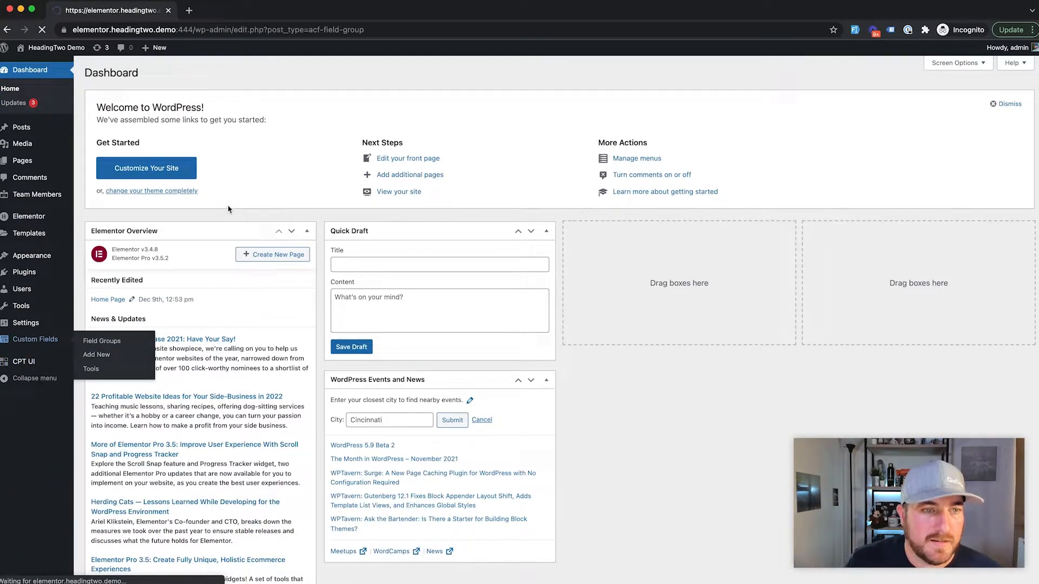
click(102, 341)
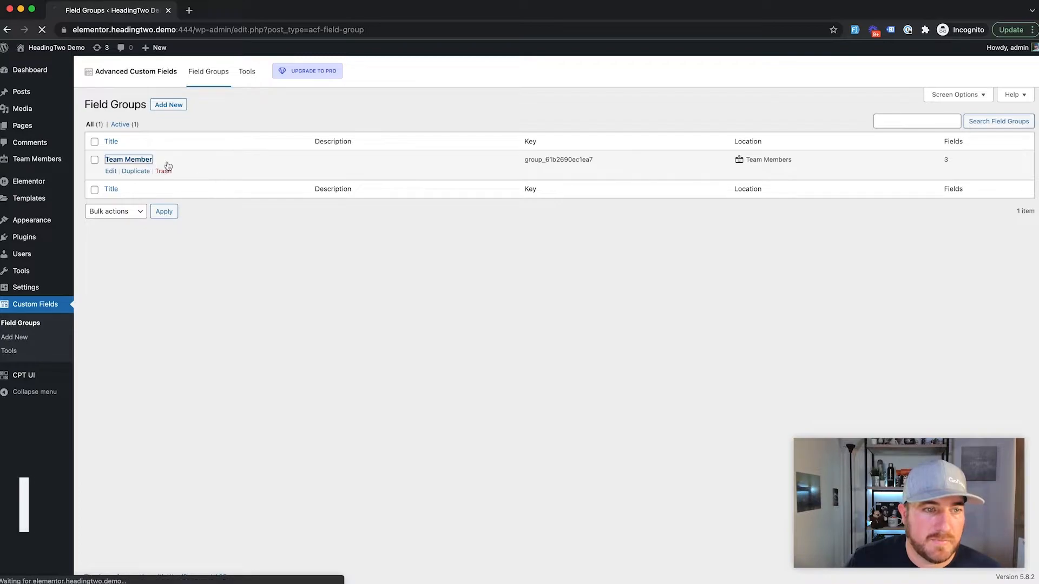
click(128, 159)
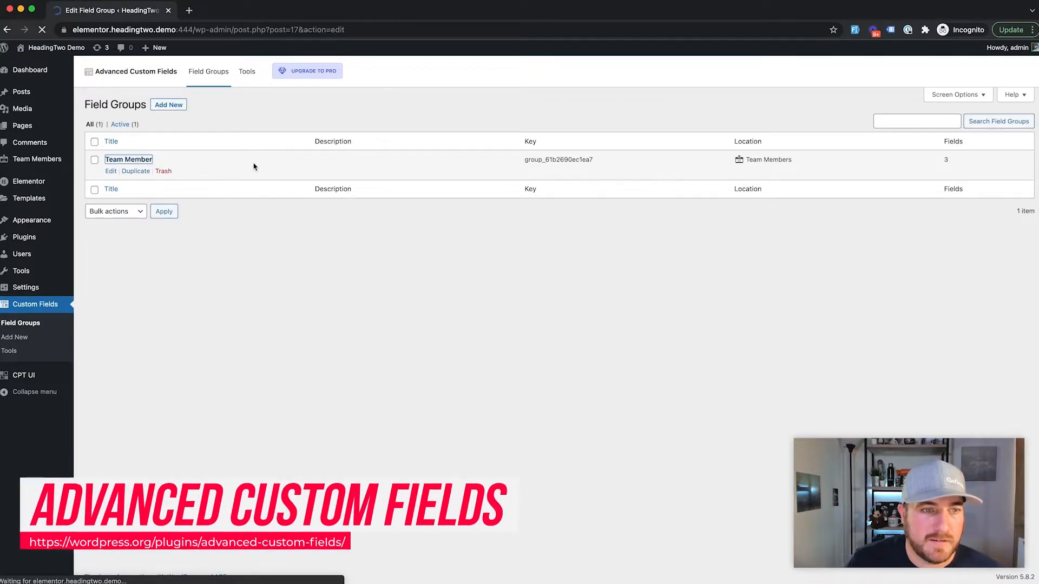
click(128, 159)
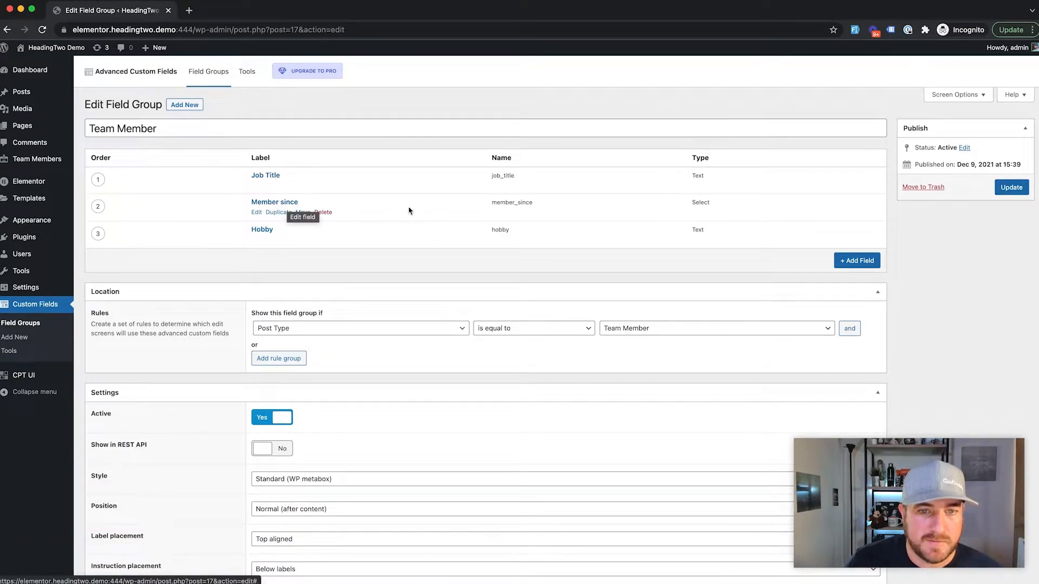
mouse_move(370, 208)
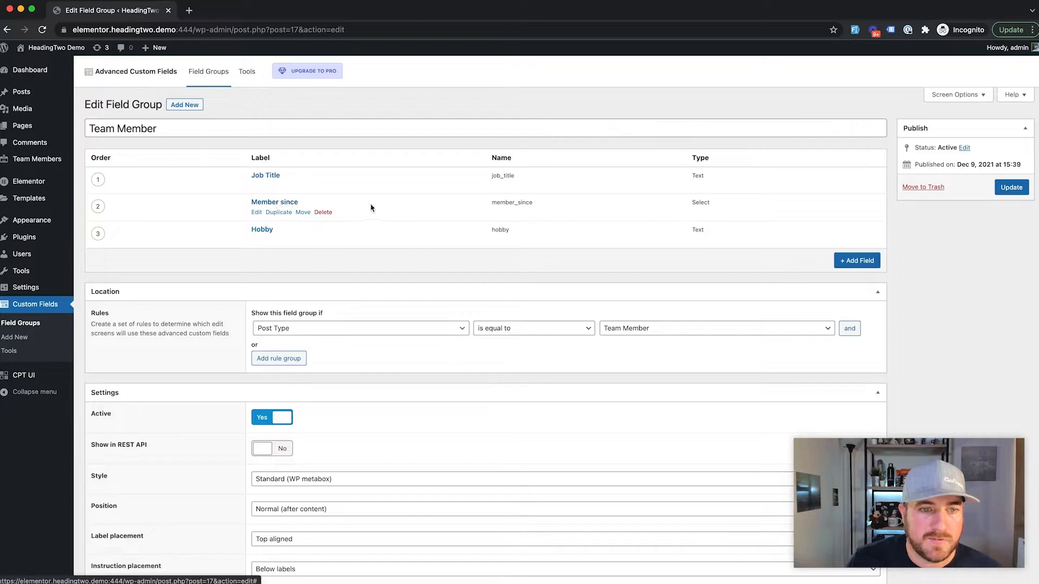
mouse_move(271, 237)
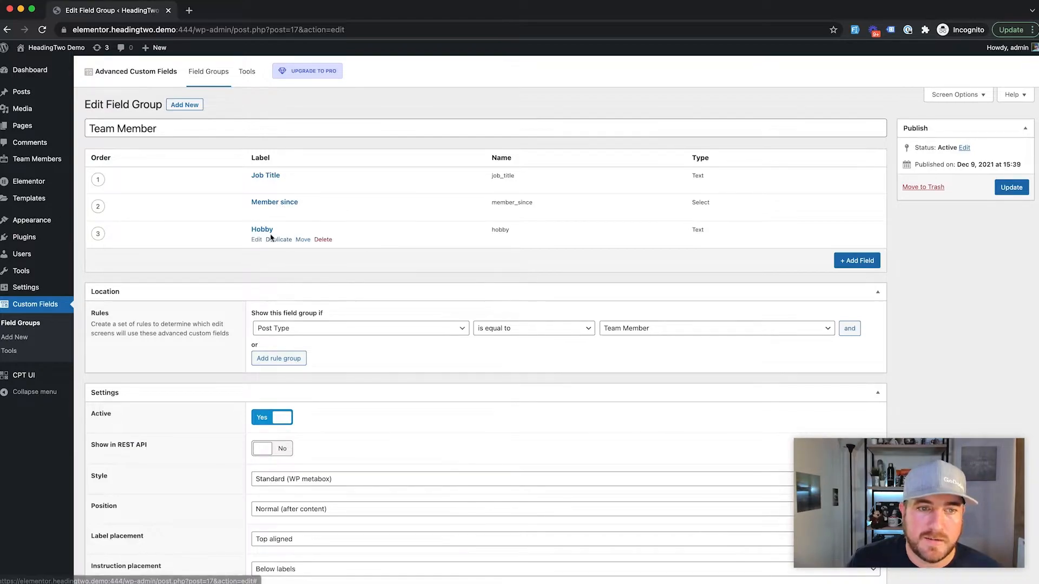
mouse_move(262, 230)
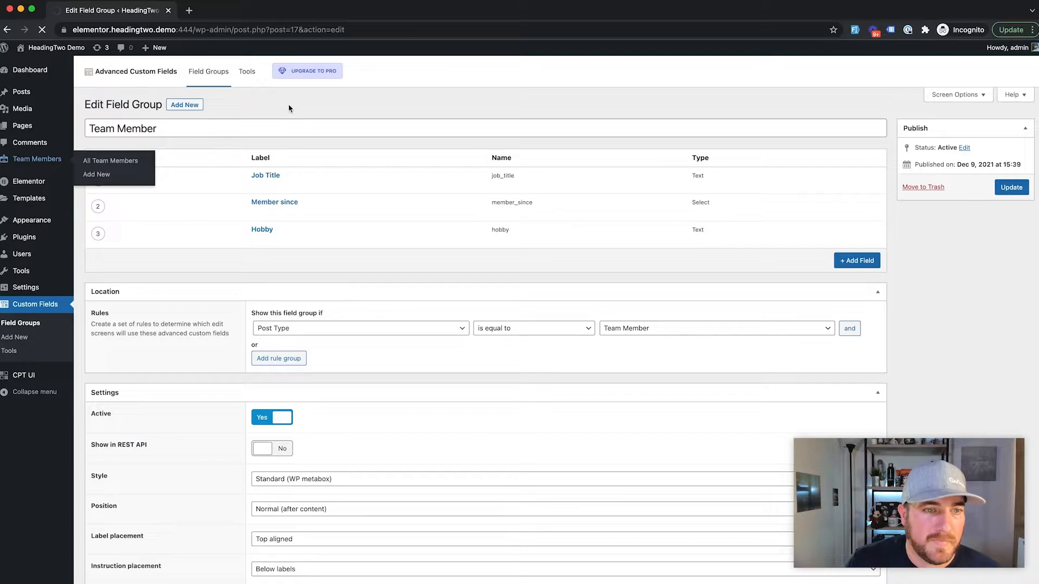
Review Sinitta's fields (Lead Developer, 2015, Racing) and return to the All Team Members list.
click(111, 161)
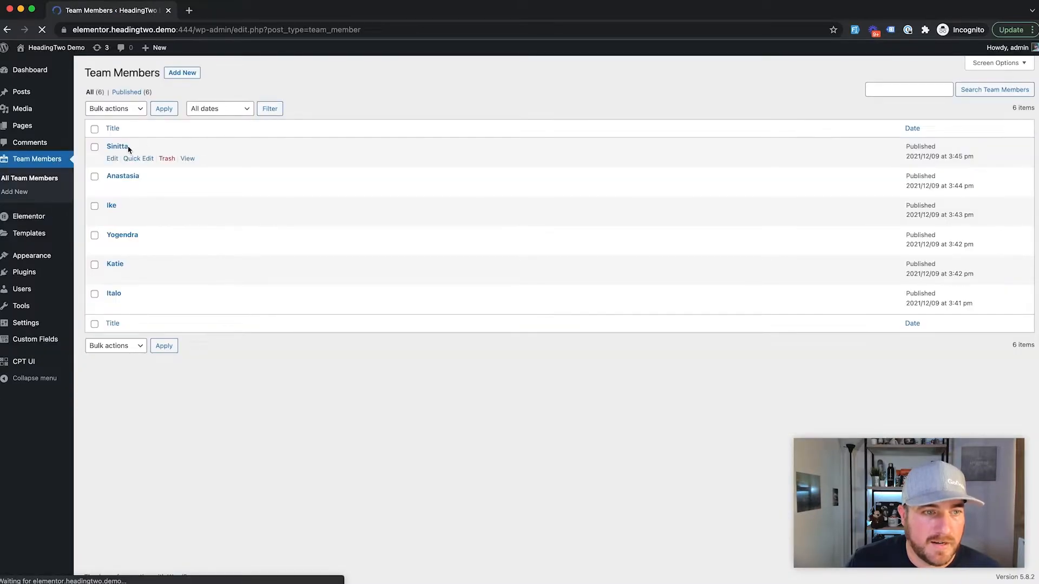
mouse_move(133, 288)
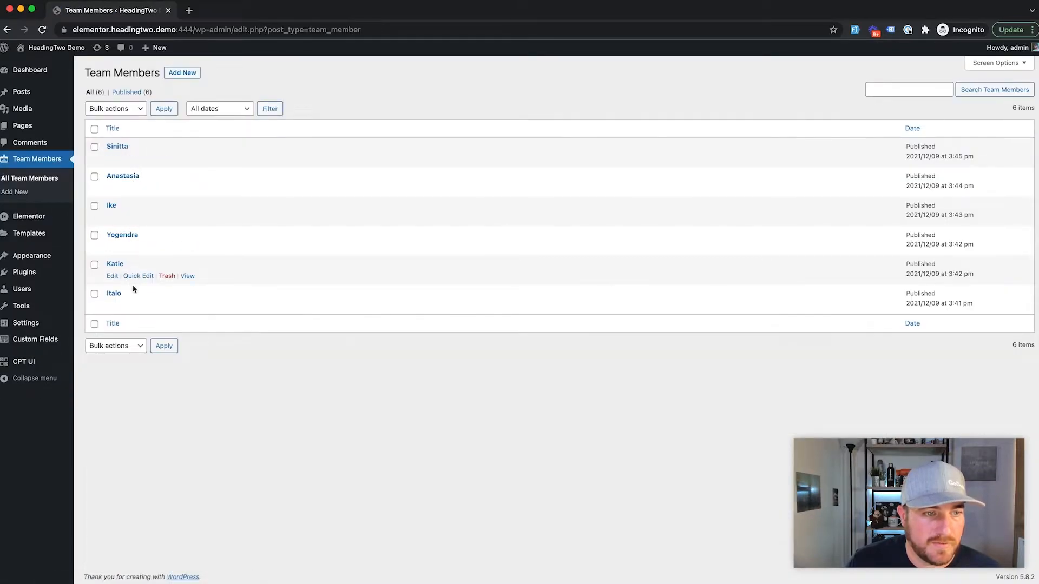
mouse_move(117, 146)
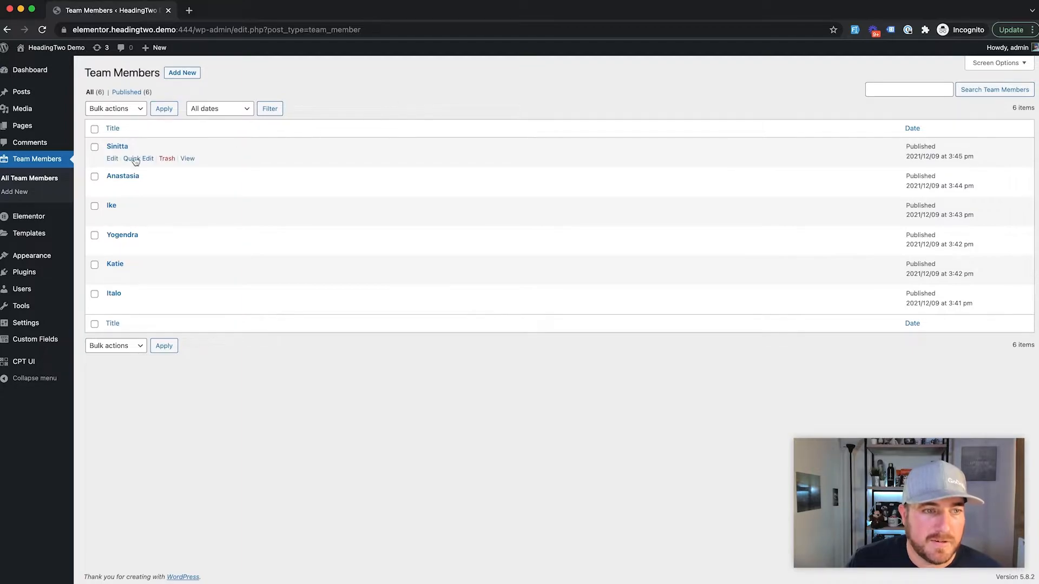
click(117, 146)
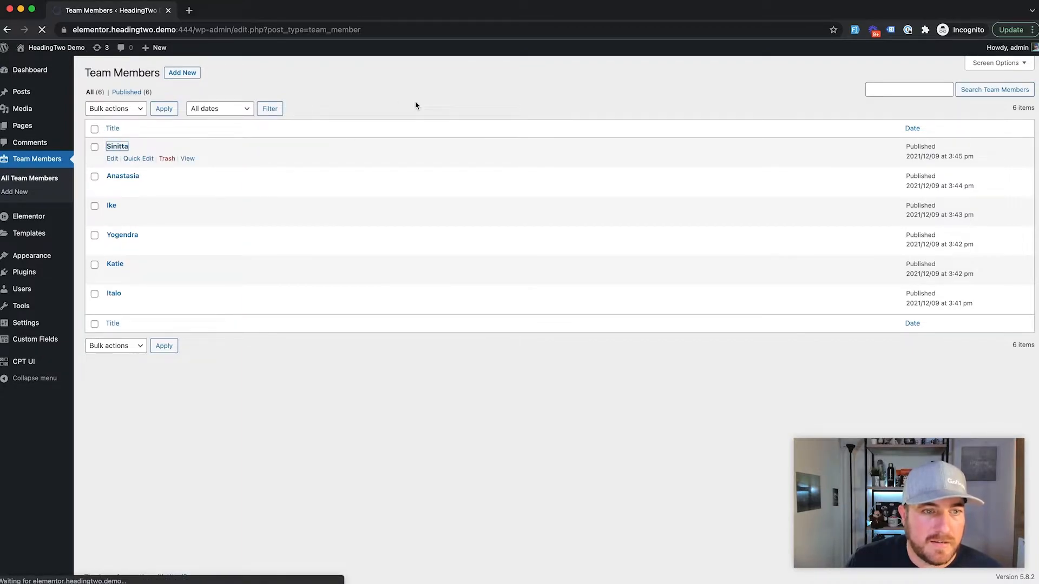
click(112, 158)
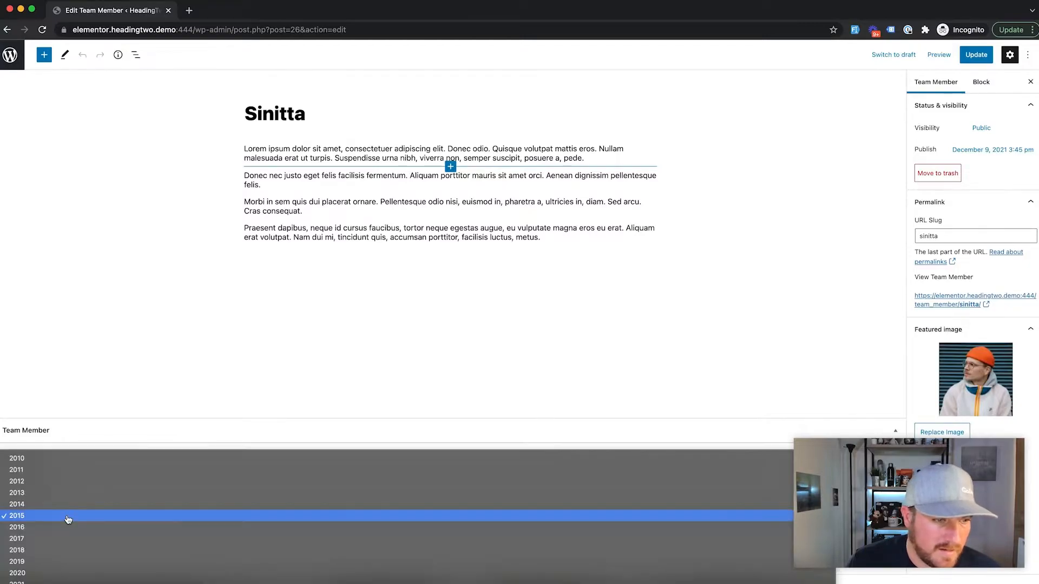
click(16, 515)
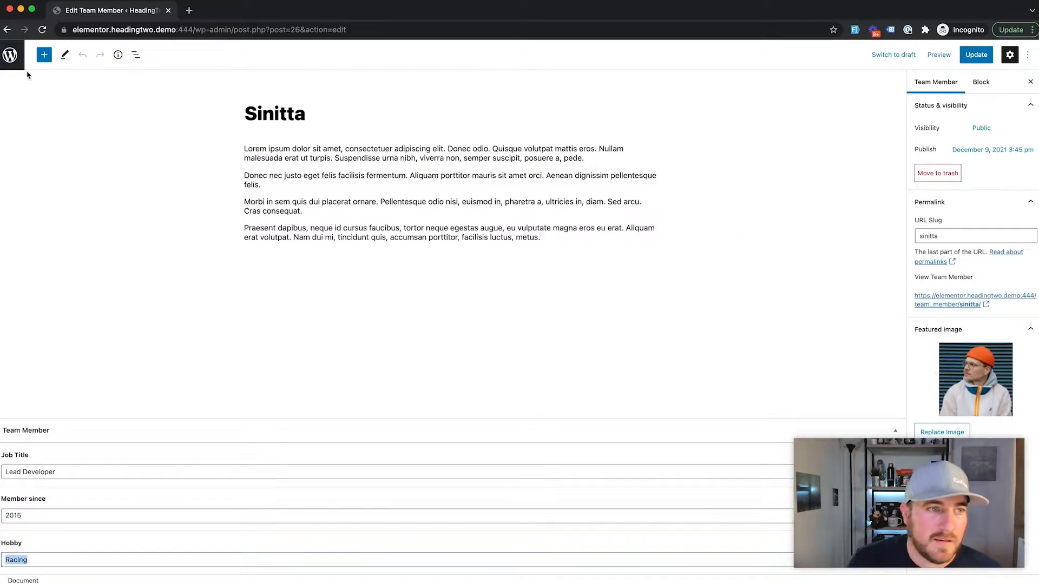
click(975, 54)
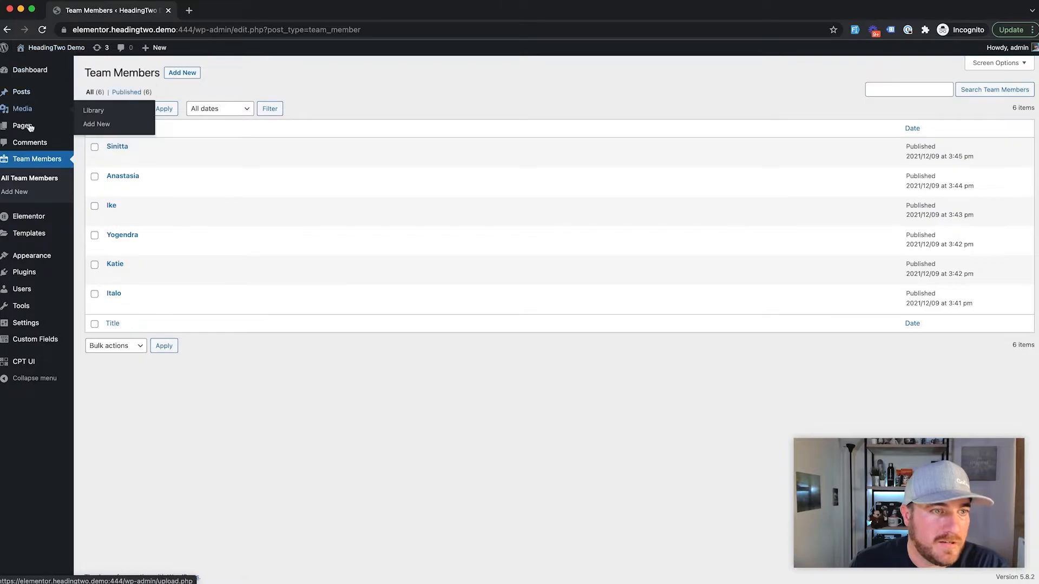
Open the Our Team page from Pages and edit it with Elementor.
click(22, 126)
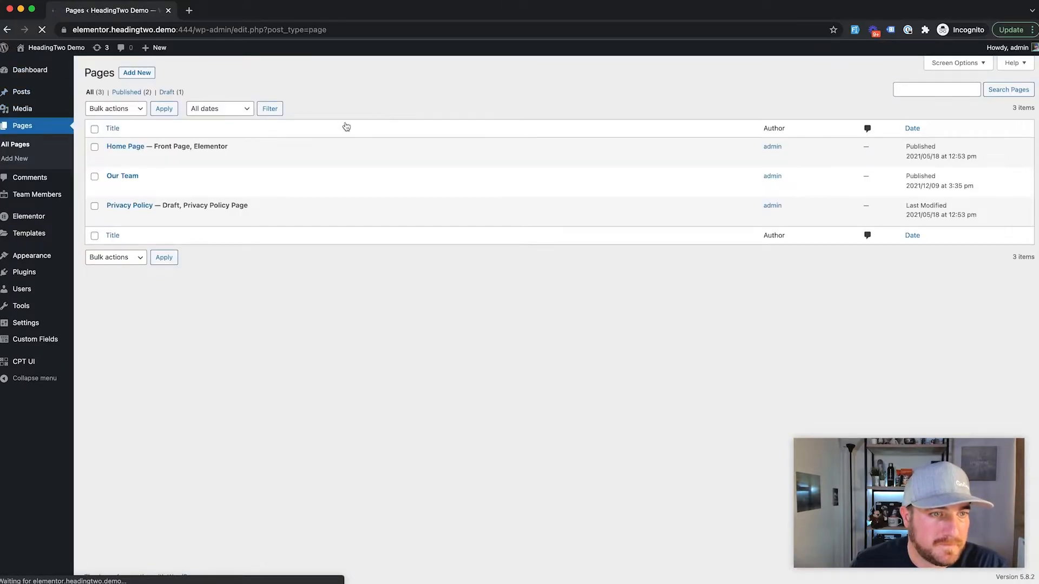
mouse_move(122, 175)
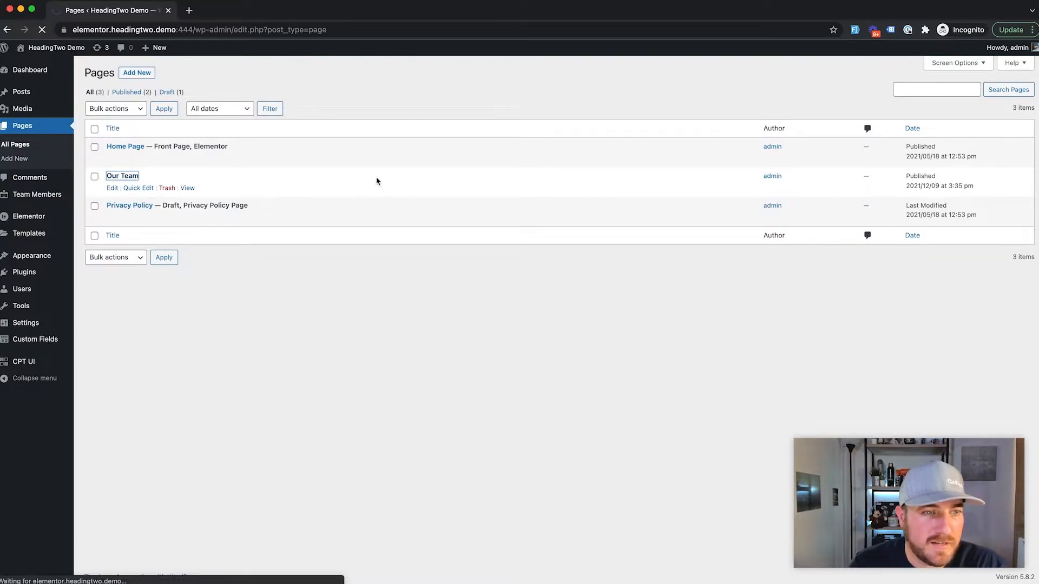
click(111, 187)
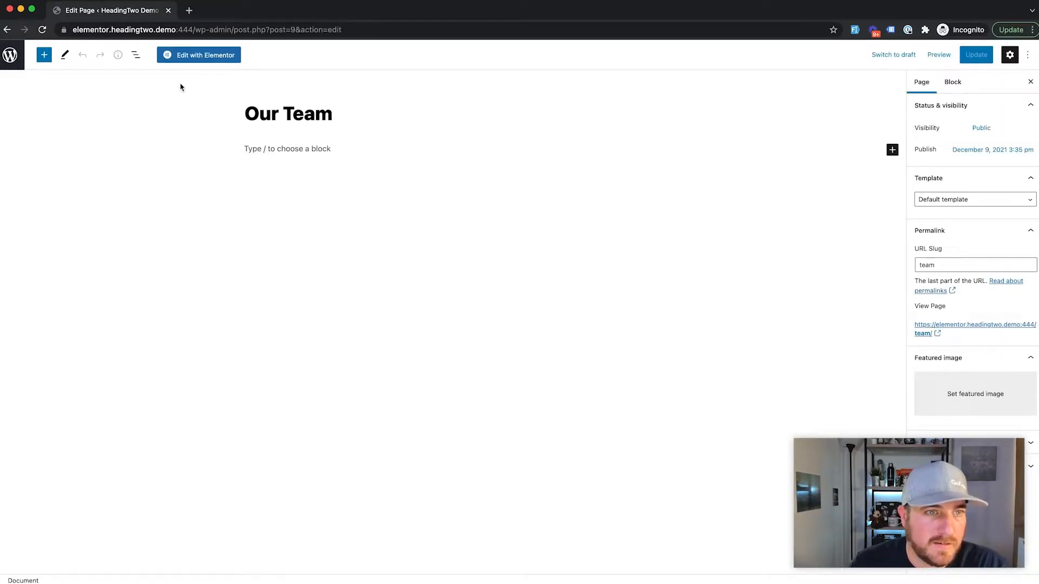
click(198, 55)
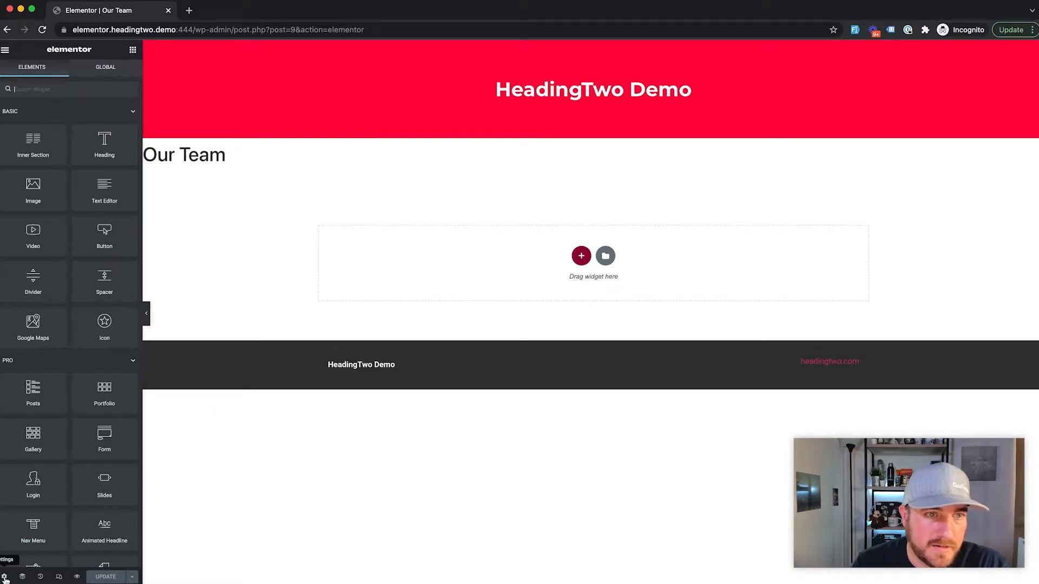
Hide the page title and add a centred 'Our Team' heading.
click(6, 577)
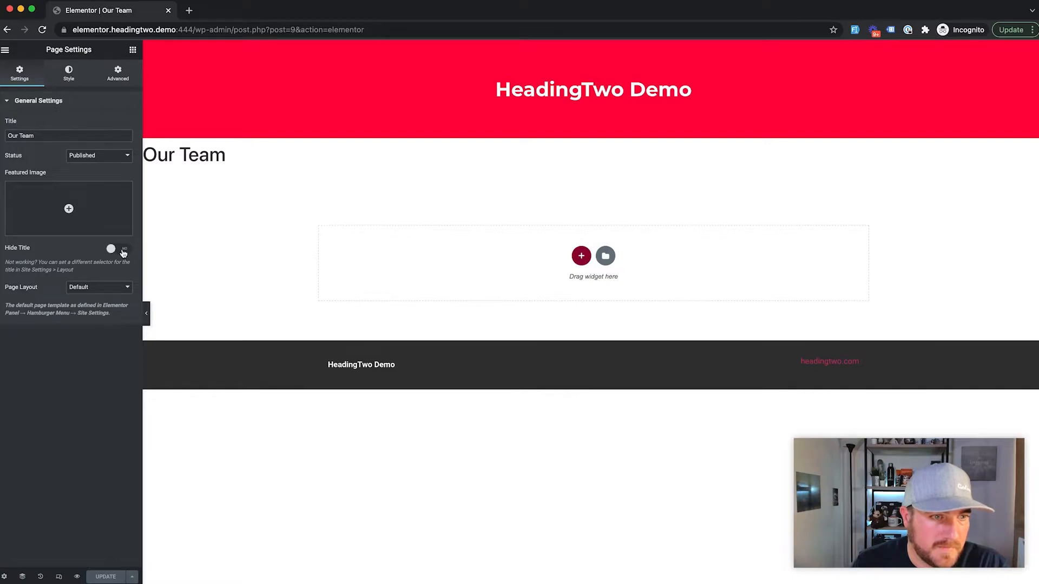
click(120, 248)
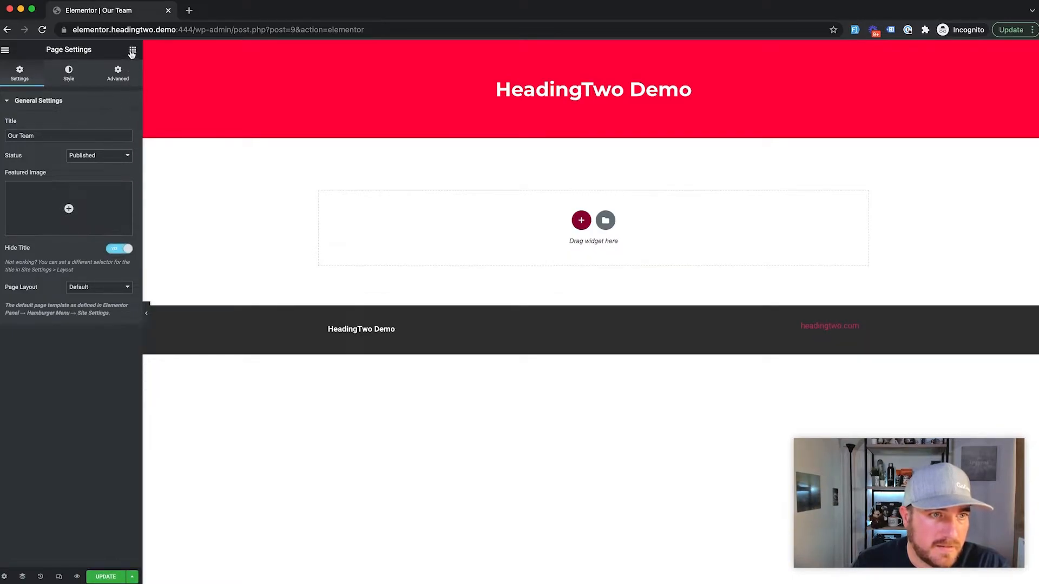
click(132, 49)
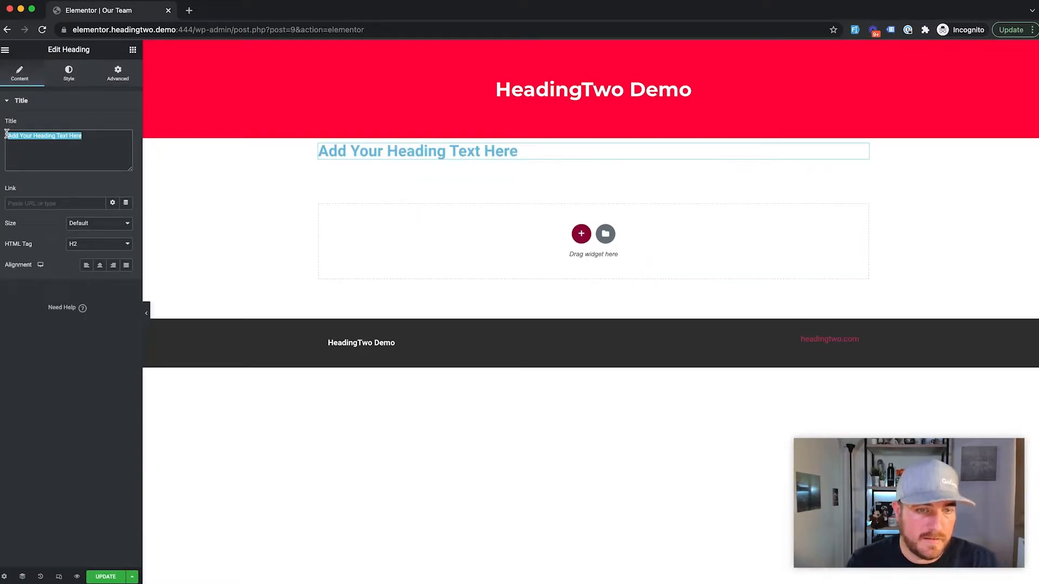
text(Our Team)
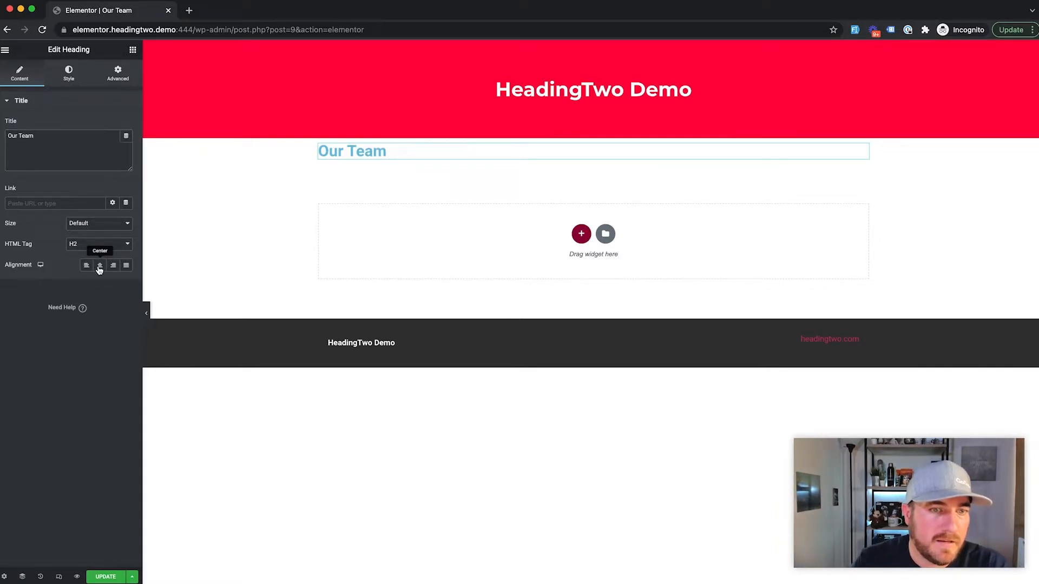
click(99, 266)
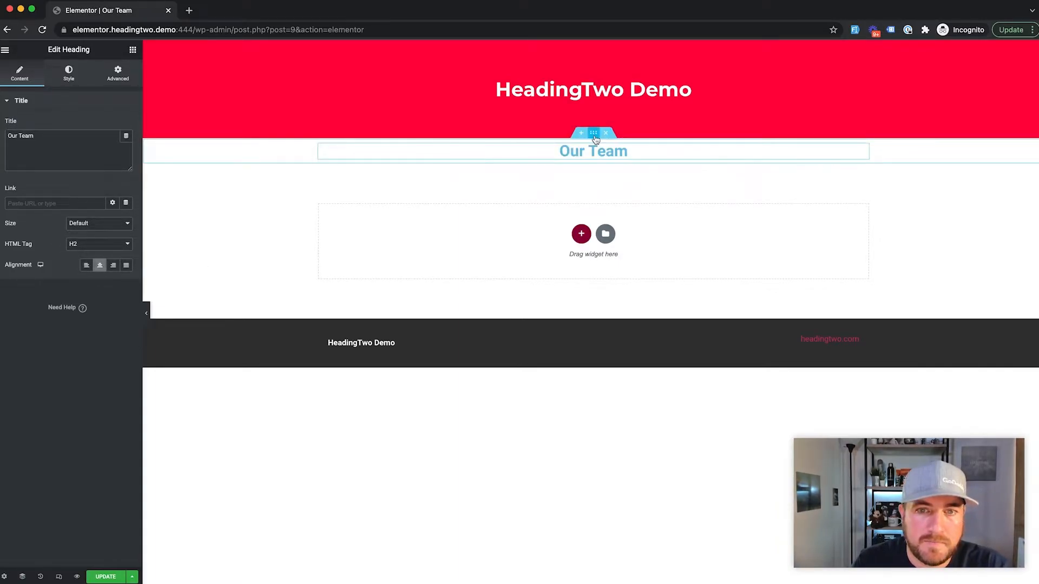
Set the section's Columns Gap to Wider and place a Posts widget under the heading.
click(594, 133)
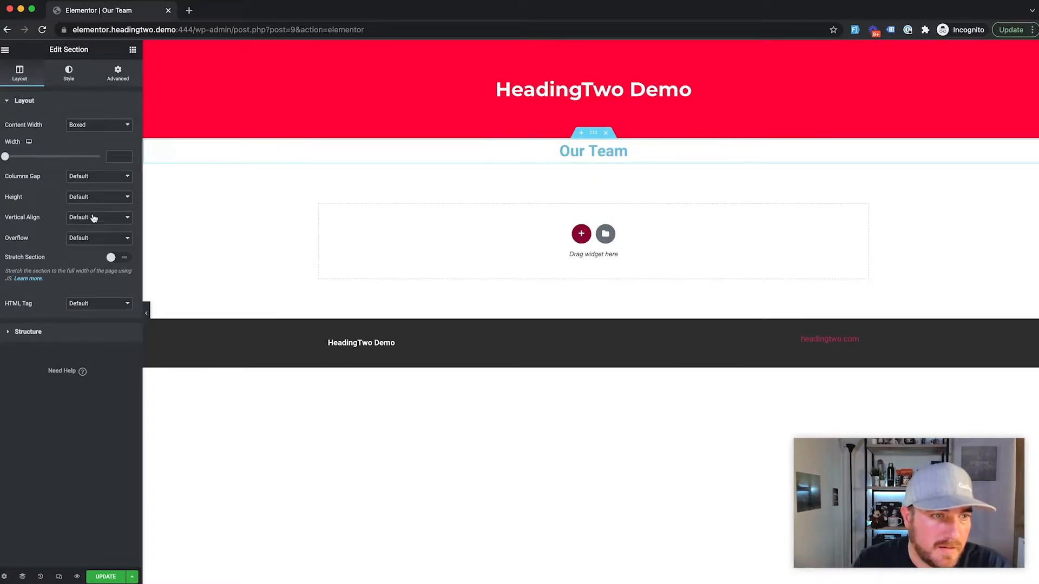
click(98, 175)
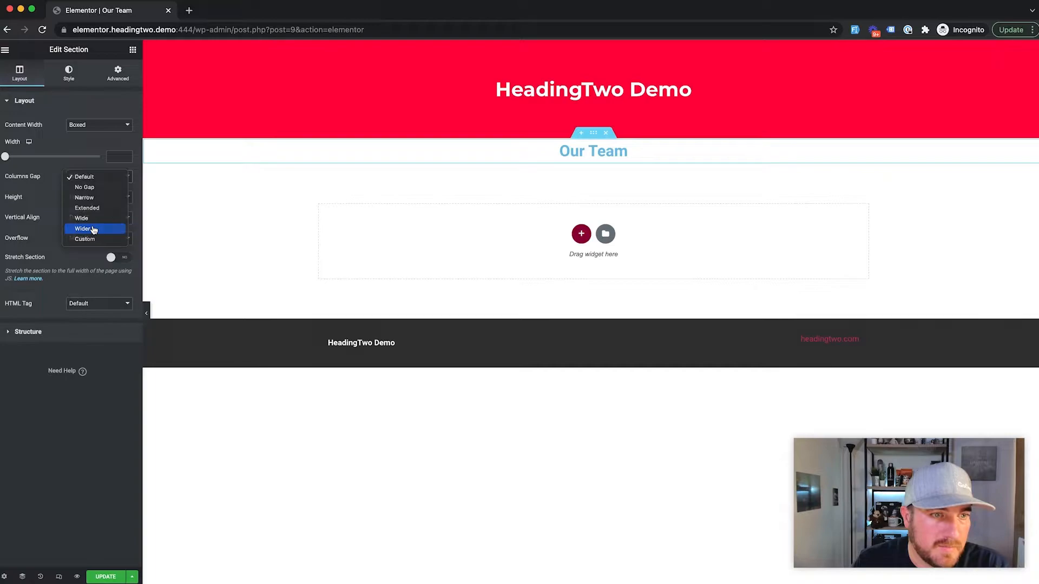
click(82, 229)
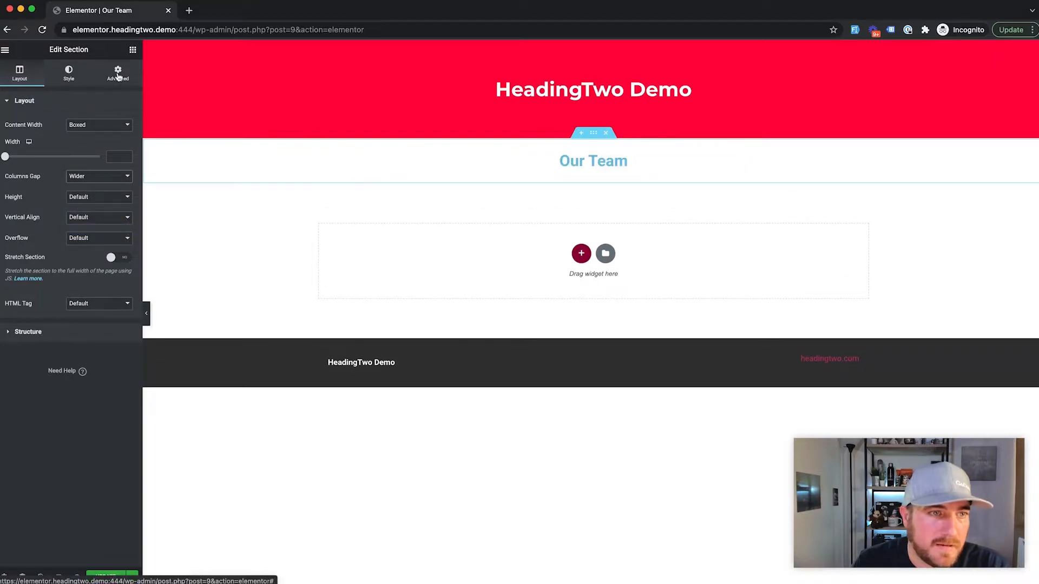
click(117, 71)
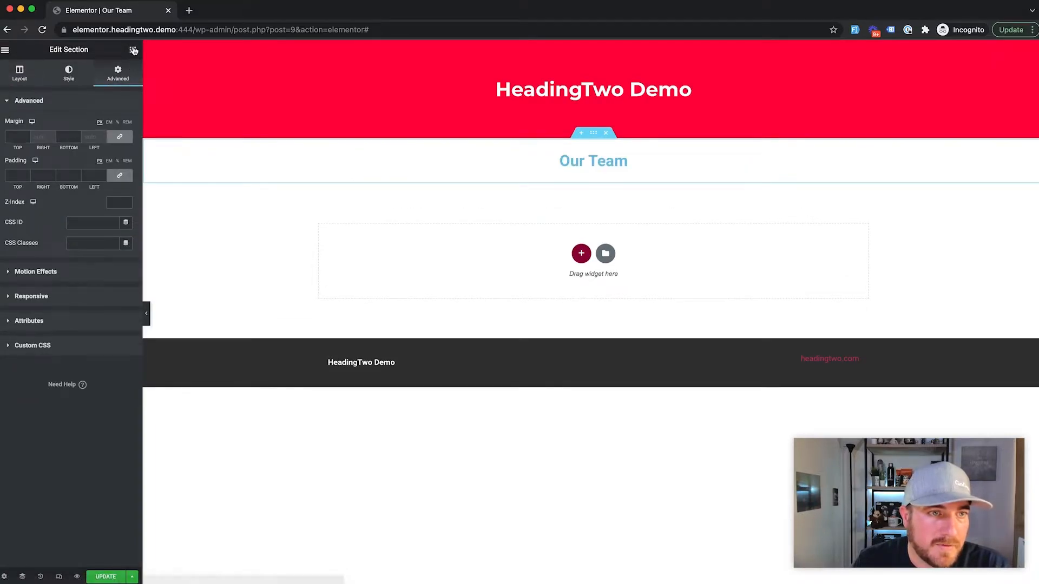
click(132, 49)
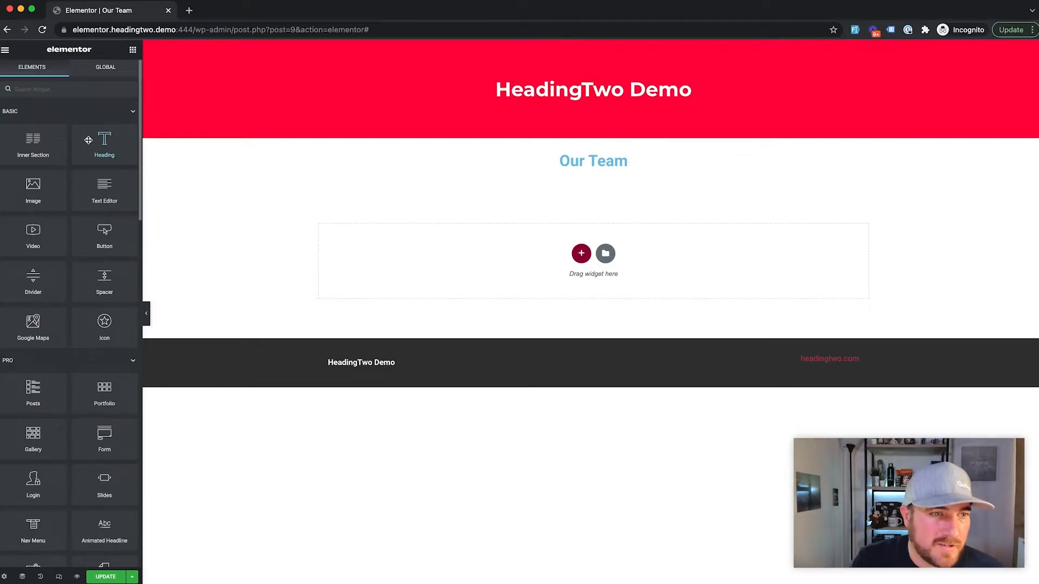
mouse_move(104, 144)
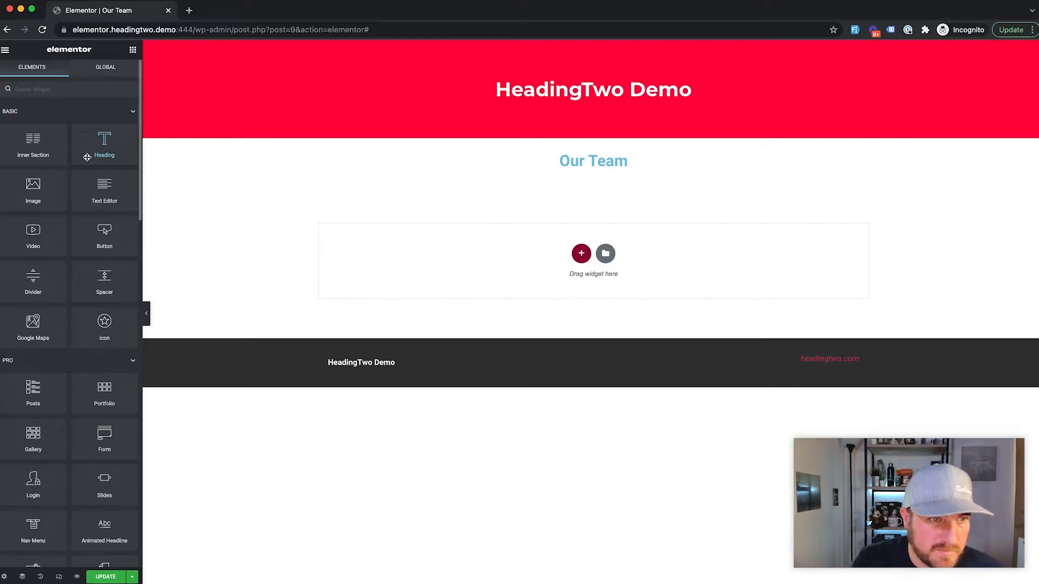
mouse_move(32, 338)
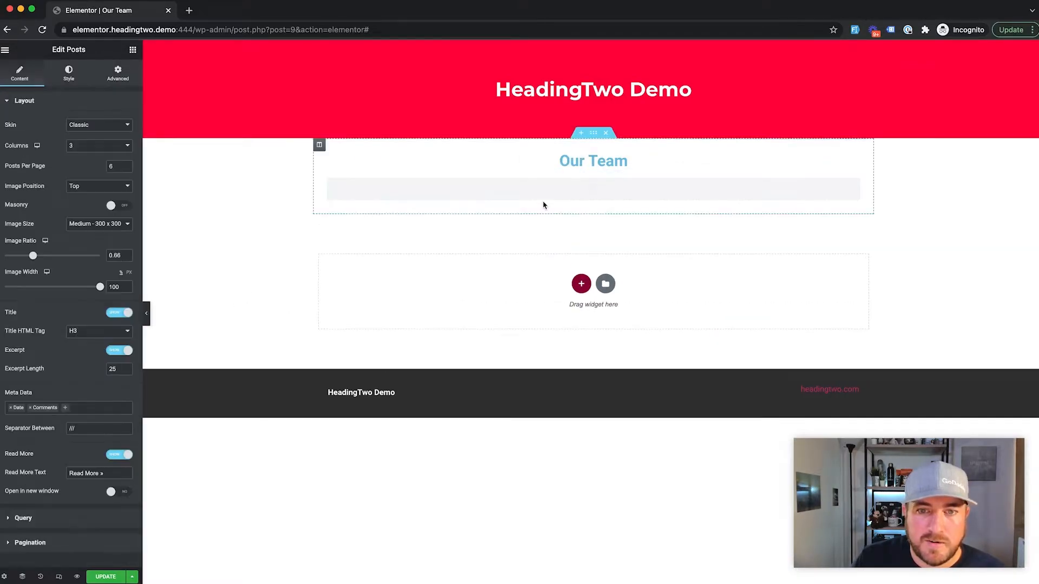
click(237, 238)
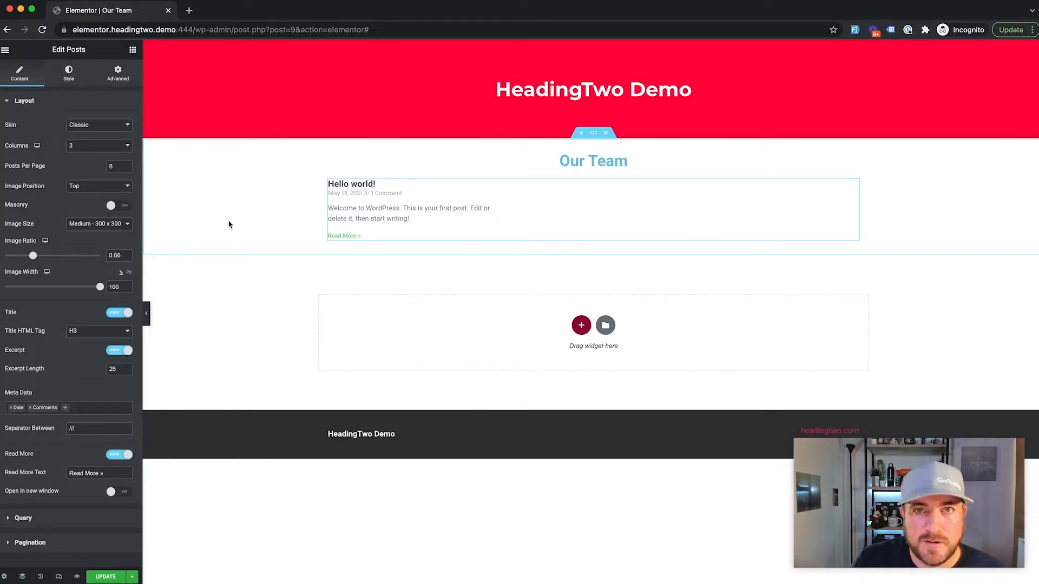
mouse_move(221, 229)
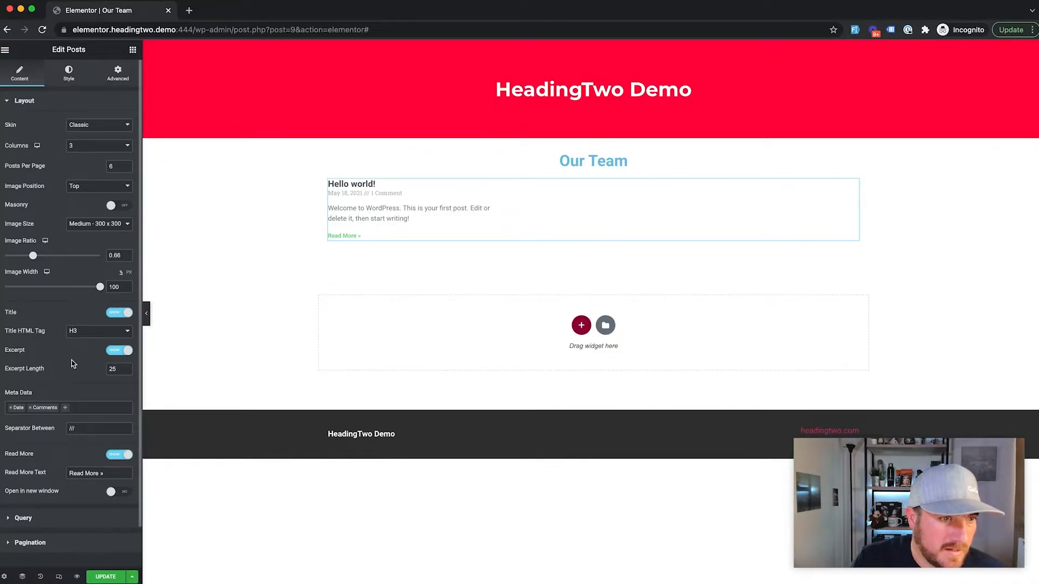
scroll(down, 3)
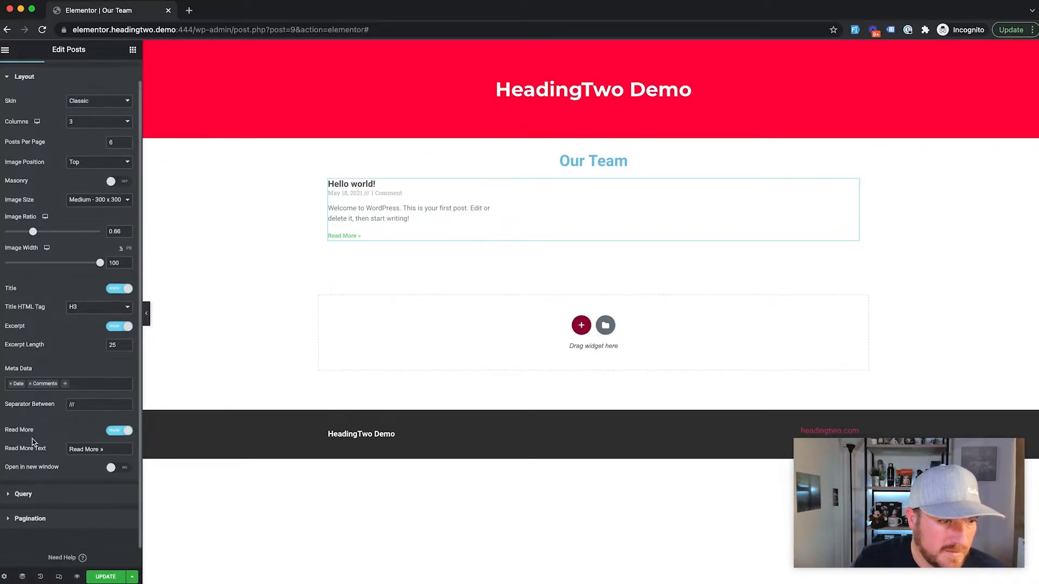
Set the Posts widget's Query Source to Team Members and collapse the Layout and Query sections.
click(22, 494)
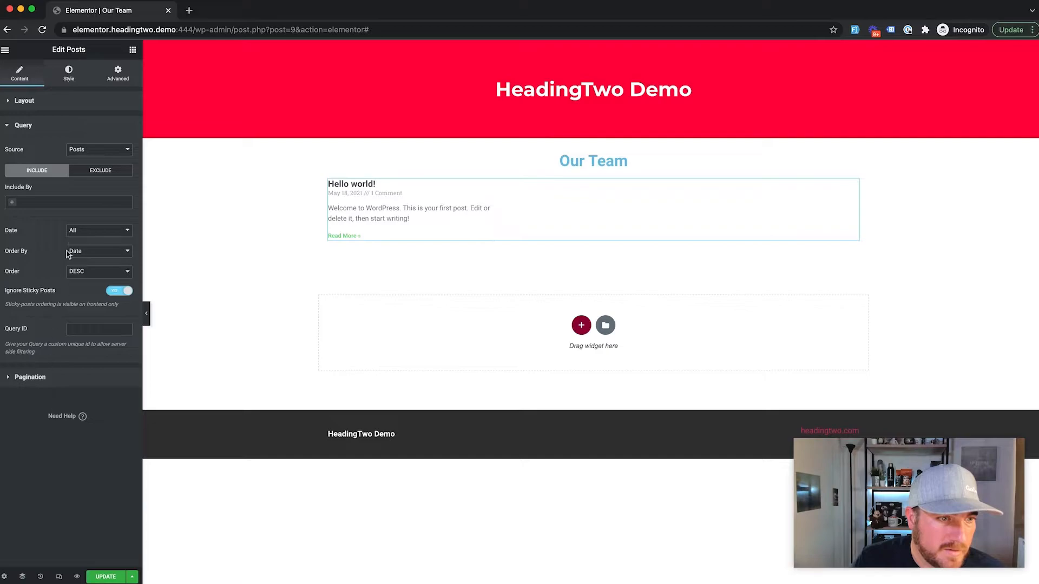
click(98, 149)
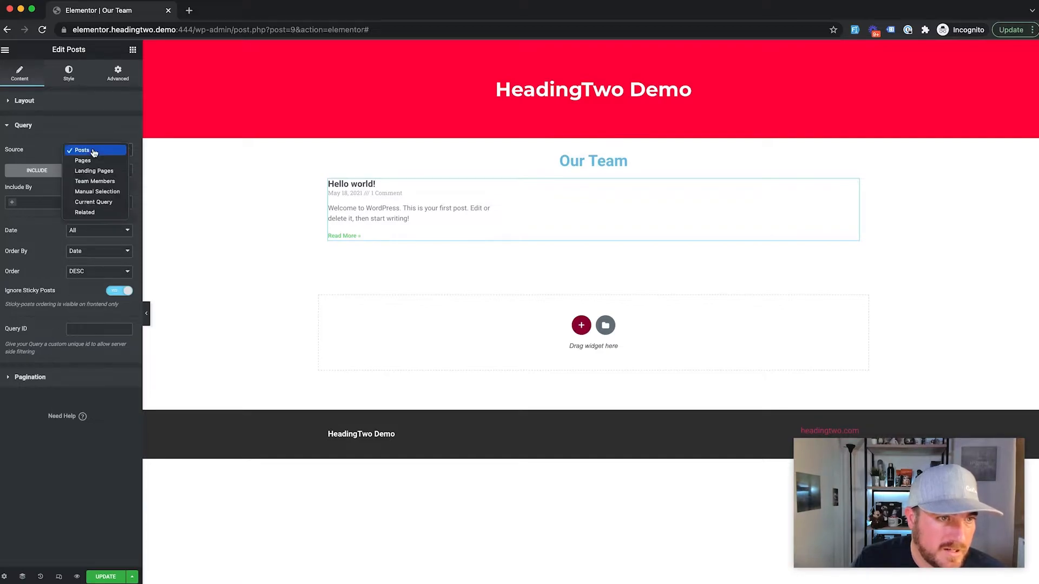
mouse_move(95, 181)
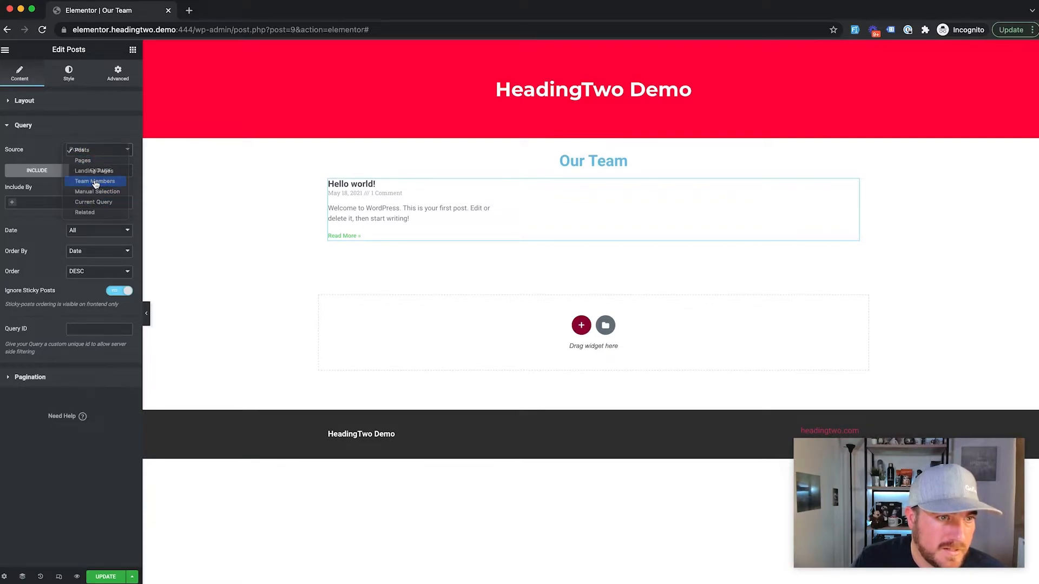
click(95, 181)
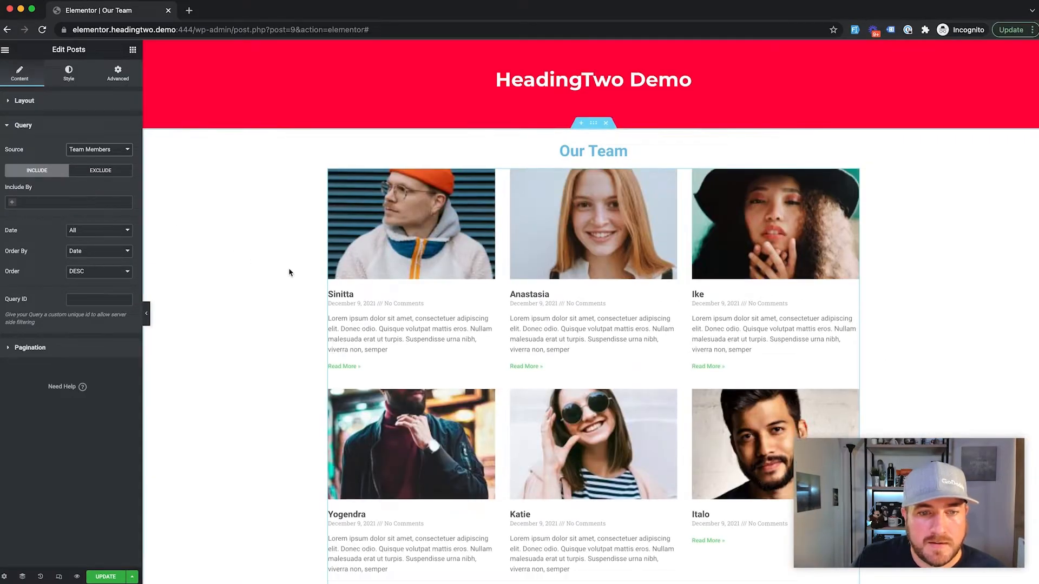
scroll(down, 3)
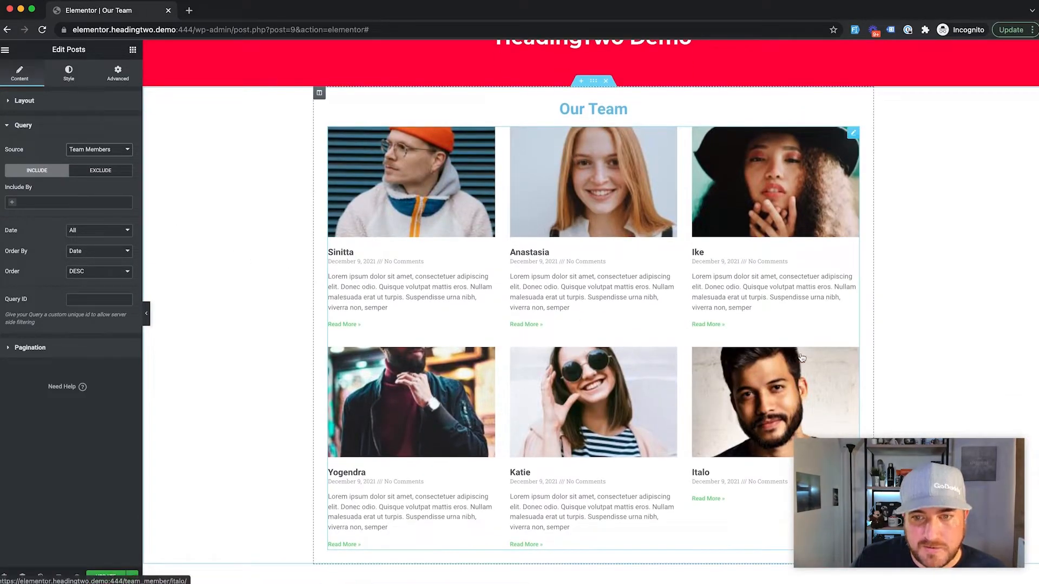
mouse_move(201, 183)
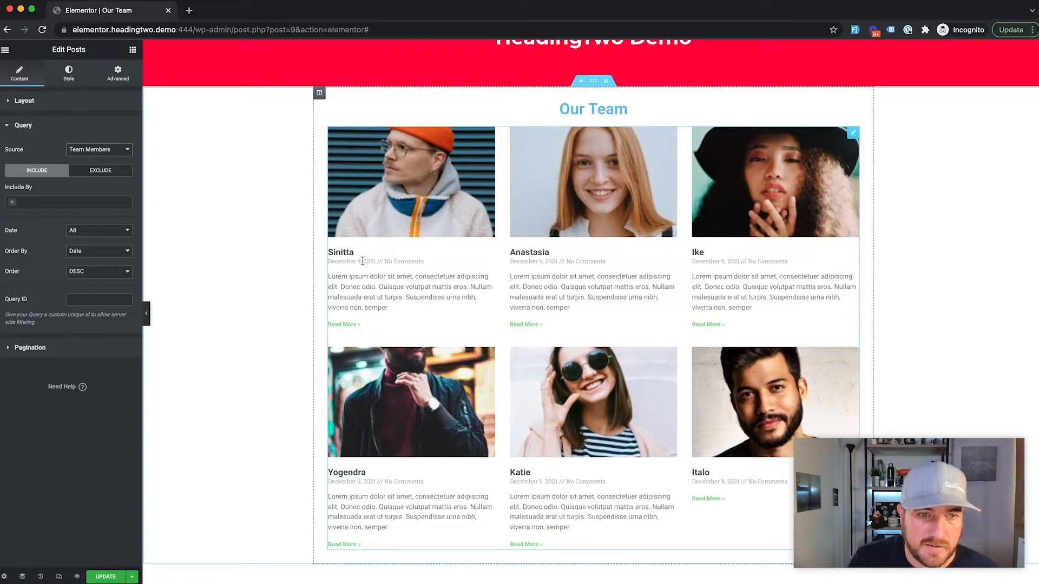
mouse_move(427, 269)
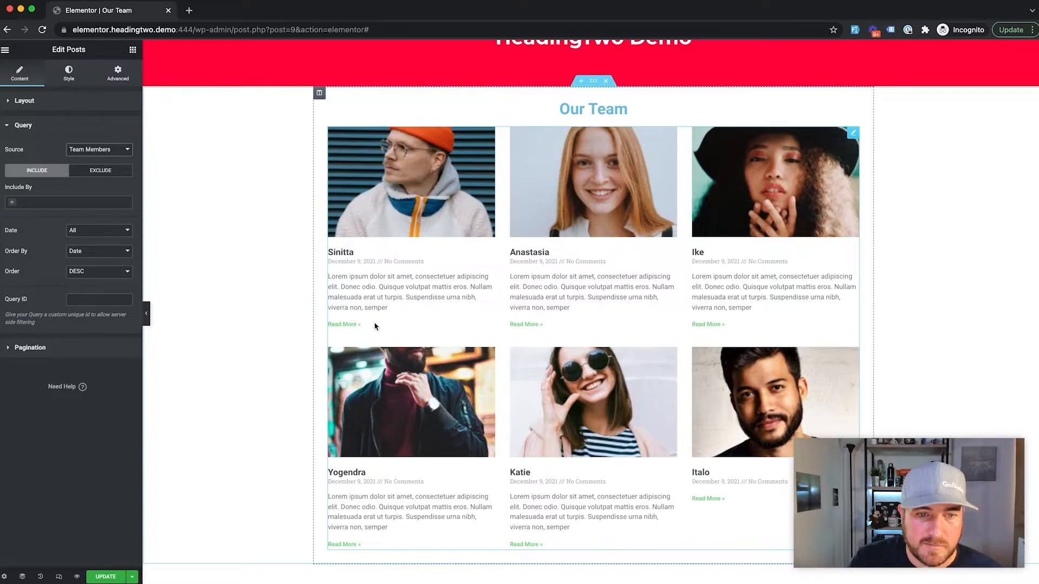
mouse_move(451, 202)
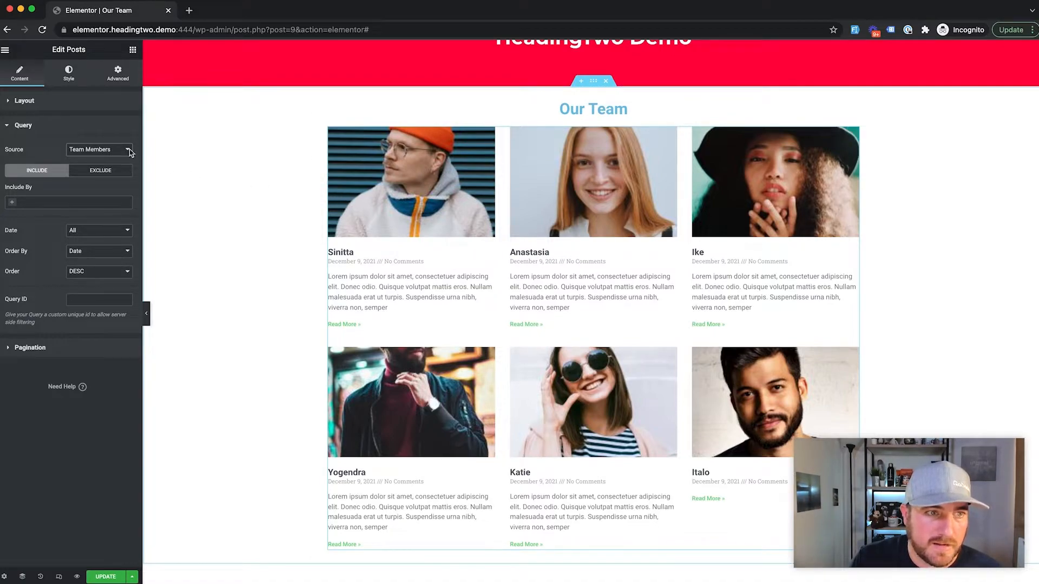
click(25, 100)
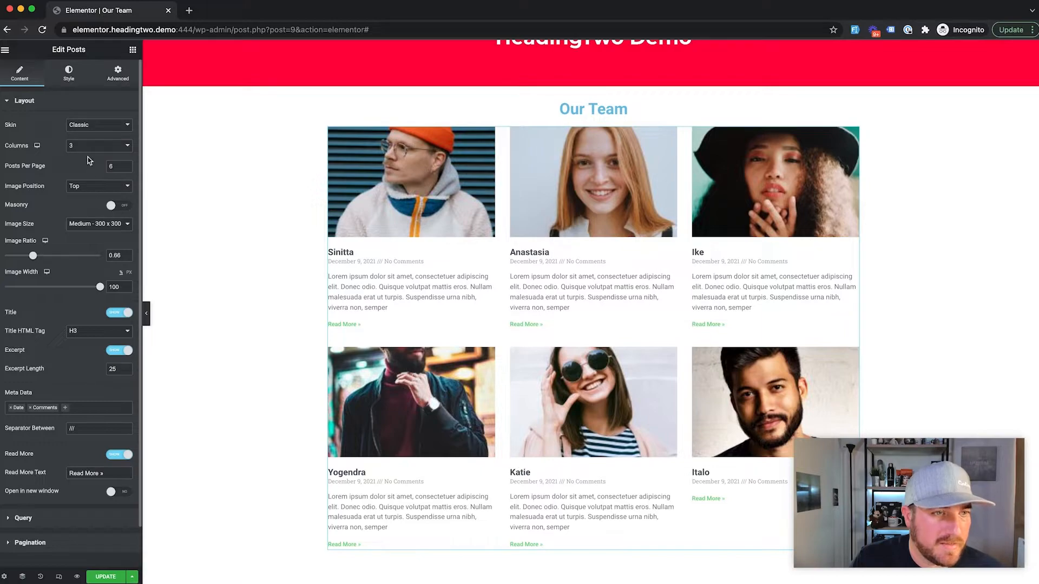
click(25, 99)
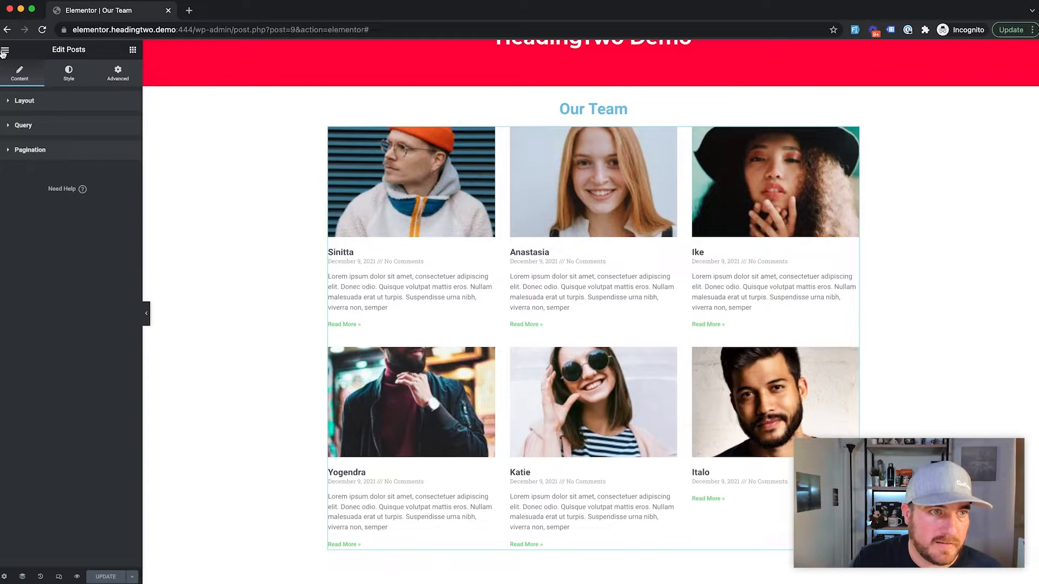
Exit Elementor to the dashboard and return to the admin Pages list.
click(4, 50)
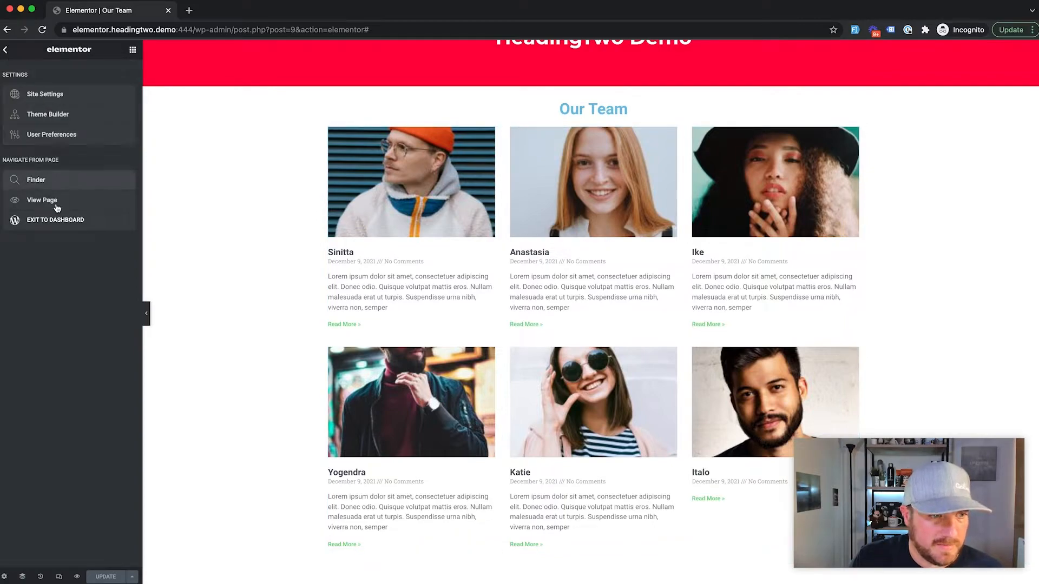
click(55, 220)
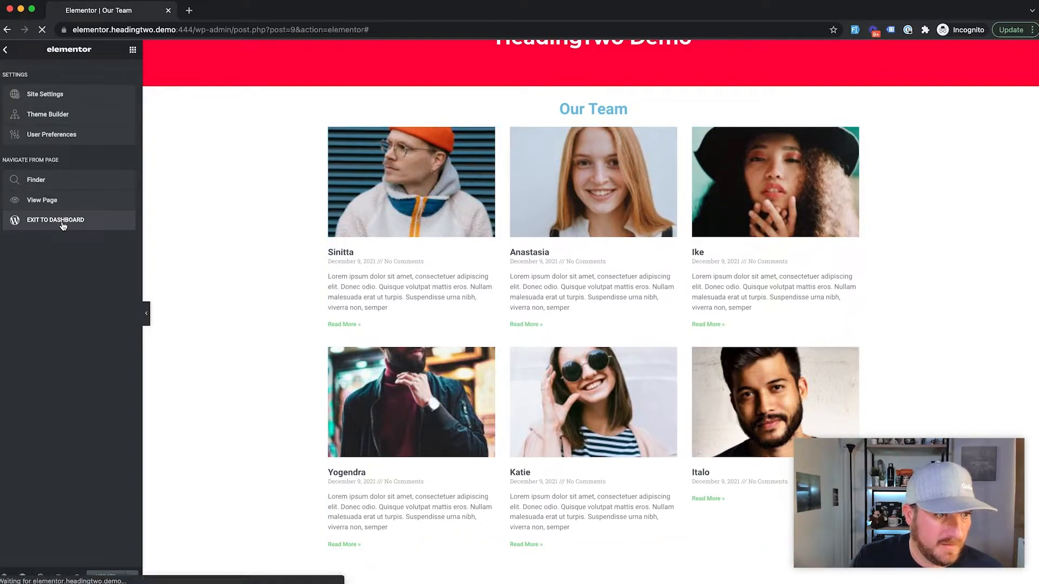
click(55, 220)
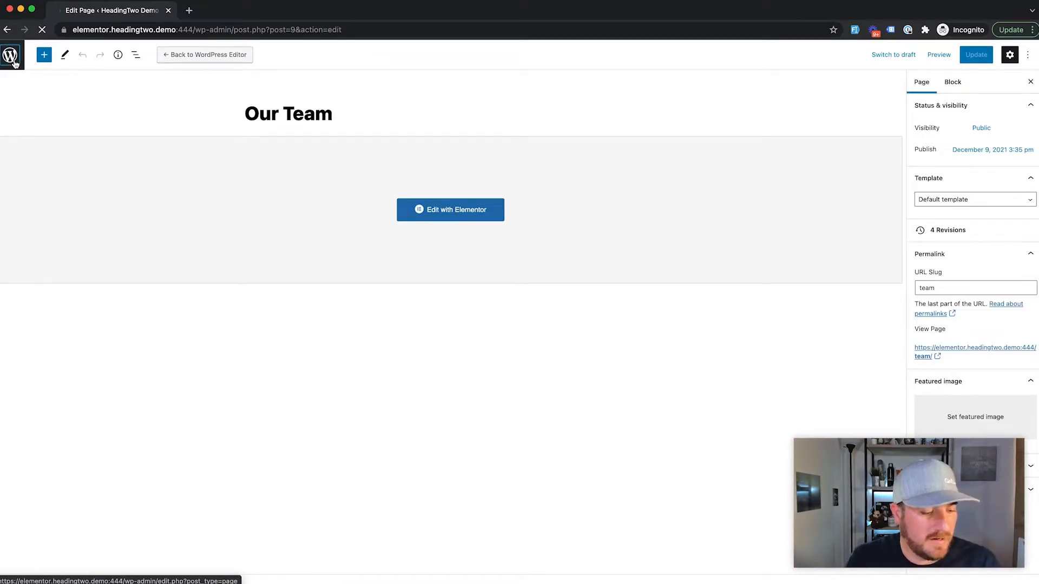
click(10, 55)
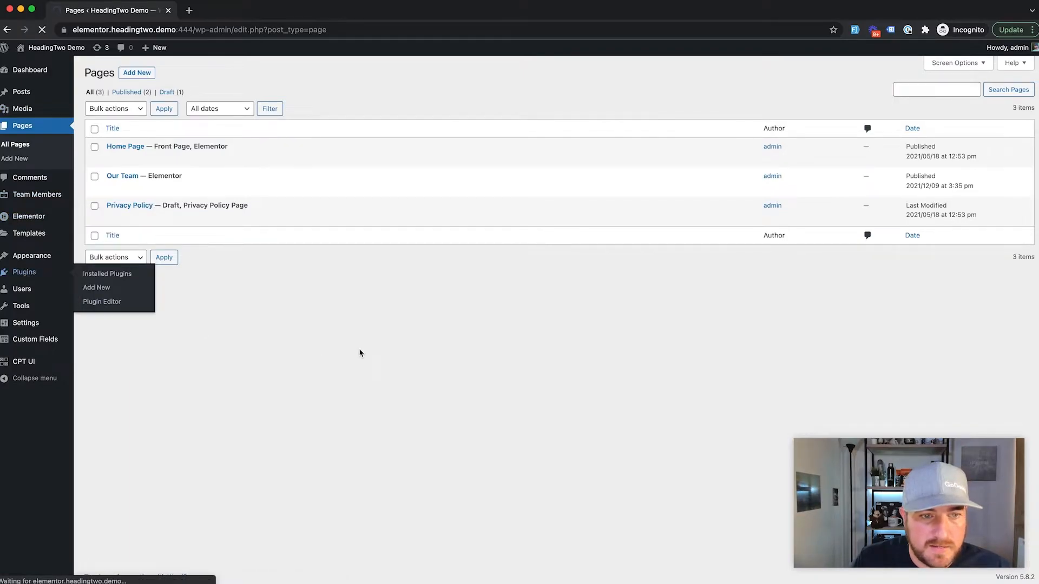
Activate the Ele Custom Skin plugin from the Installed Plugins list.
click(107, 274)
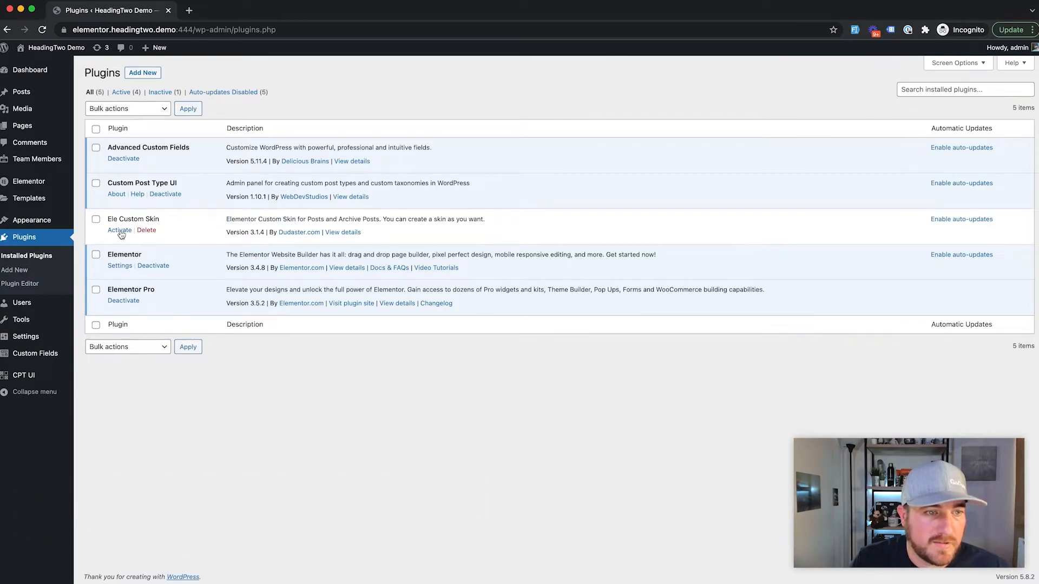
click(119, 229)
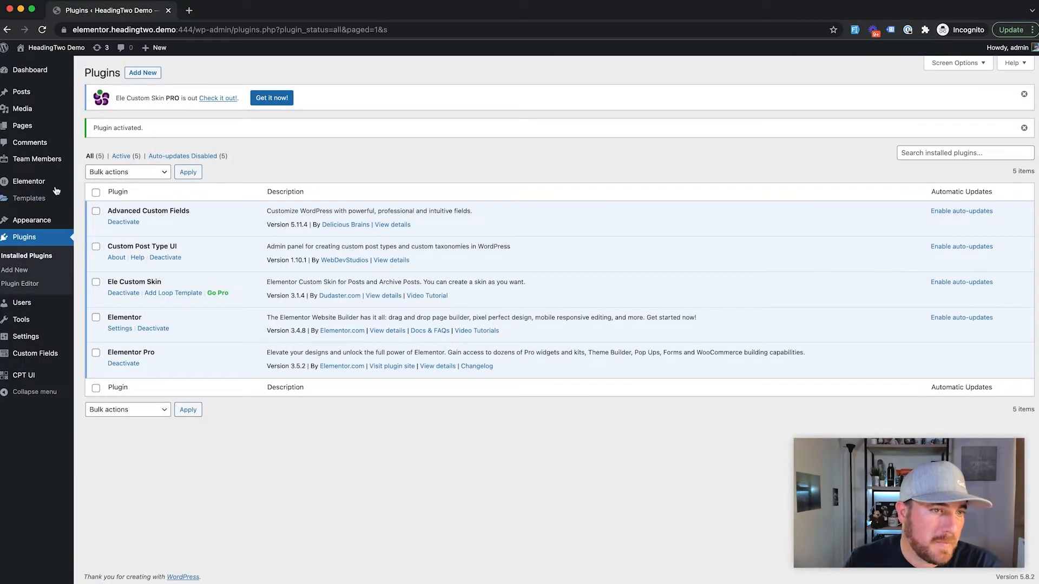
mouse_move(37, 158)
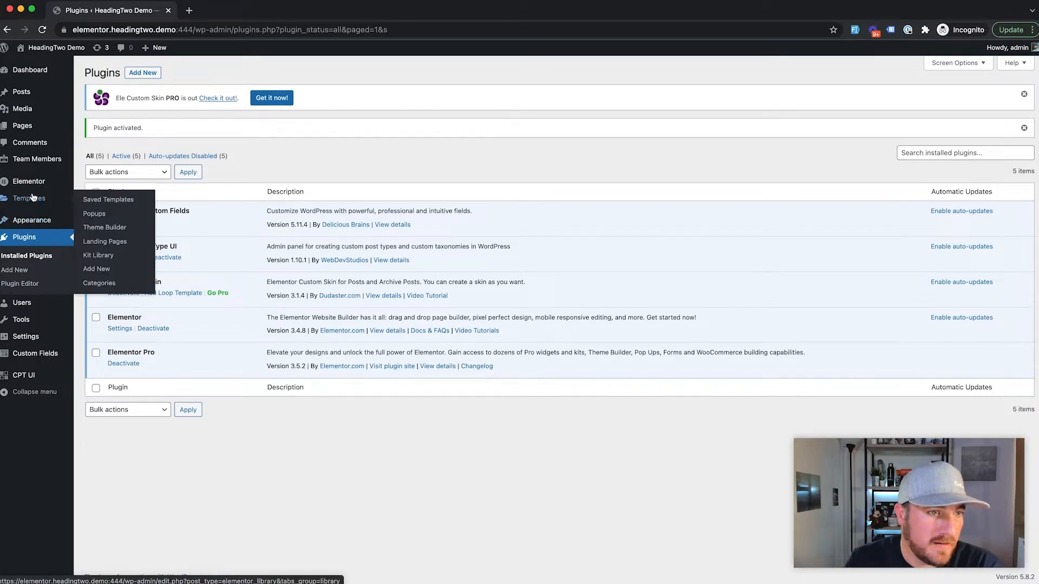
mouse_move(97, 269)
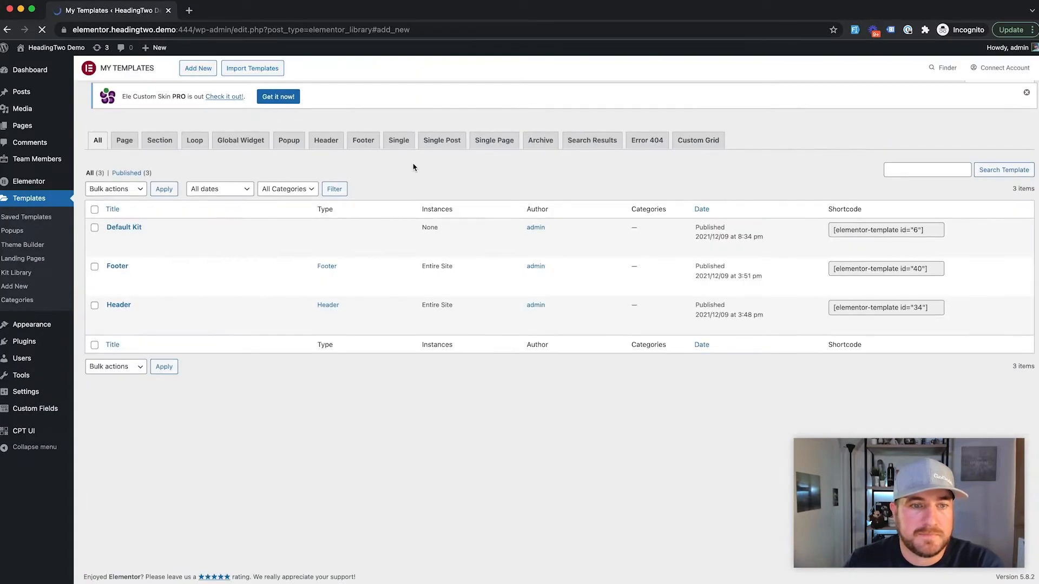
Create a Loop-type template named 'Team Member Loop Item' from Templates > Add New.
click(197, 67)
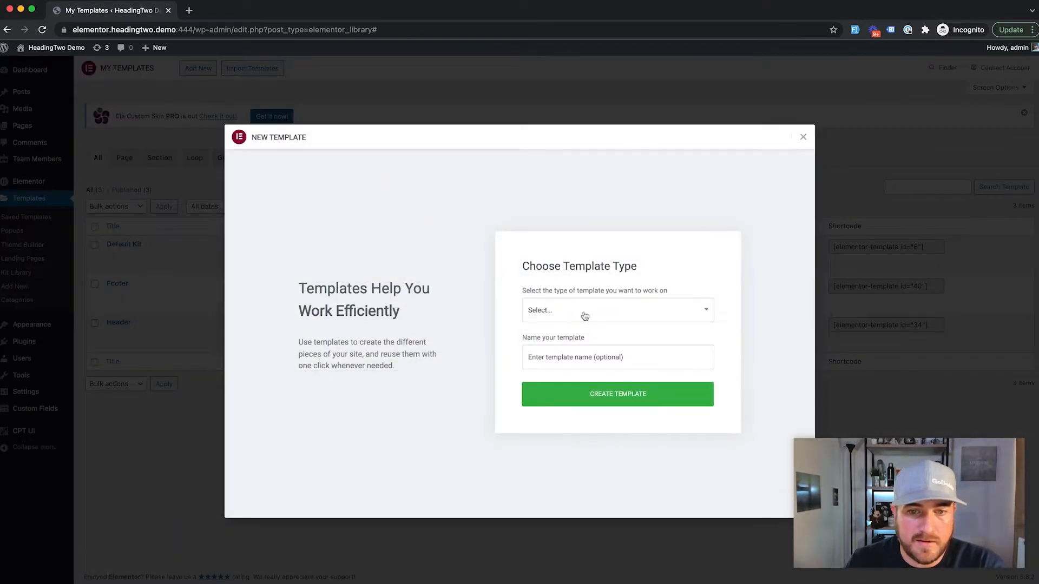
click(617, 310)
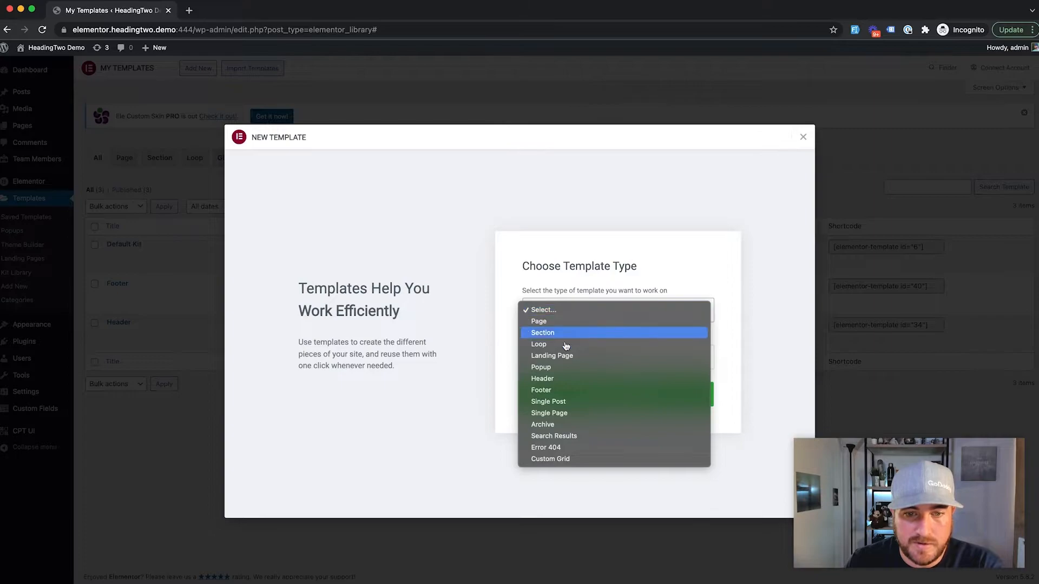
mouse_move(539, 344)
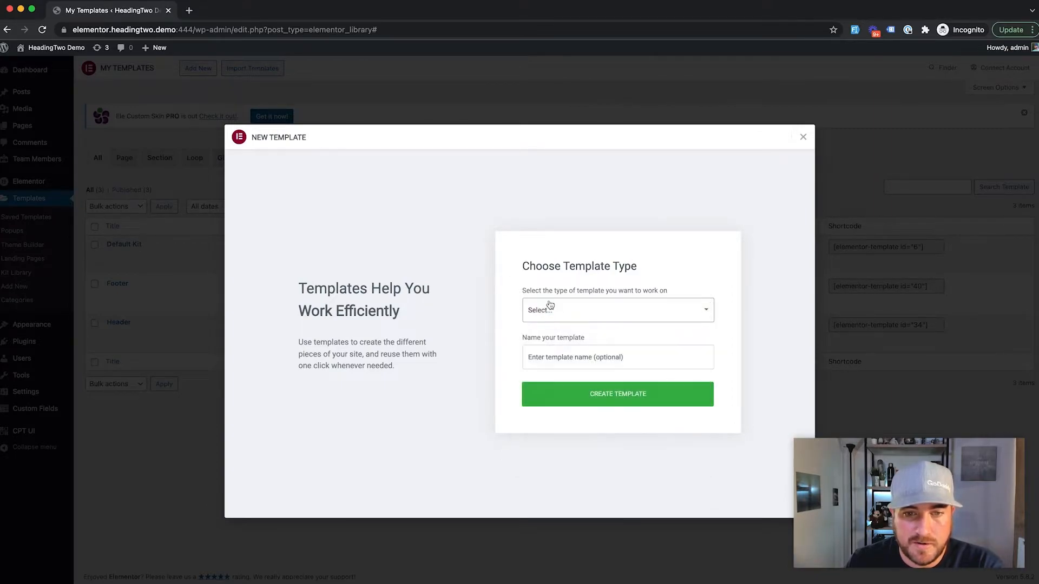
mouse_move(592, 311)
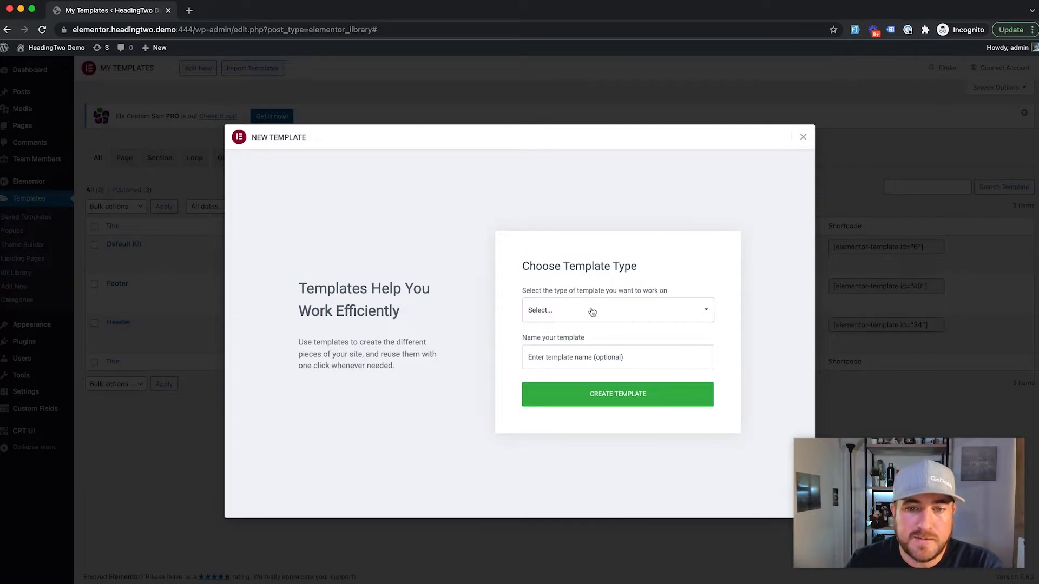
click(617, 309)
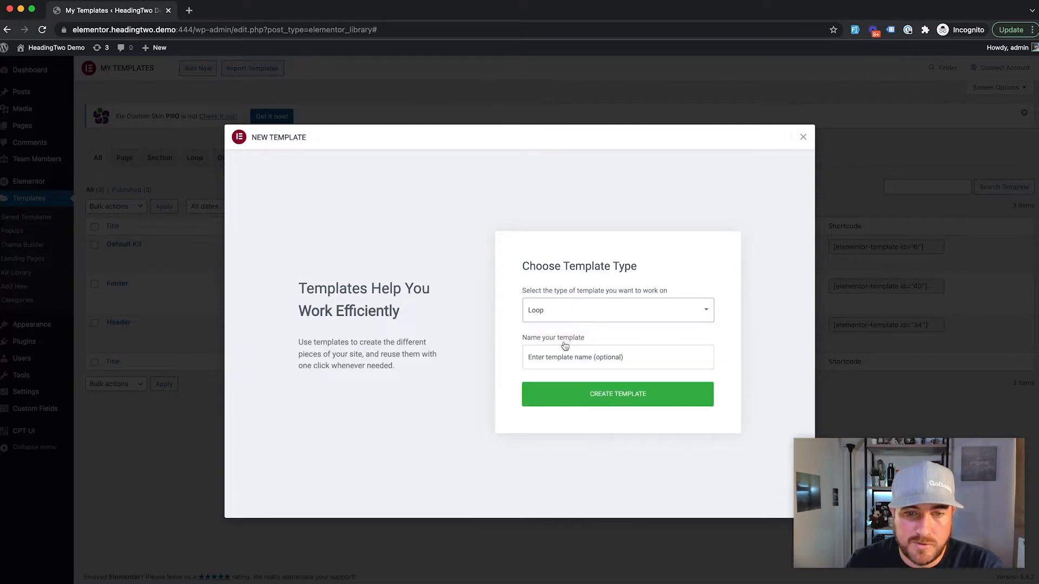
mouse_move(517, 317)
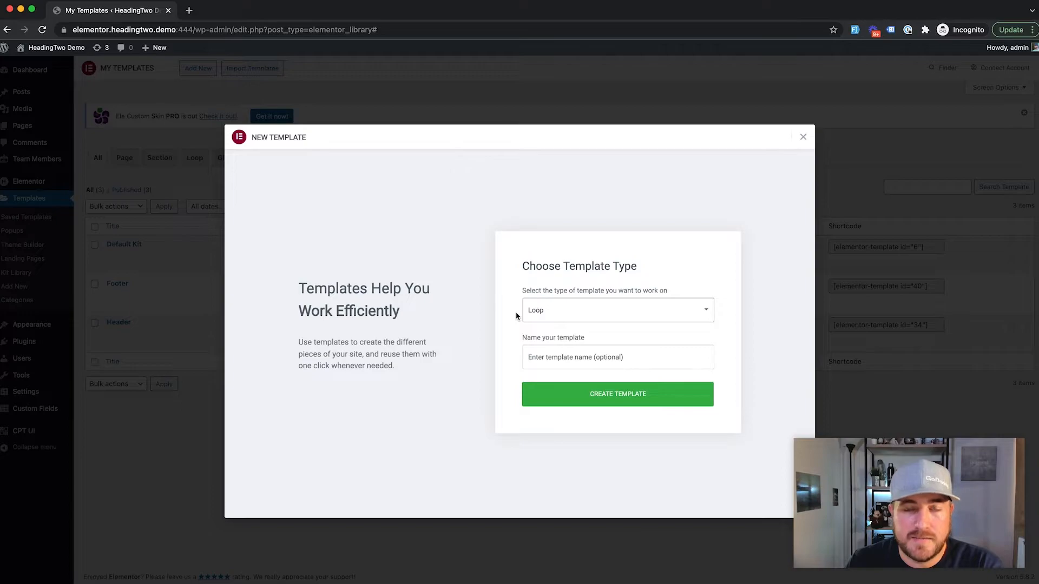
click(617, 356)
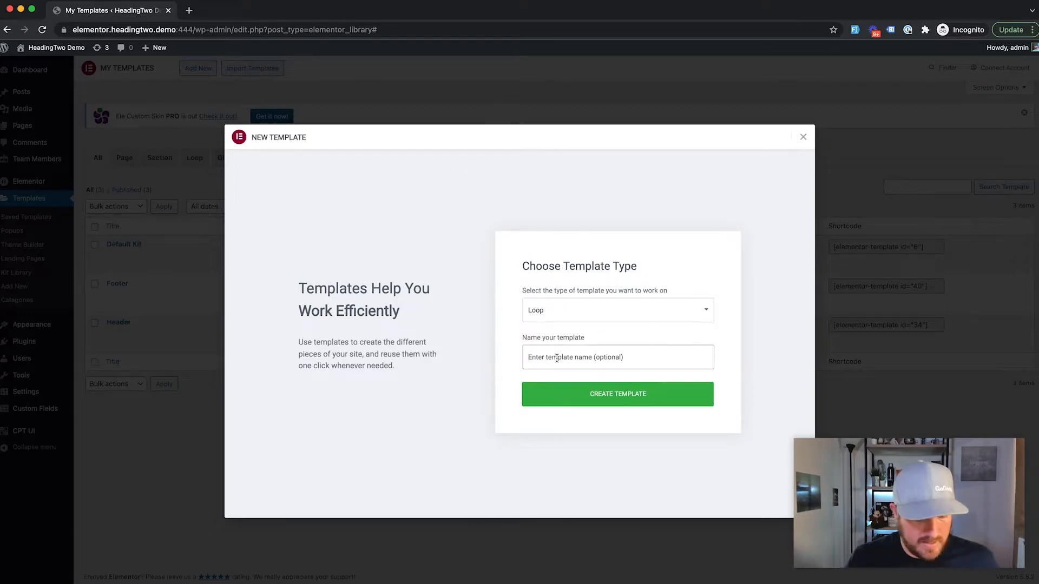
text(Team Mem)
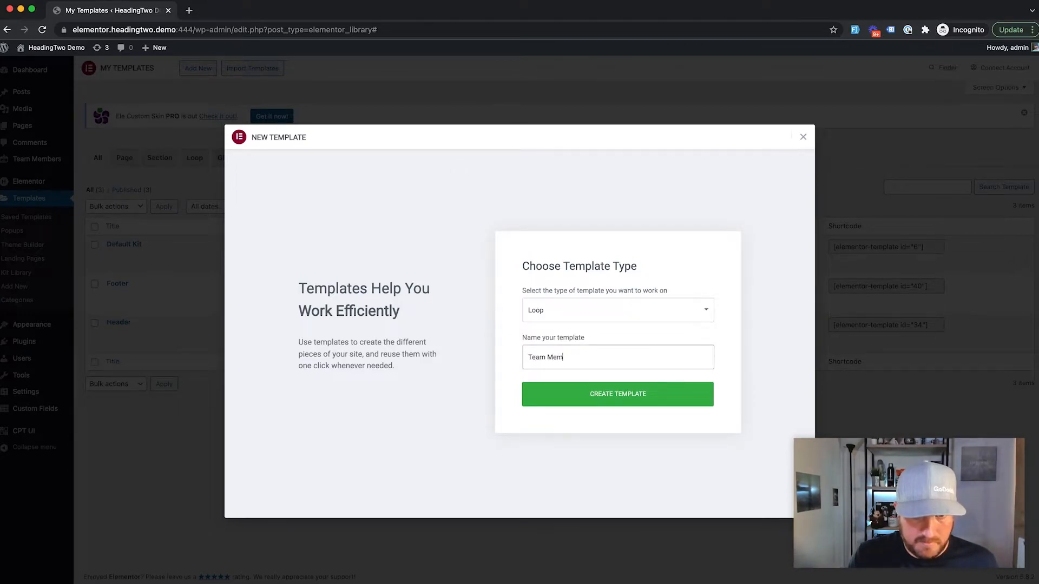
text(mber Post)
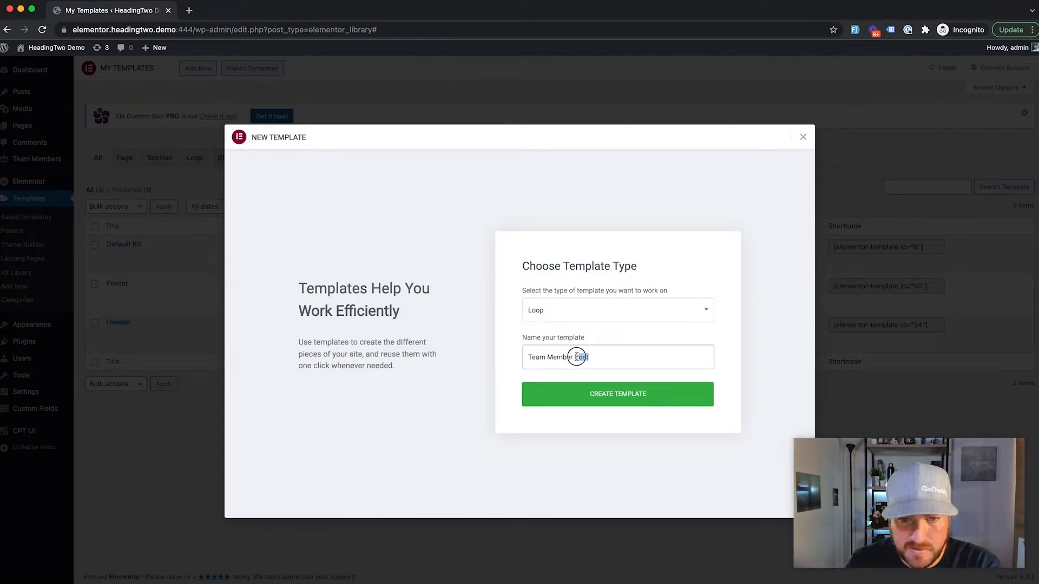
text(Team Member L)
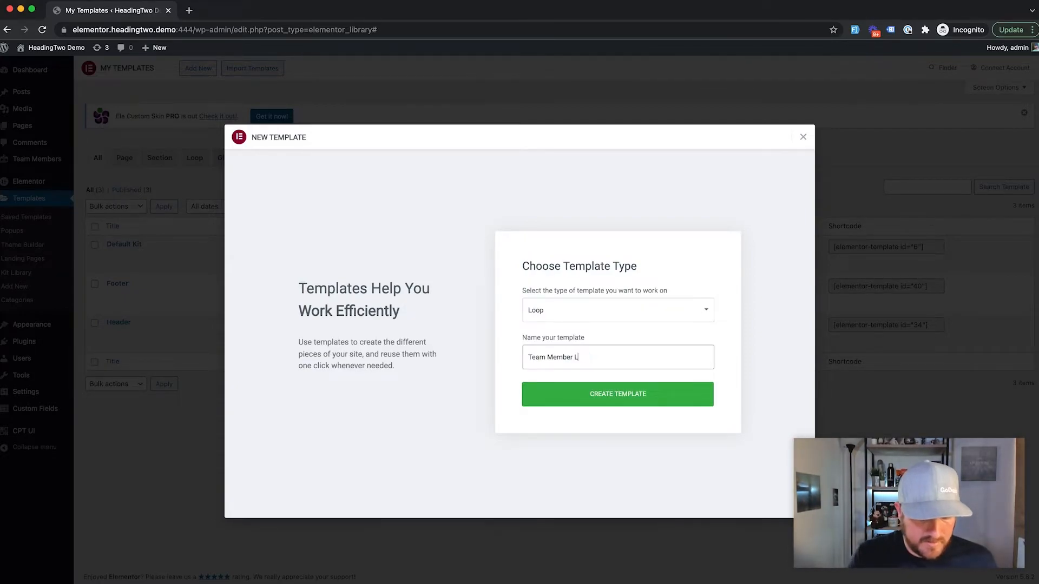
text(oop Item)
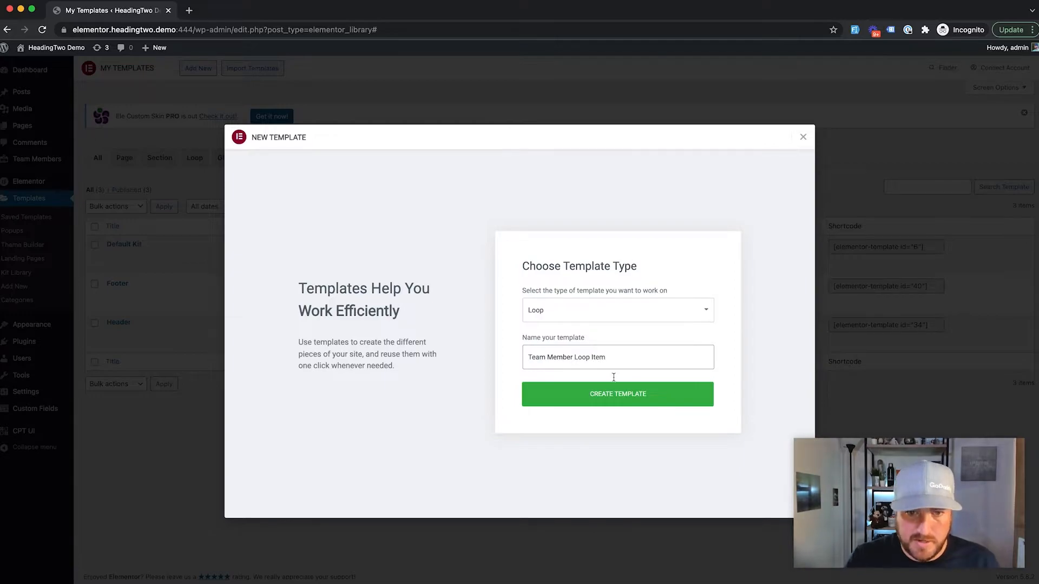
click(617, 394)
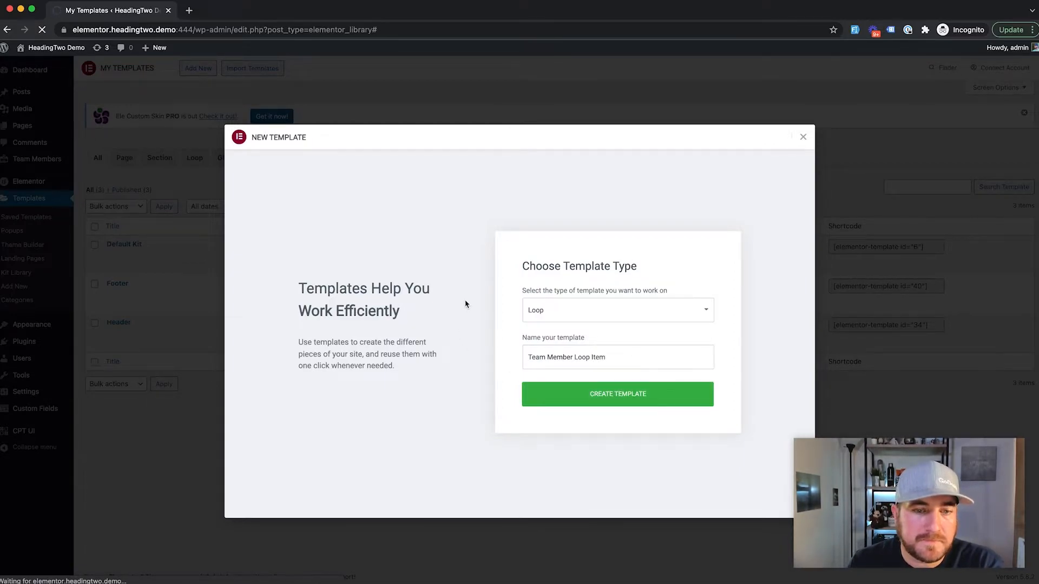
click(617, 394)
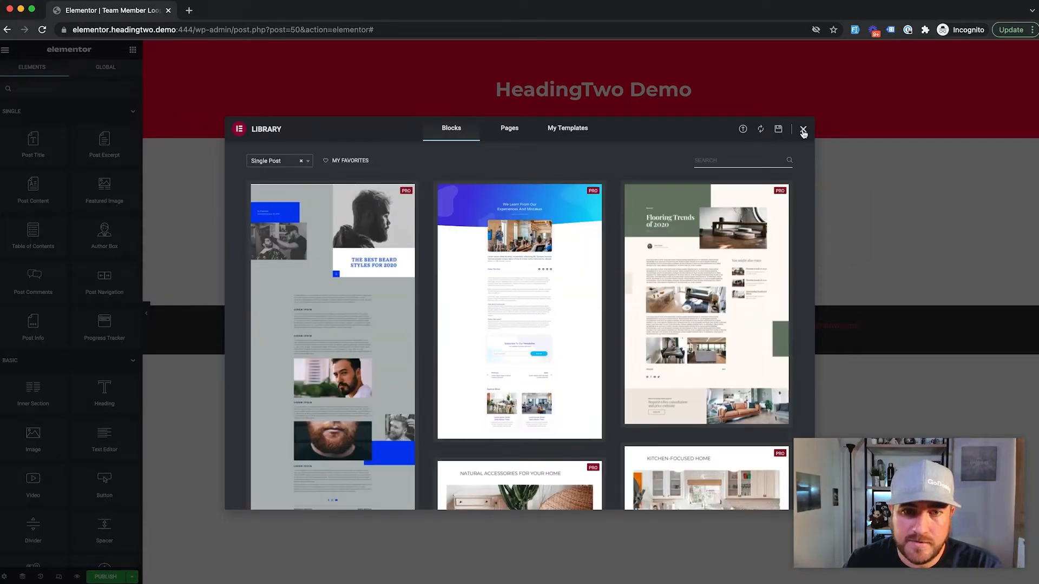
Dismiss the library and set Preview Dynamic Content as Team Member (Sinitta), then Apply & Preview.
click(803, 129)
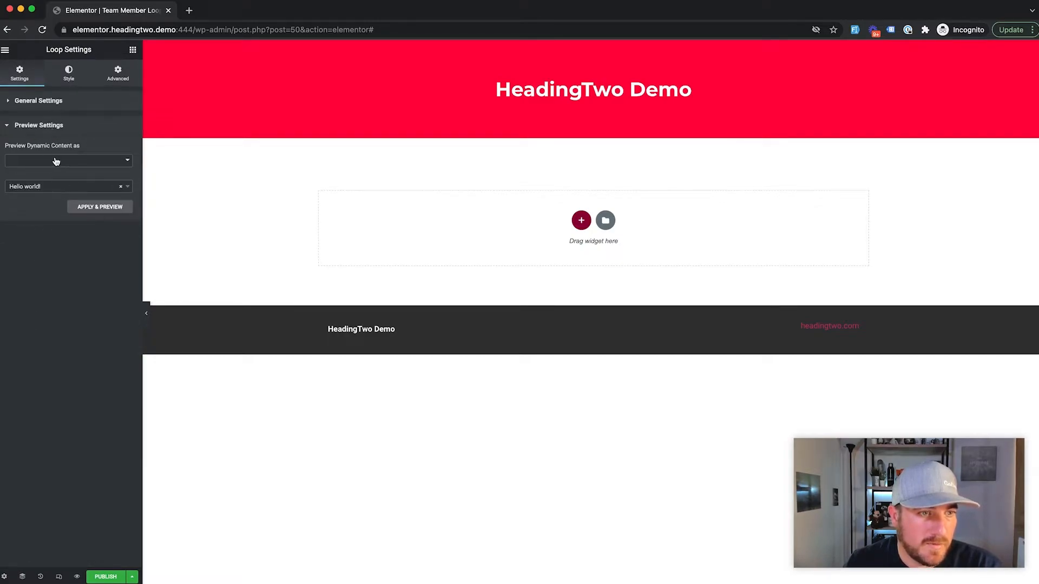
click(66, 161)
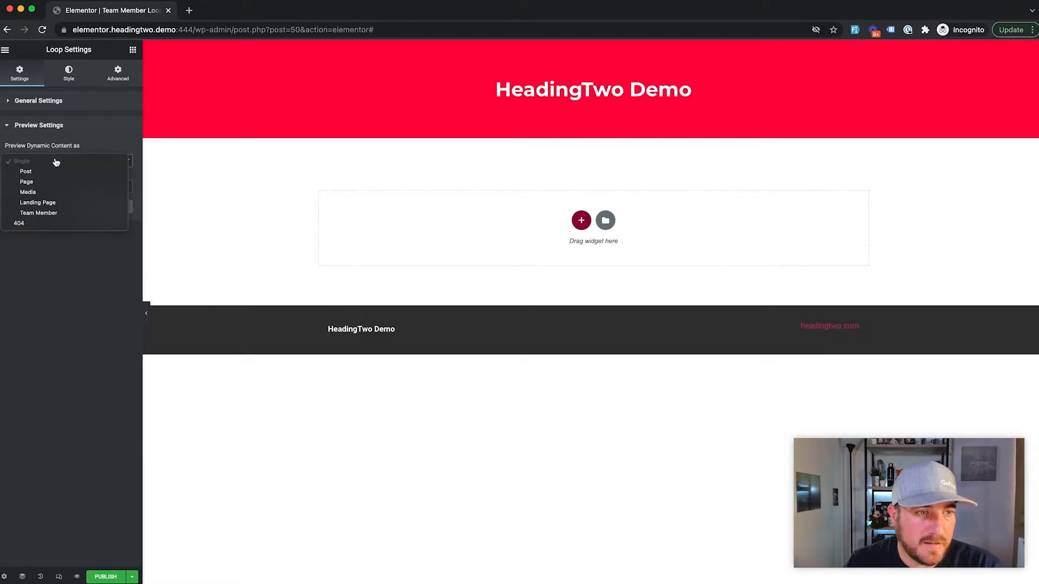
click(22, 160)
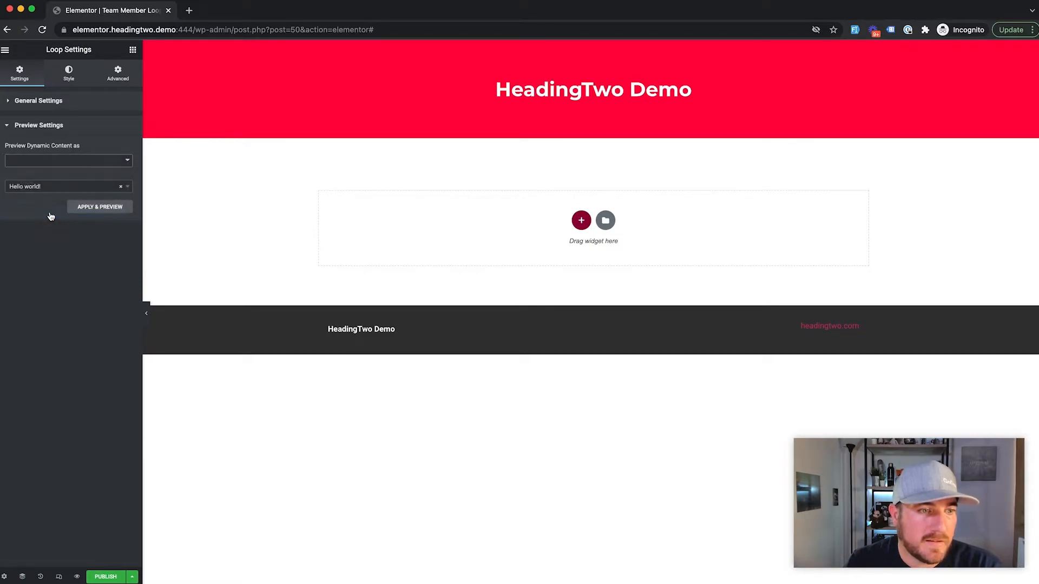
click(66, 160)
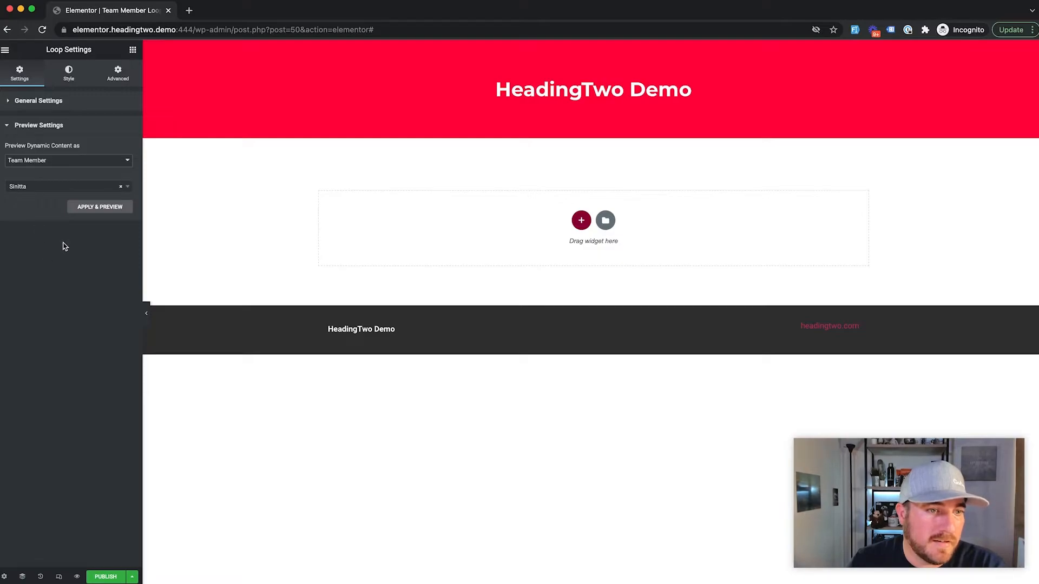
mouse_move(93, 285)
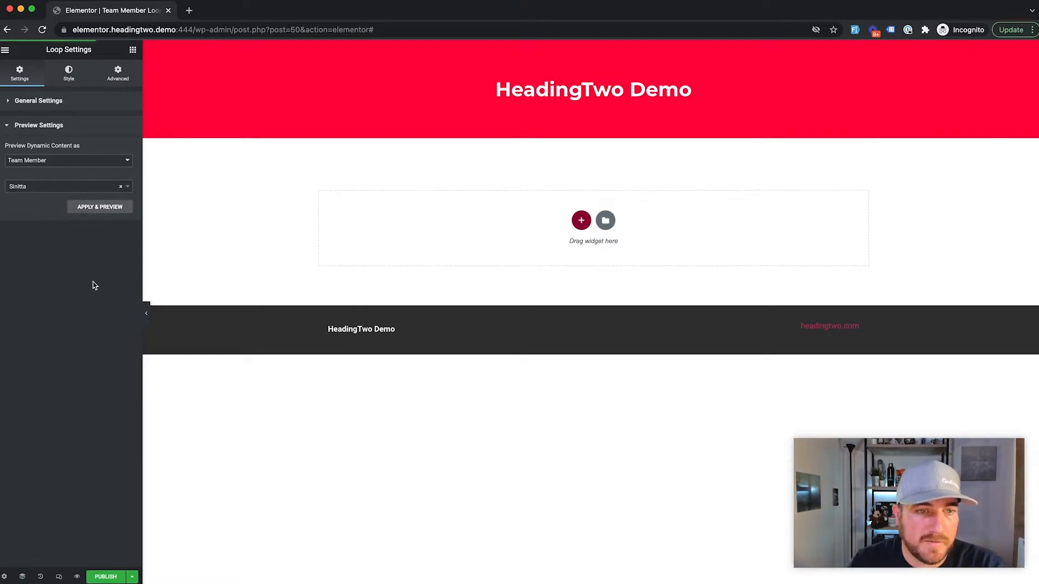
click(100, 205)
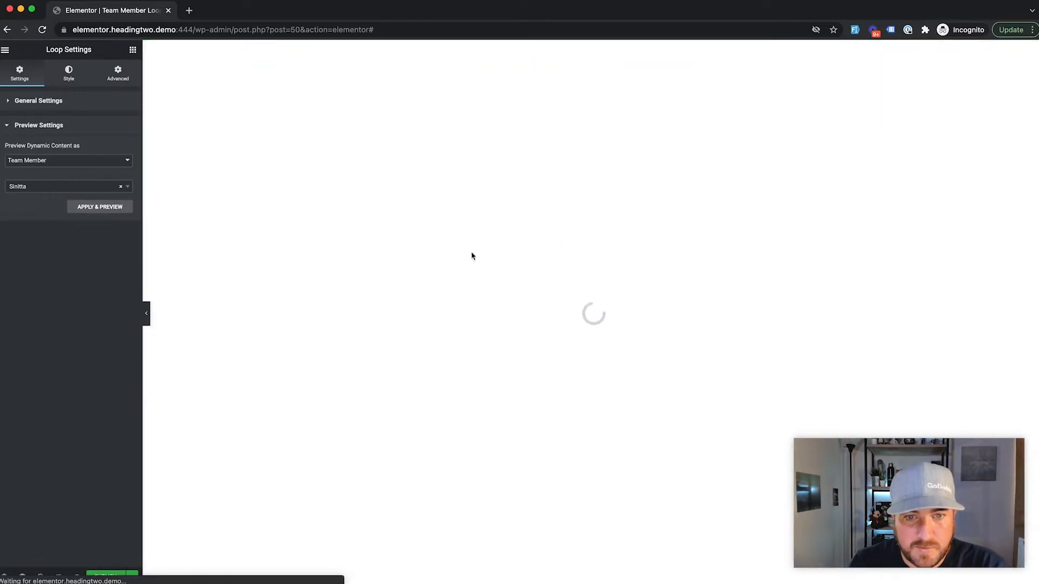
mouse_move(392, 234)
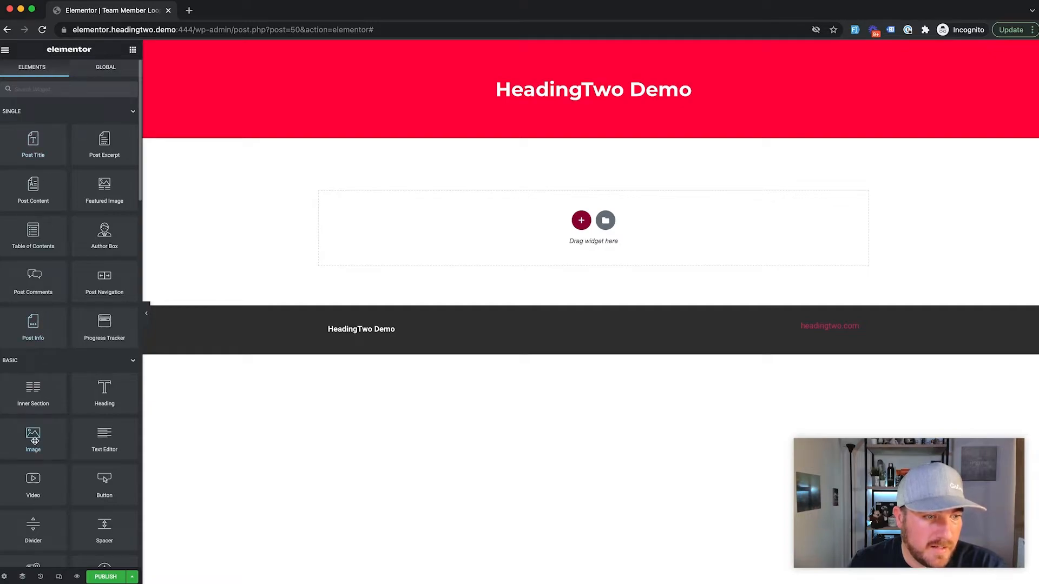
mouse_move(434, 237)
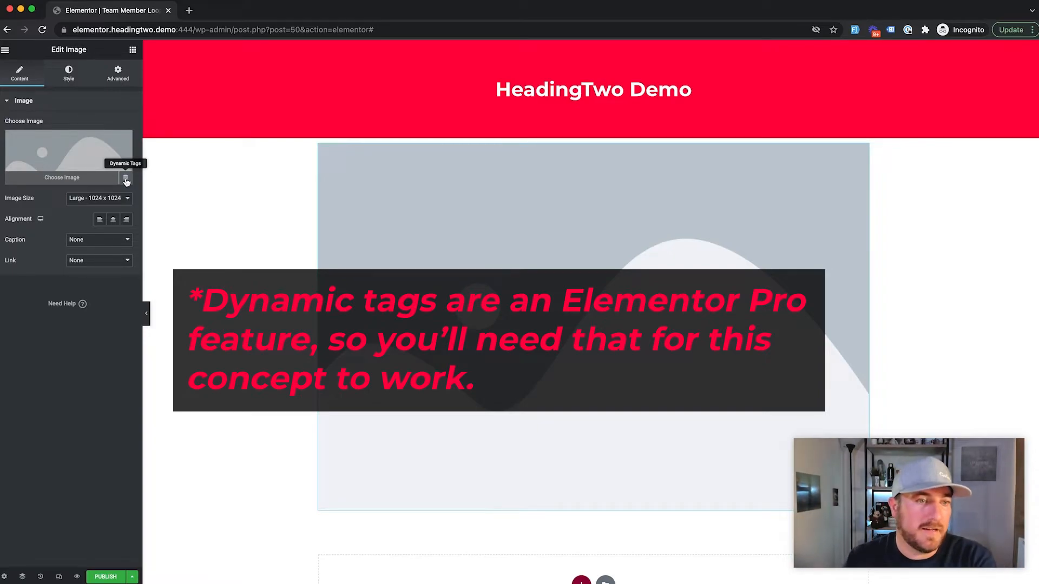
Source the image from the post's Featured Image at Medium Large size.
click(125, 181)
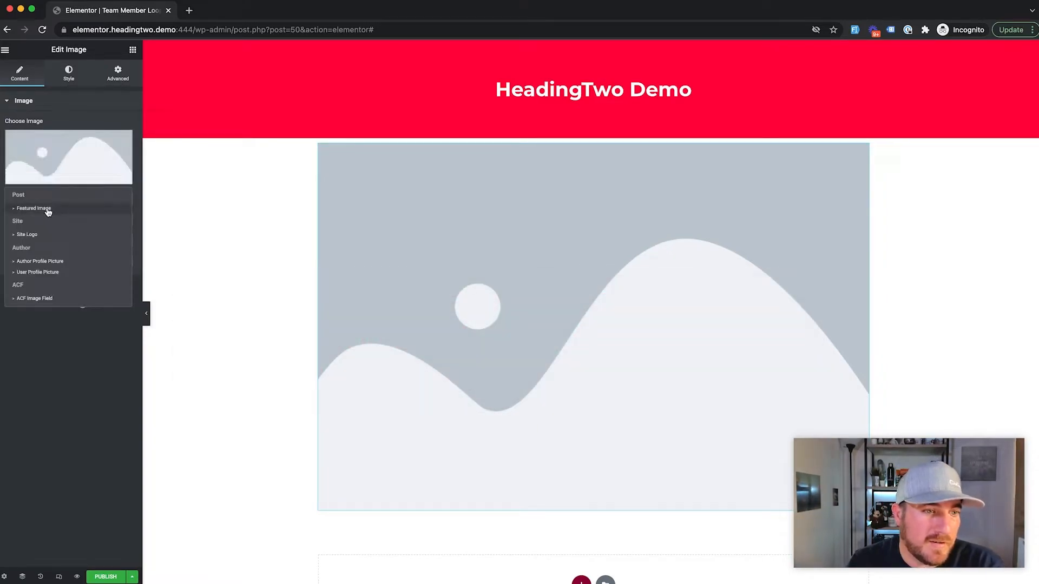
click(33, 207)
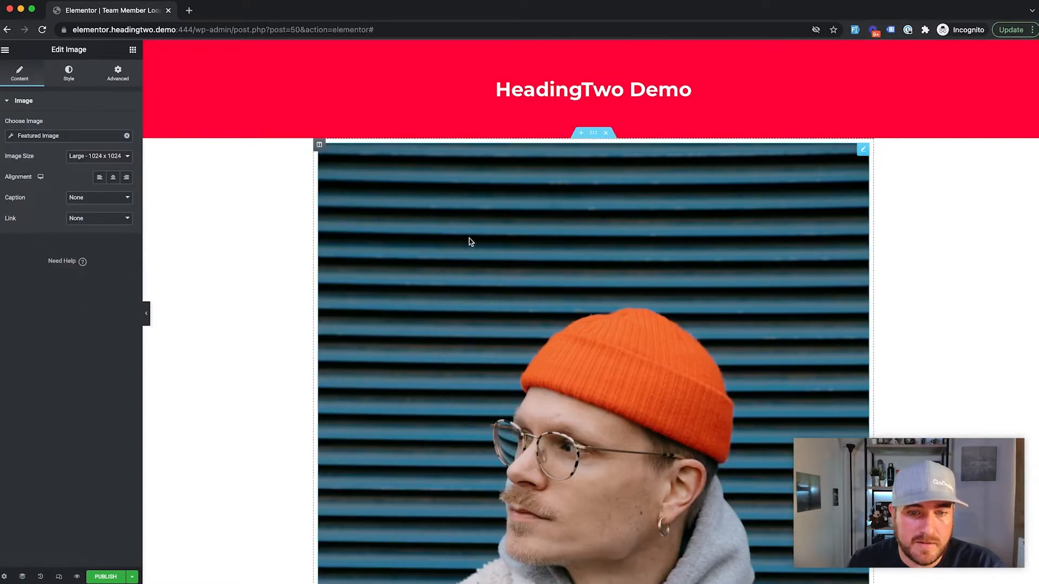
scroll(down, 3)
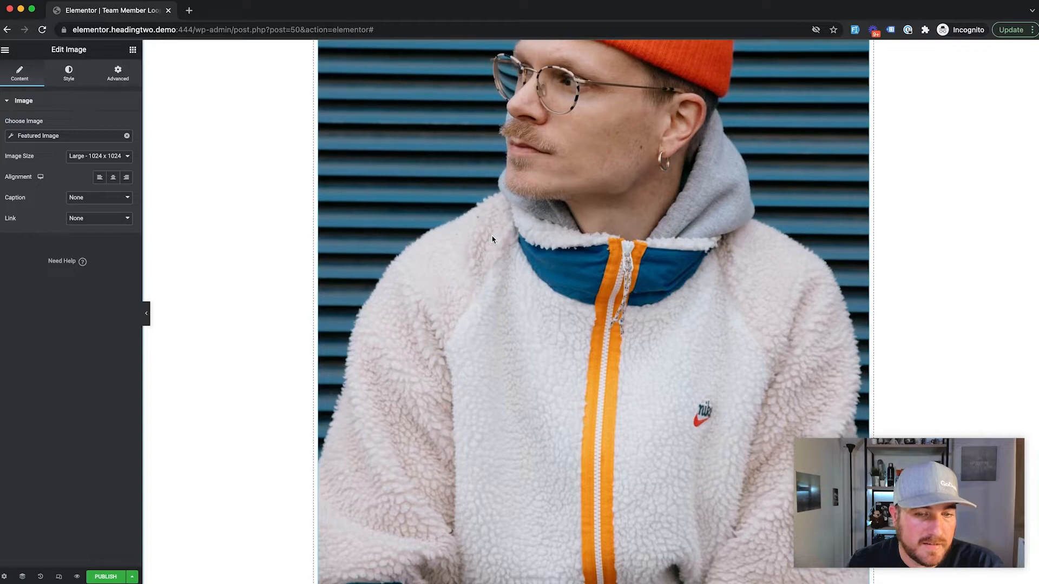
scroll(up, 3)
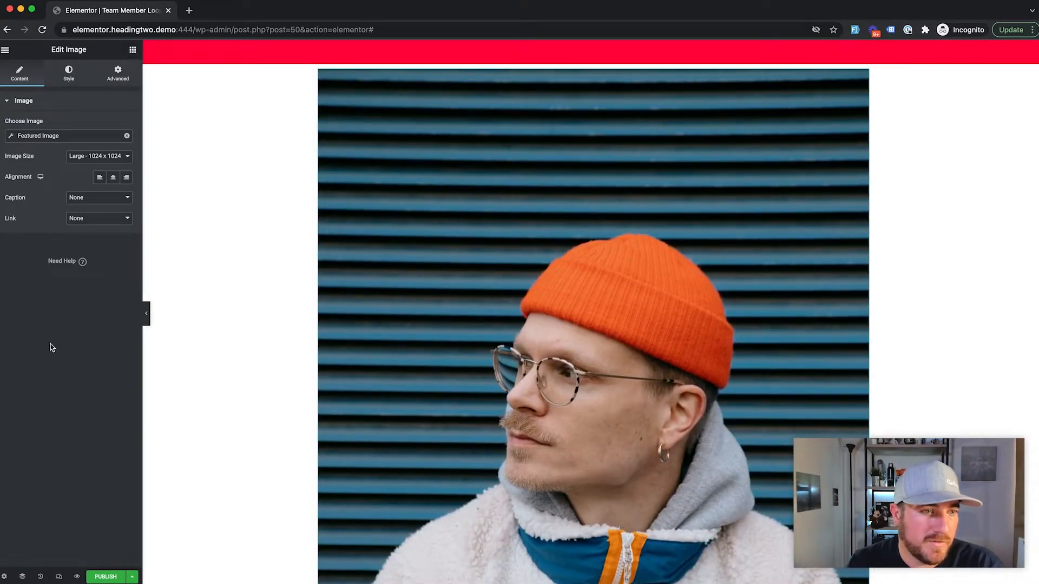
click(98, 156)
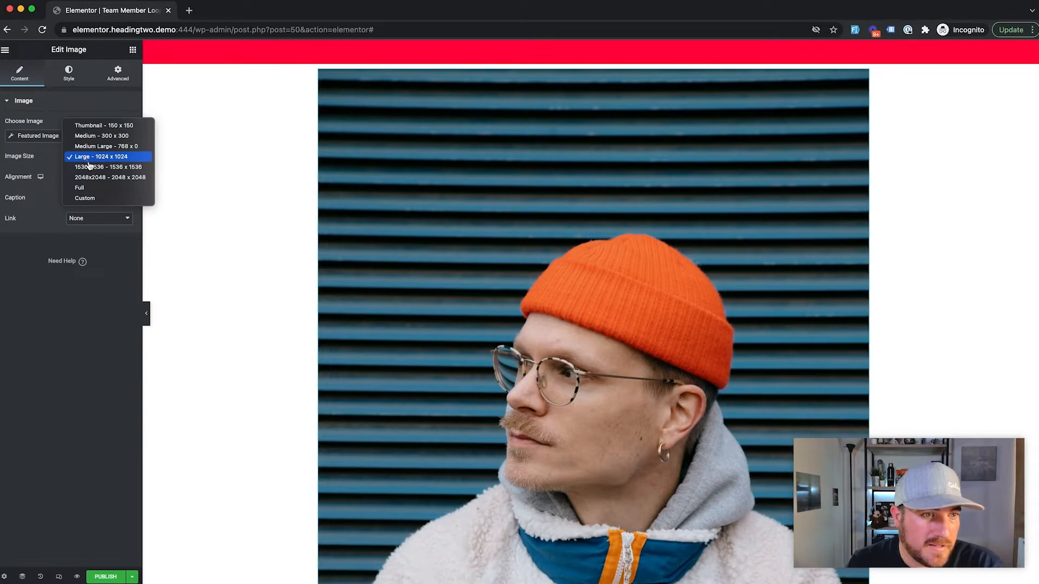
click(106, 146)
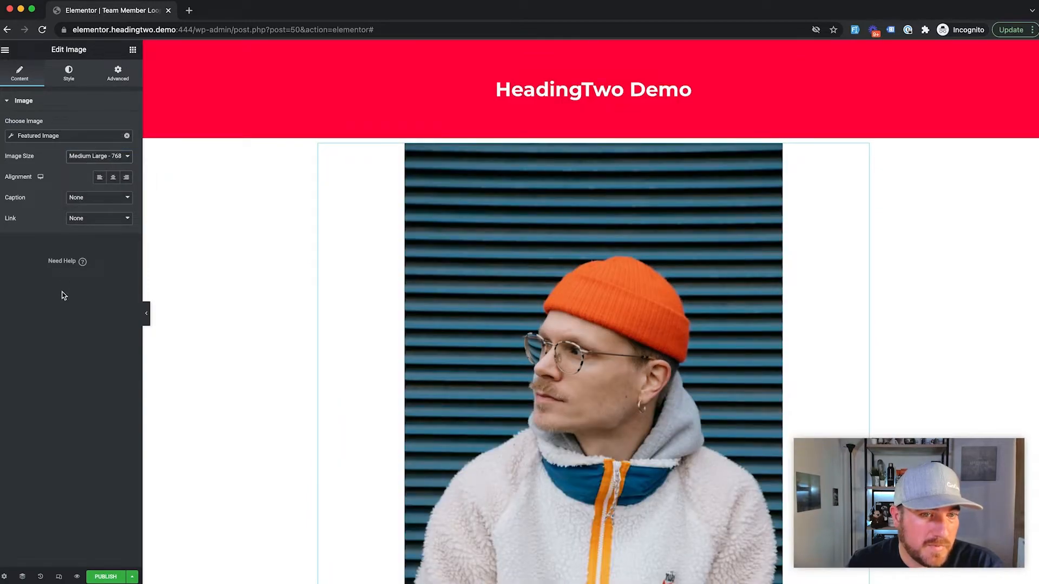
mouse_move(74, 172)
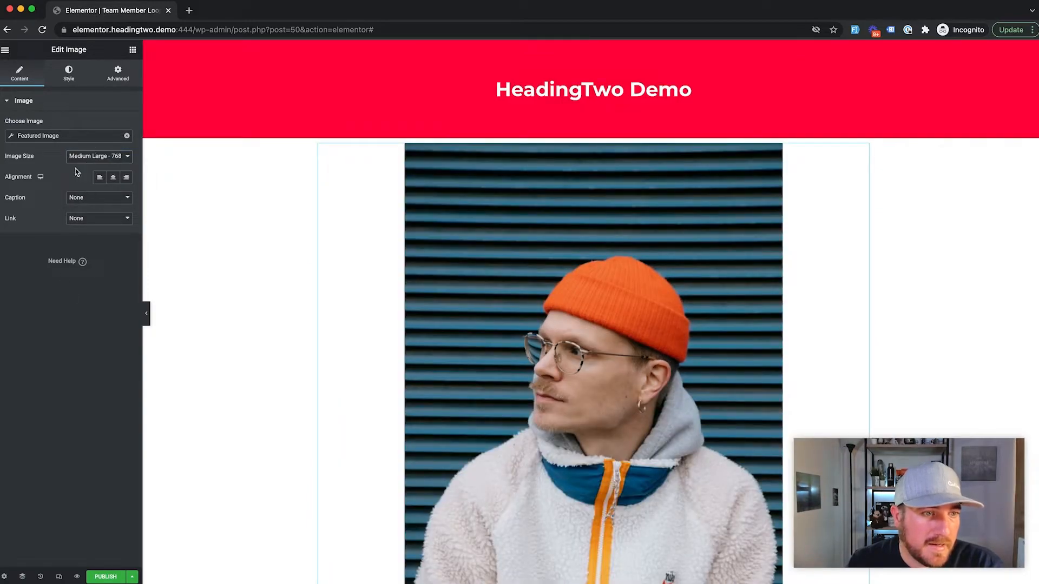
Link the photo to a Custom URL drawn dynamically from the Post URL.
click(99, 218)
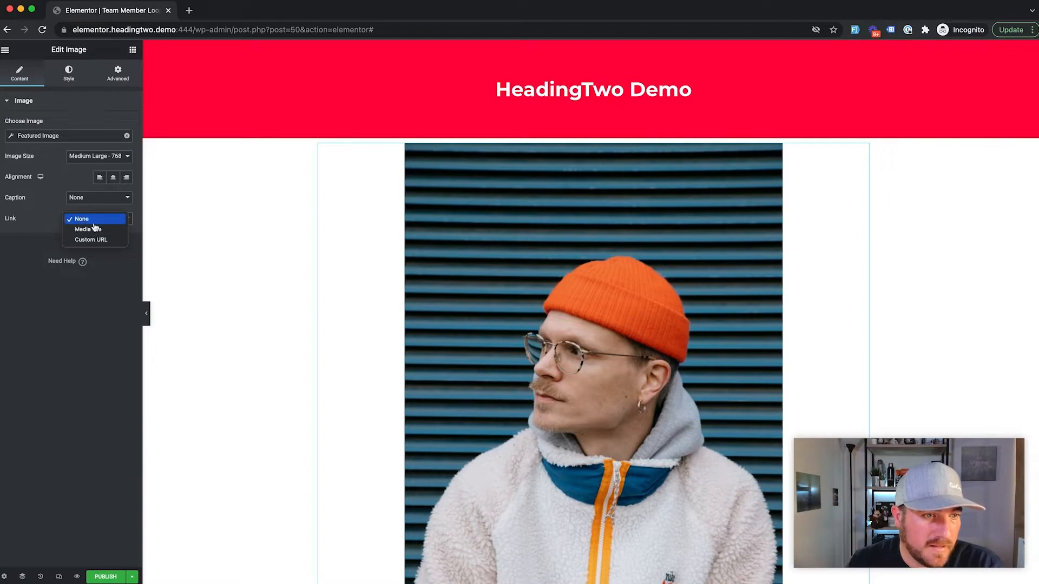
click(91, 239)
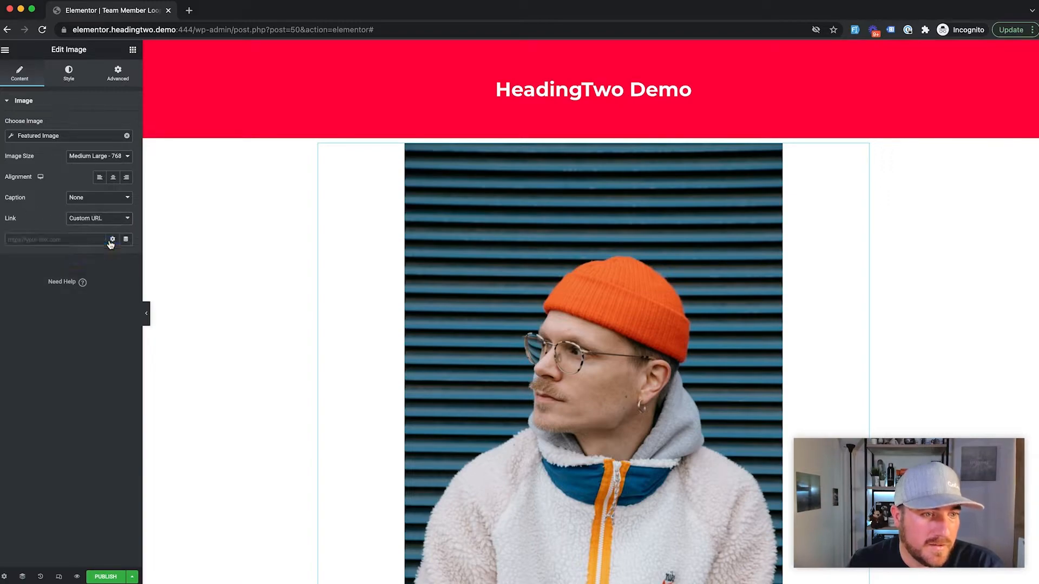
mouse_move(125, 239)
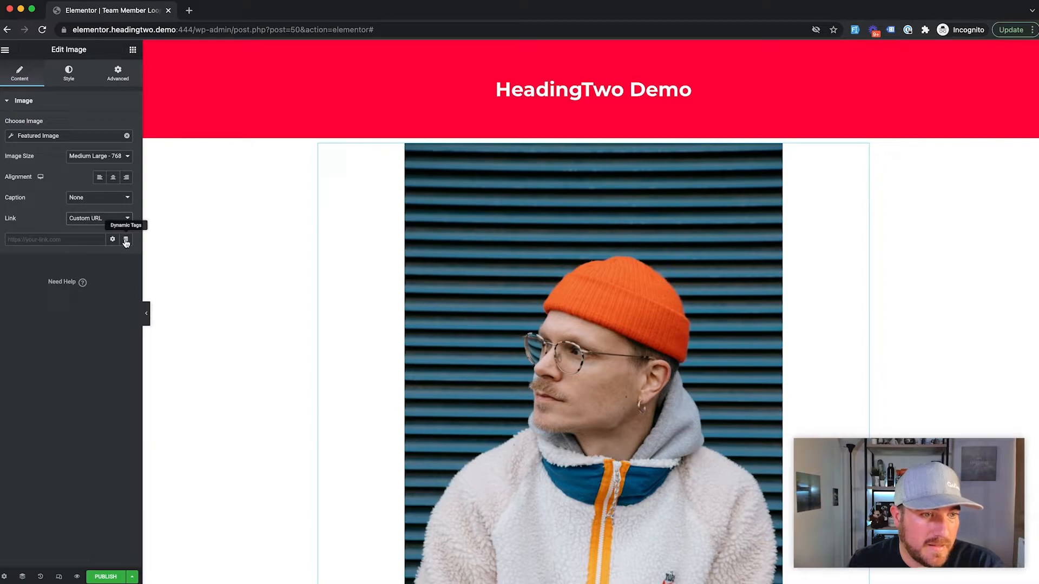
click(113, 239)
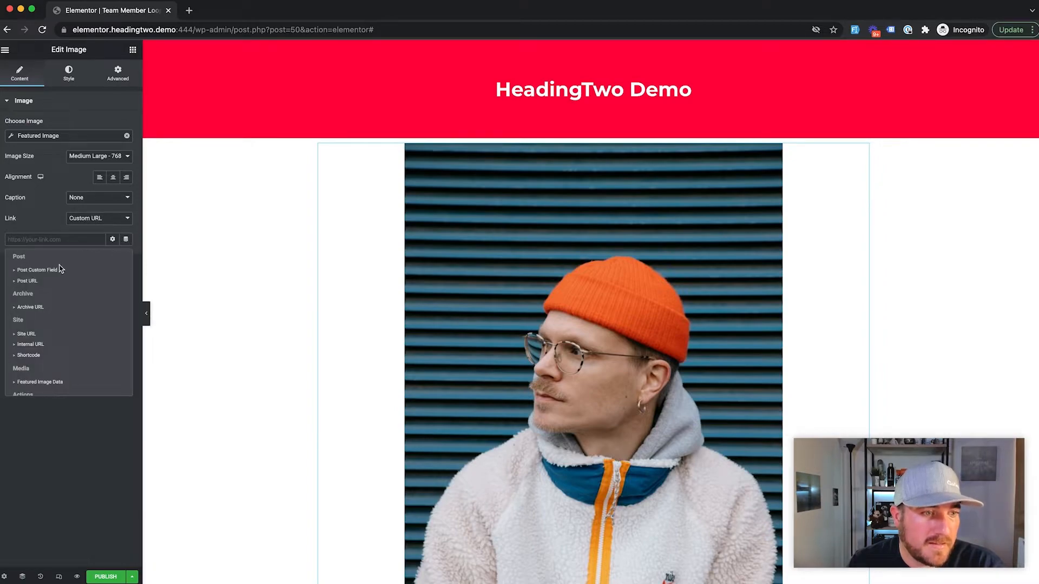
click(26, 281)
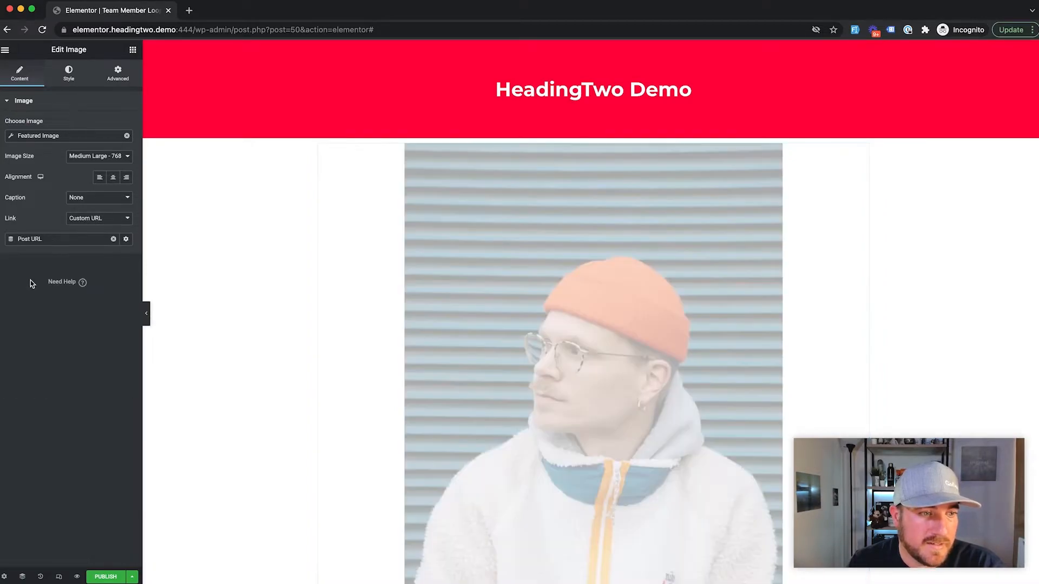
click(577, 378)
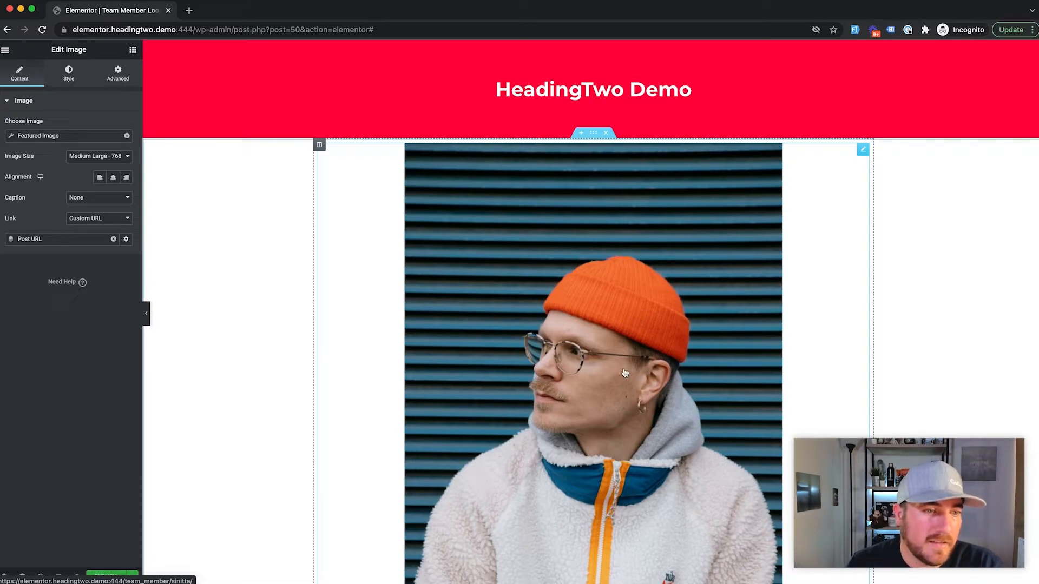
mouse_move(457, 381)
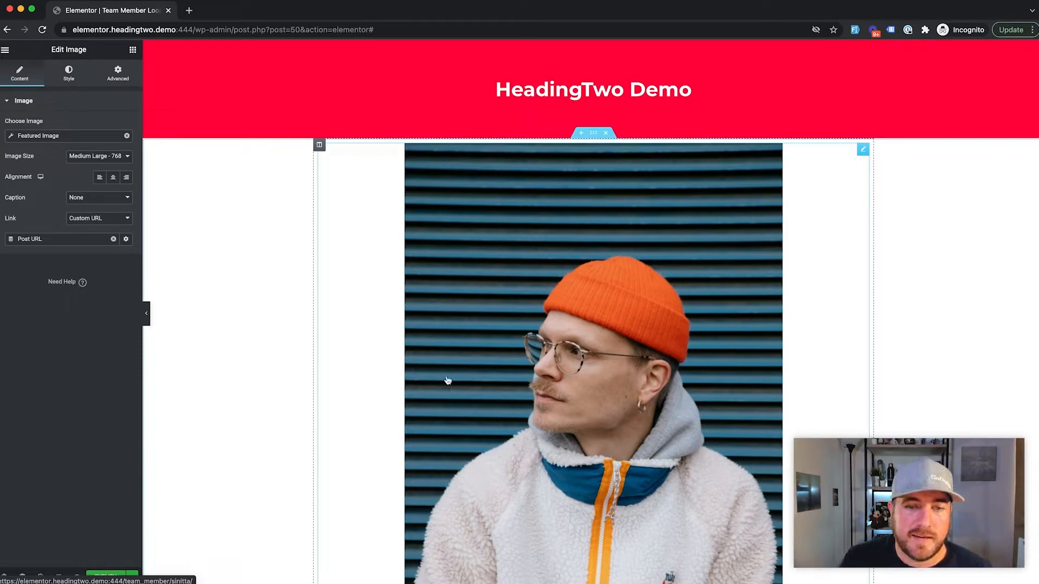
scroll(down, 3)
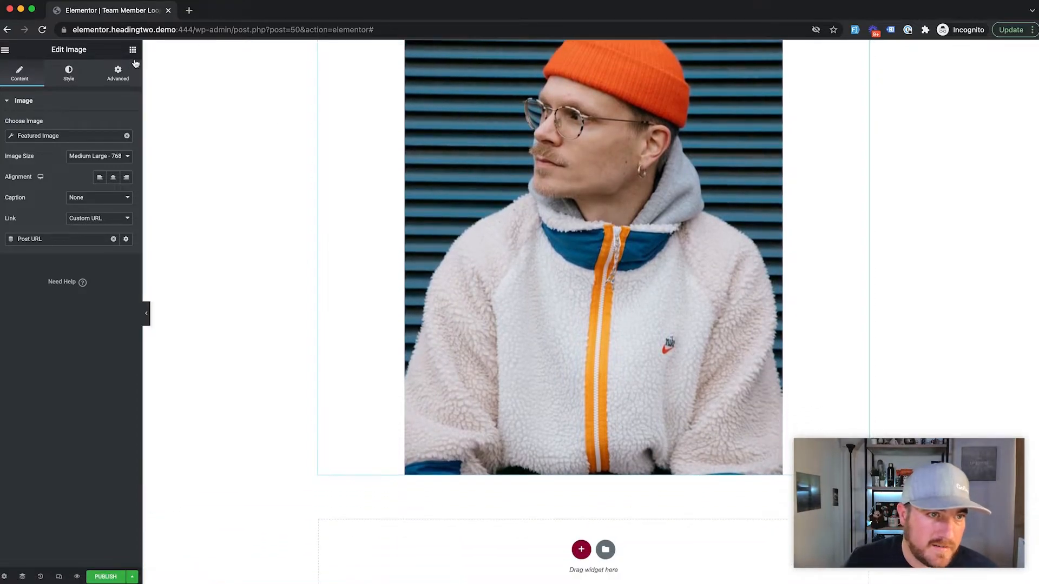
Link the Post Title to the Post URL and set its HTML tag to H2.
click(132, 49)
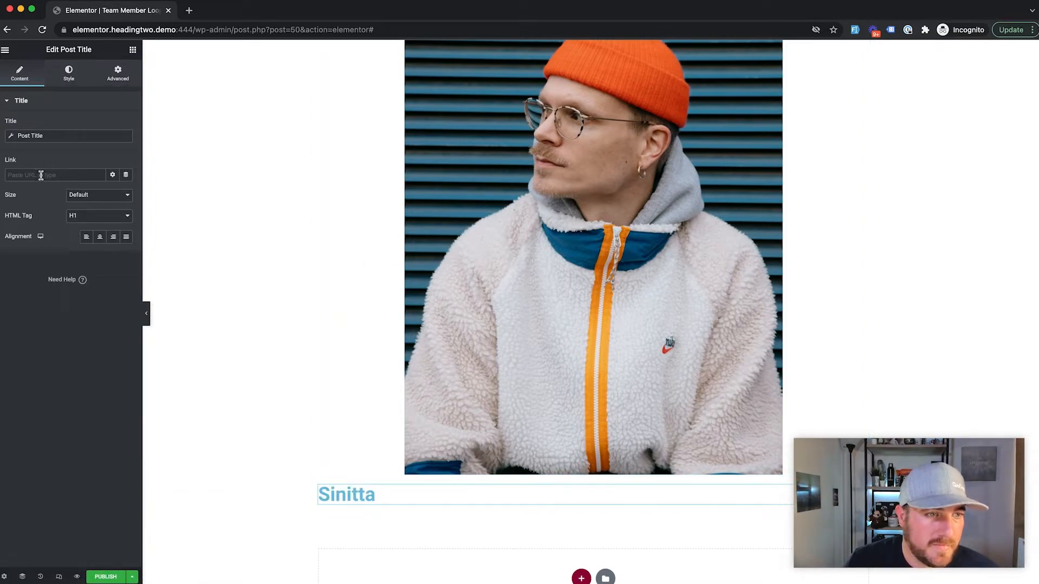
mouse_move(112, 179)
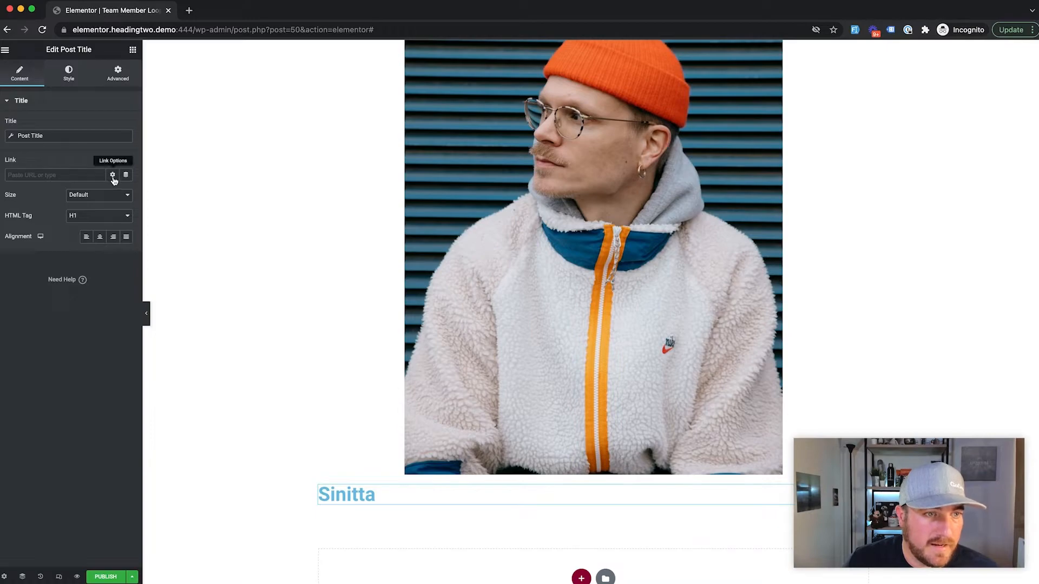
click(112, 174)
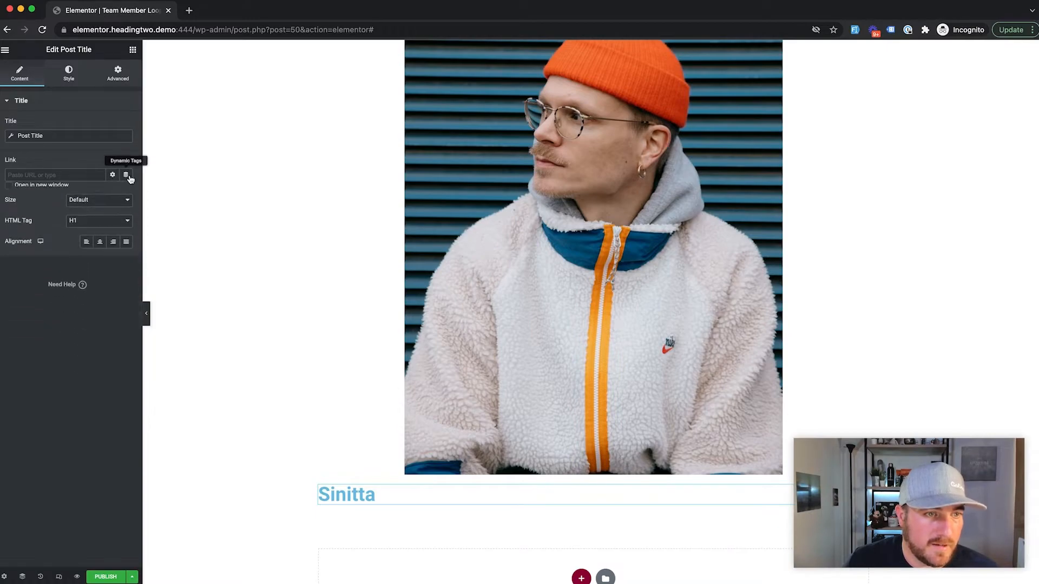
click(125, 175)
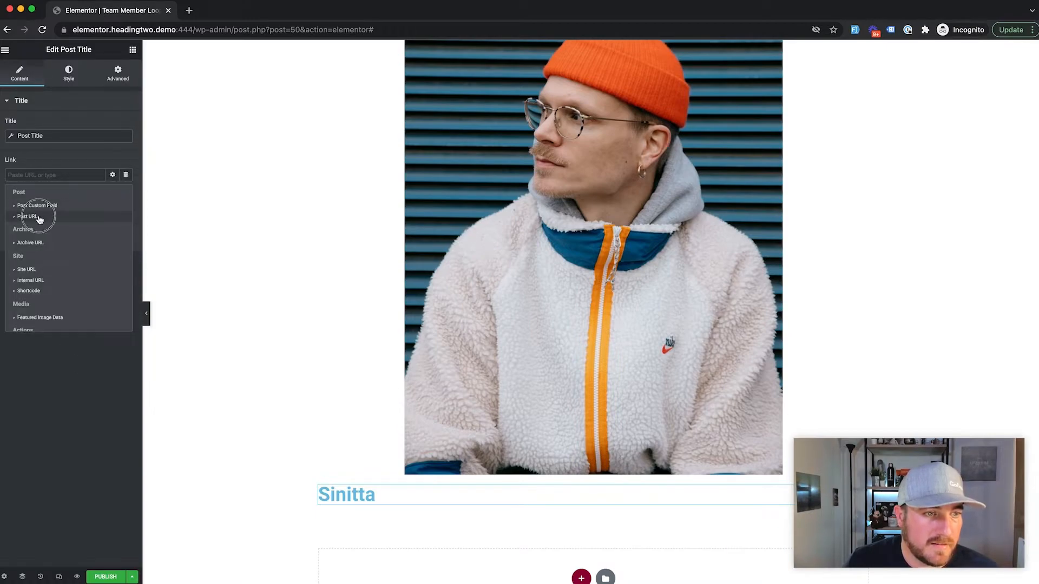
click(26, 216)
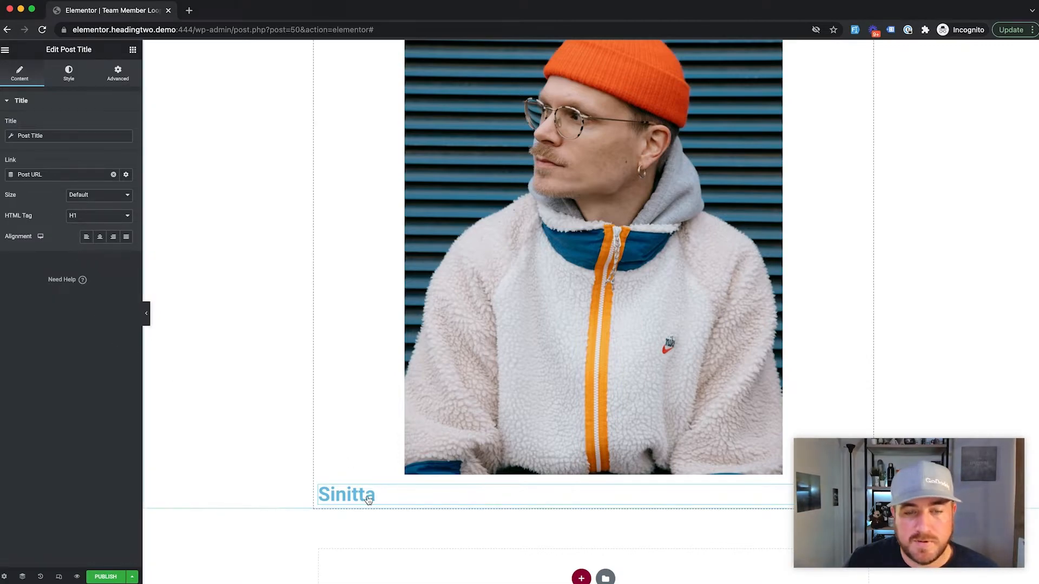
mouse_move(339, 475)
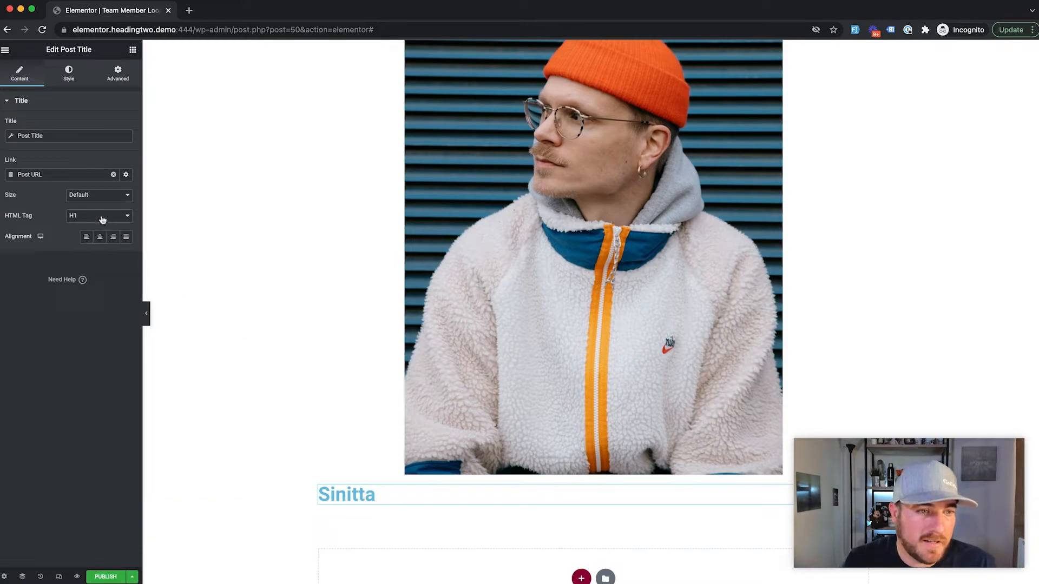
click(98, 216)
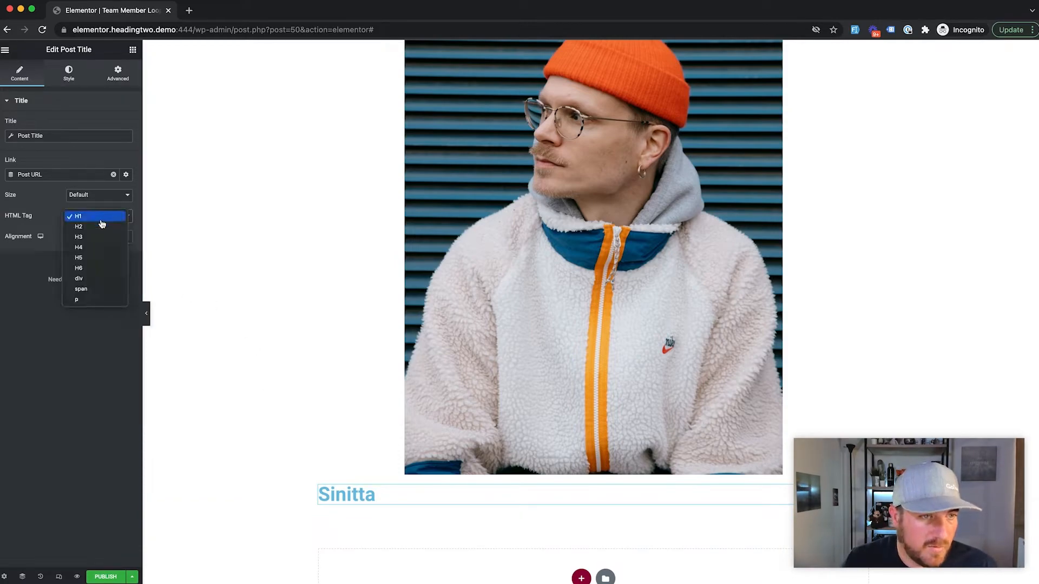
click(78, 227)
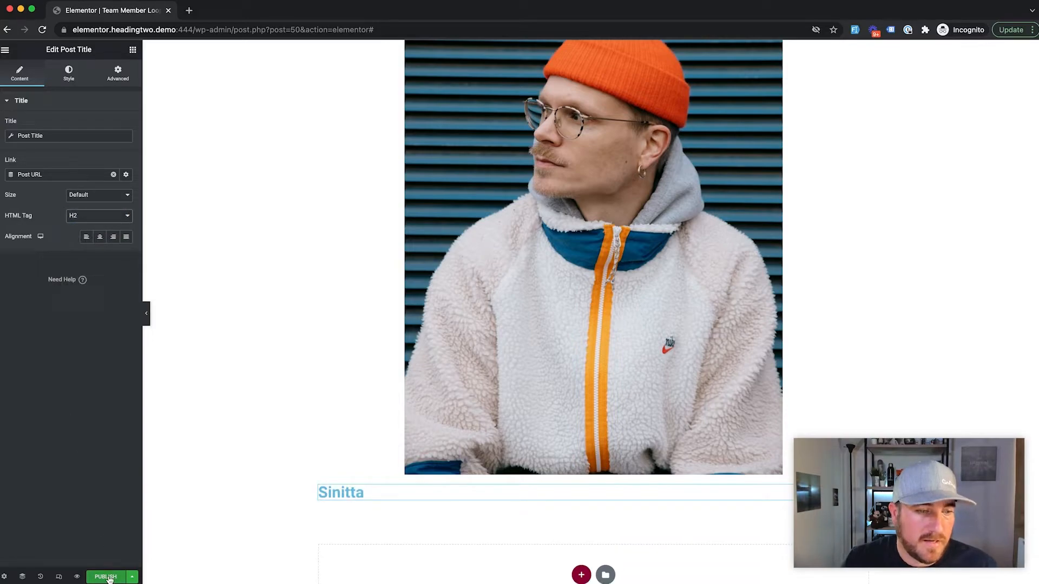
Publish the Team Member Loop Item template without display conditions.
click(105, 577)
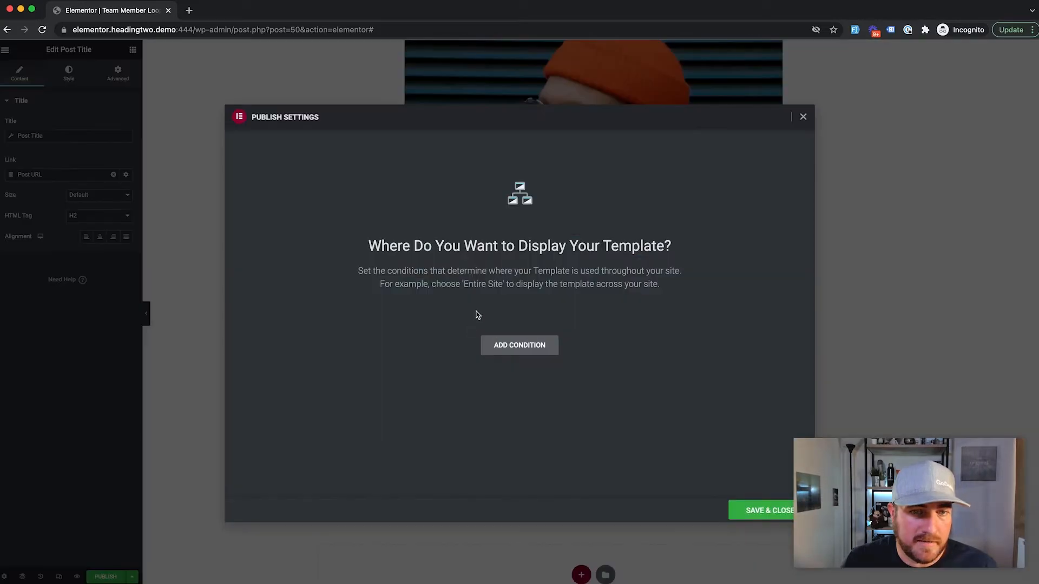
mouse_move(487, 384)
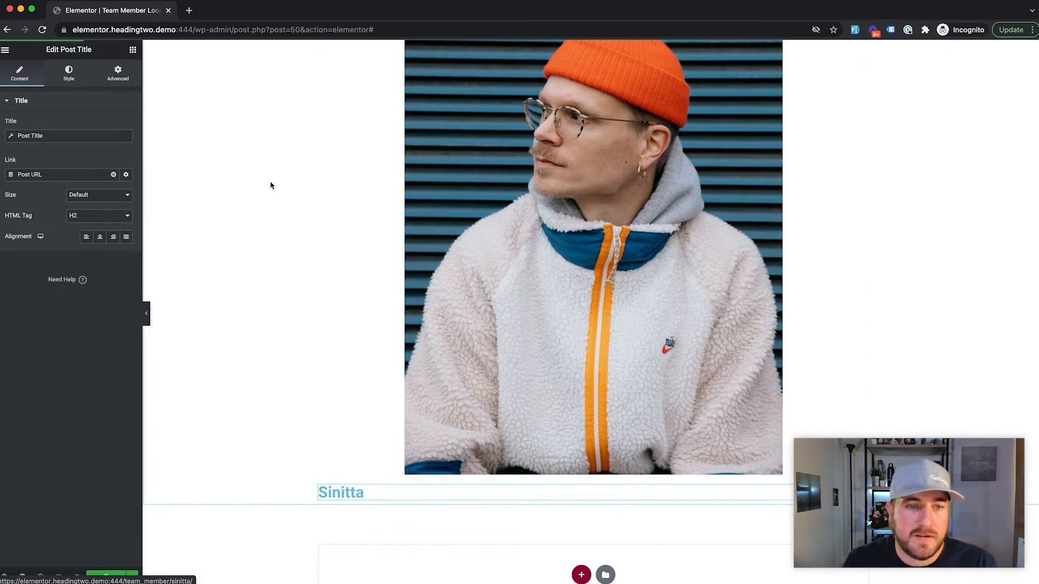
click(6, 50)
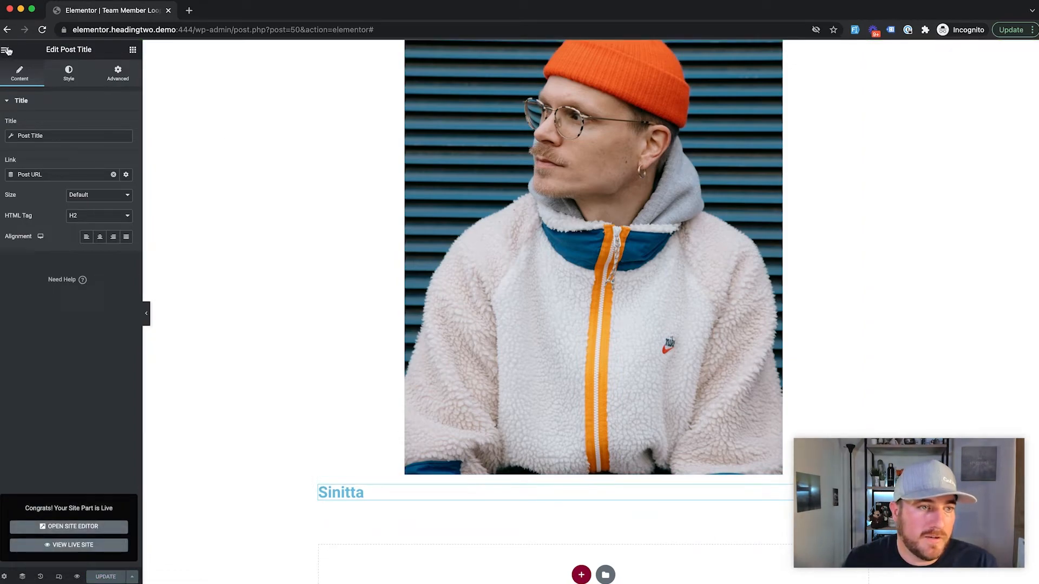
Find 'team' in the Finder and load the Our Team page into the editor.
click(7, 48)
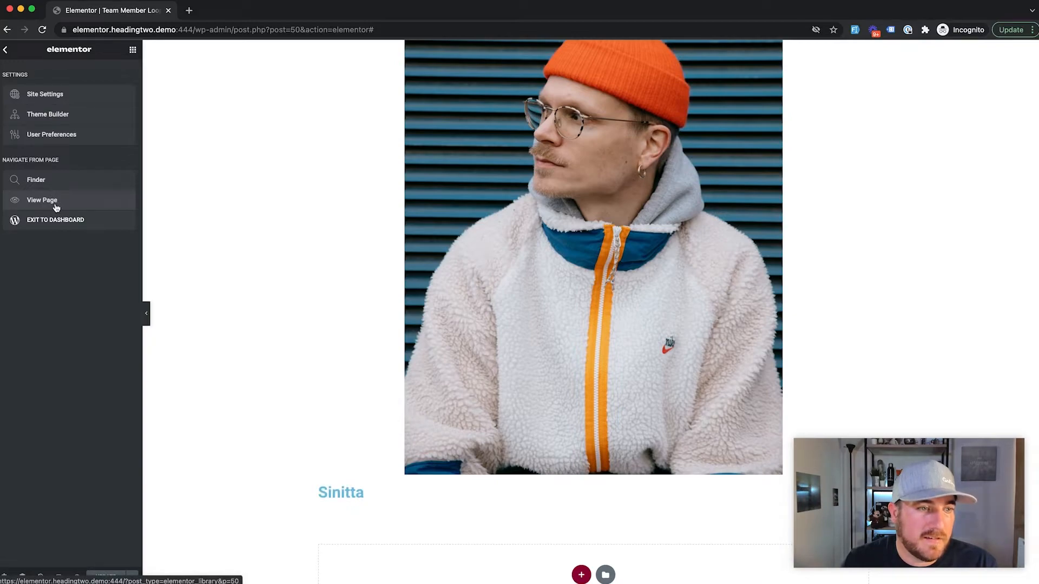
click(36, 179)
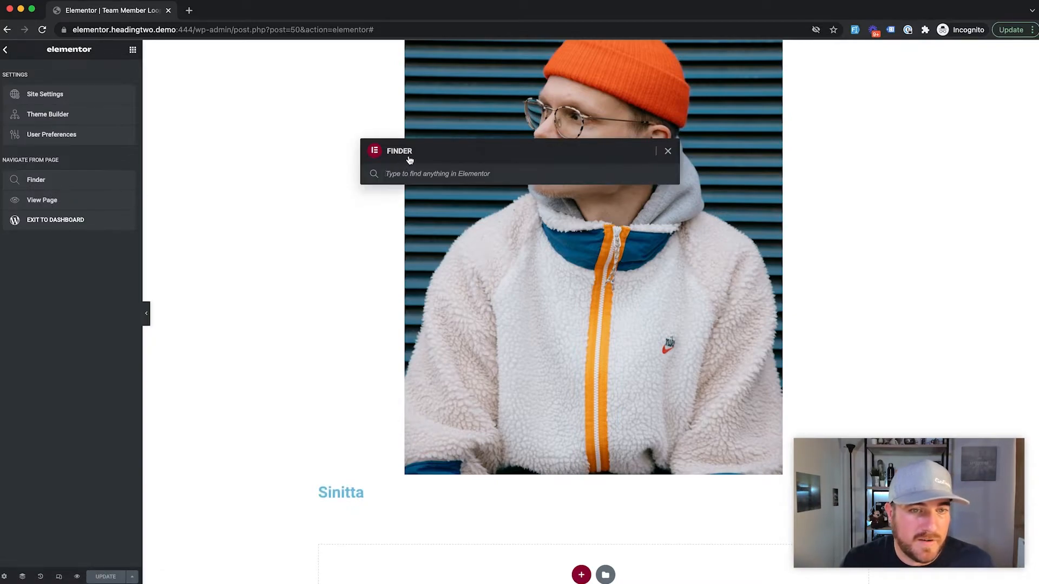
text(team)
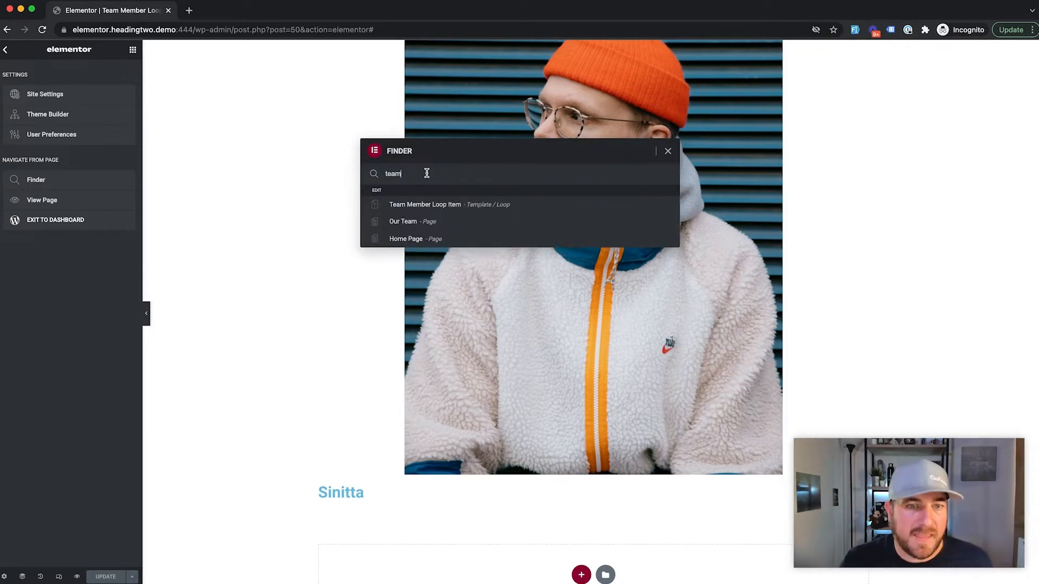
mouse_move(423, 220)
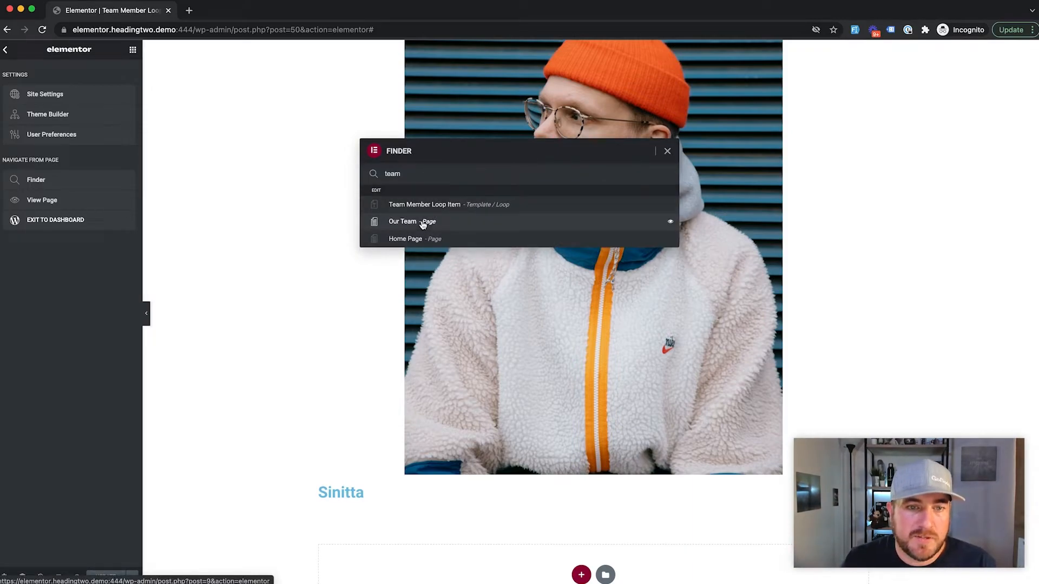
click(411, 220)
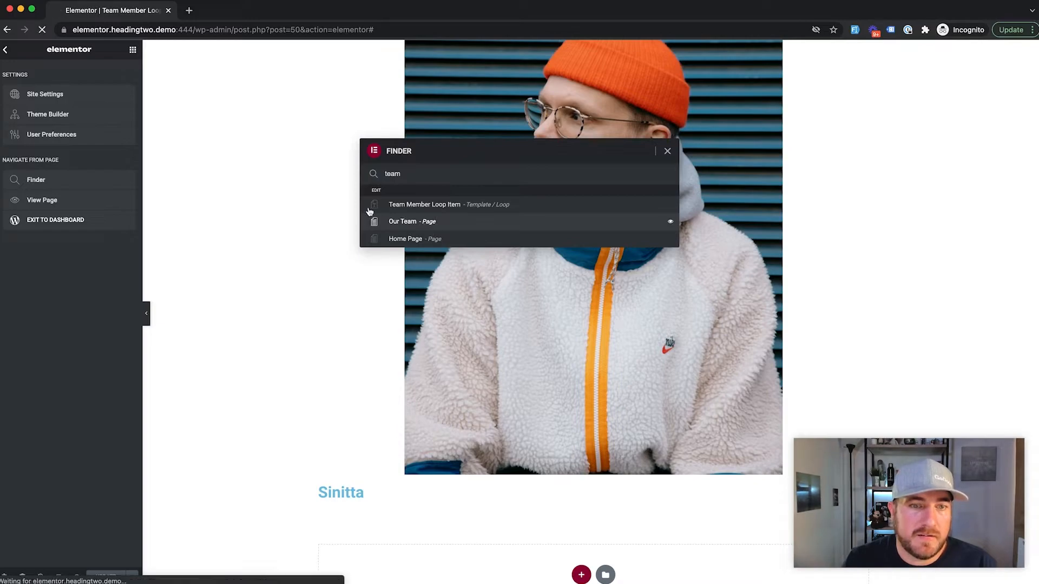
mouse_move(323, 184)
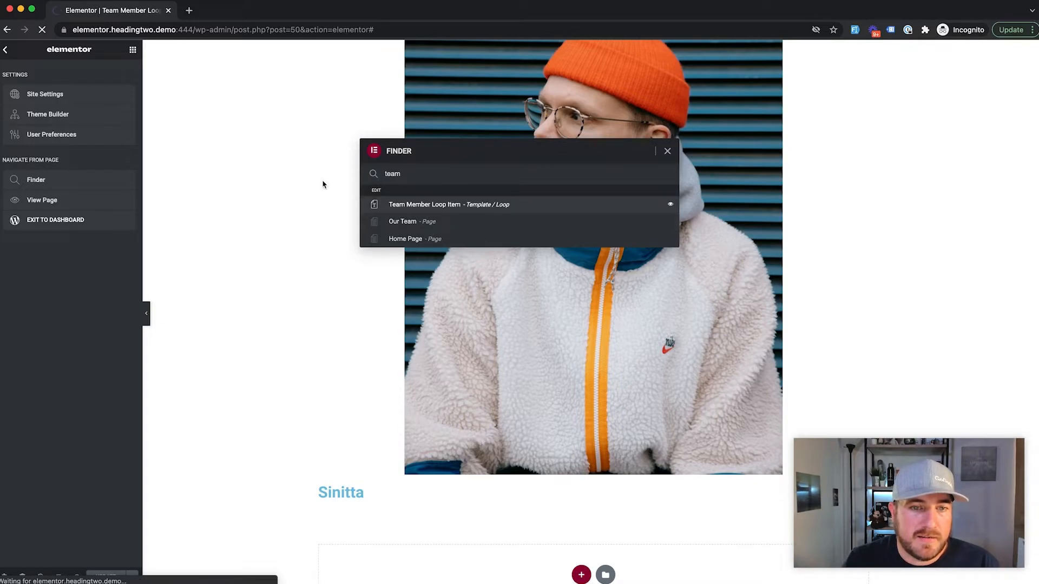
click(402, 221)
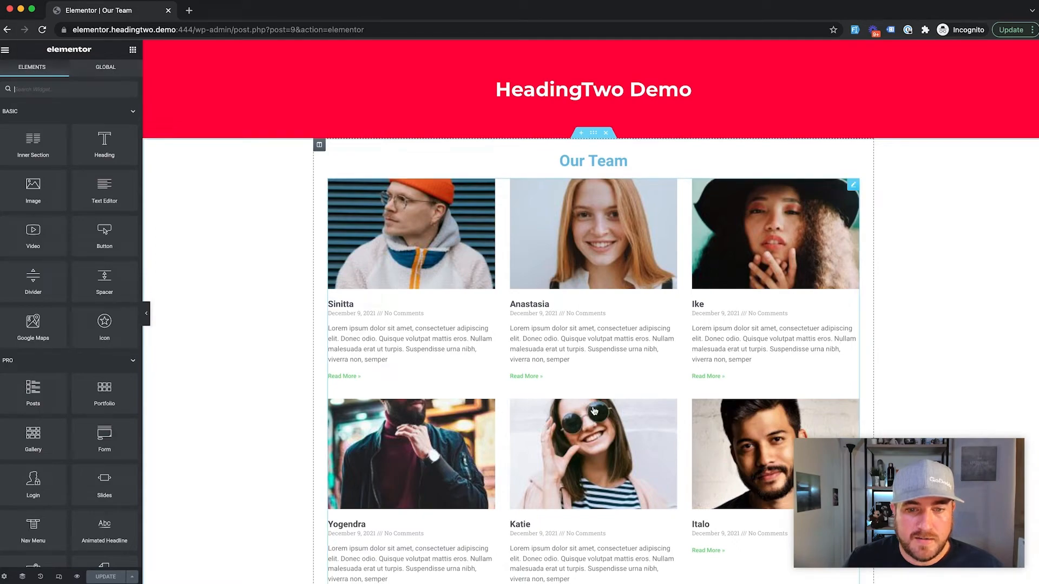
mouse_move(456, 267)
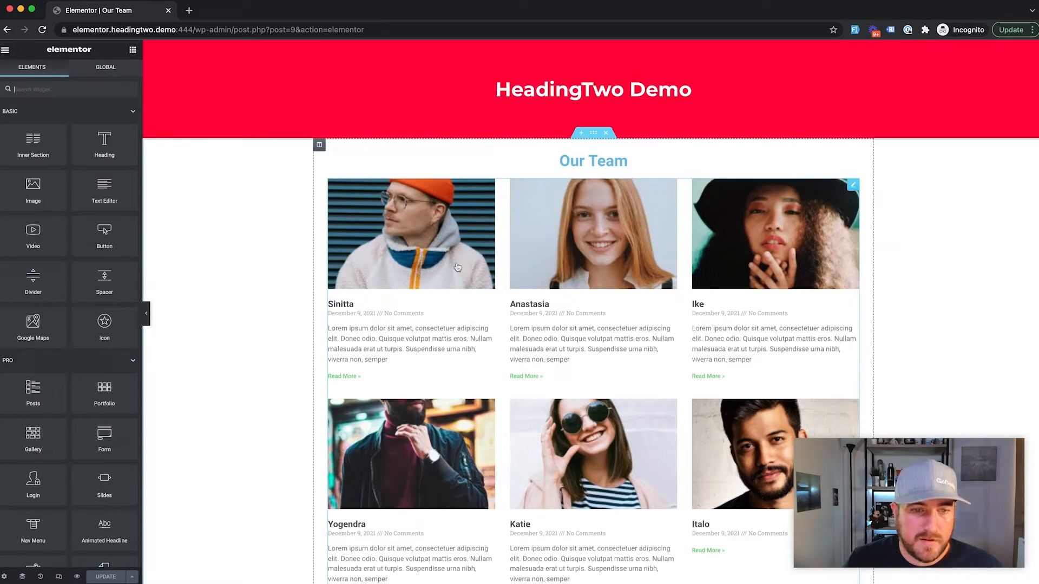
mouse_move(437, 246)
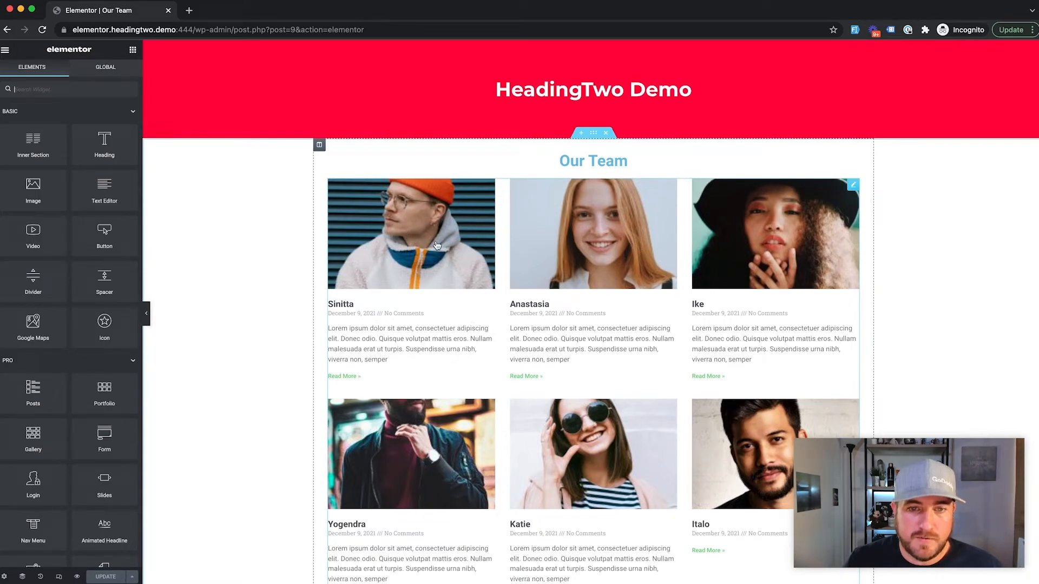
Switch the Posts grid to the custom skin using the Team Member Loop Item template.
click(411, 234)
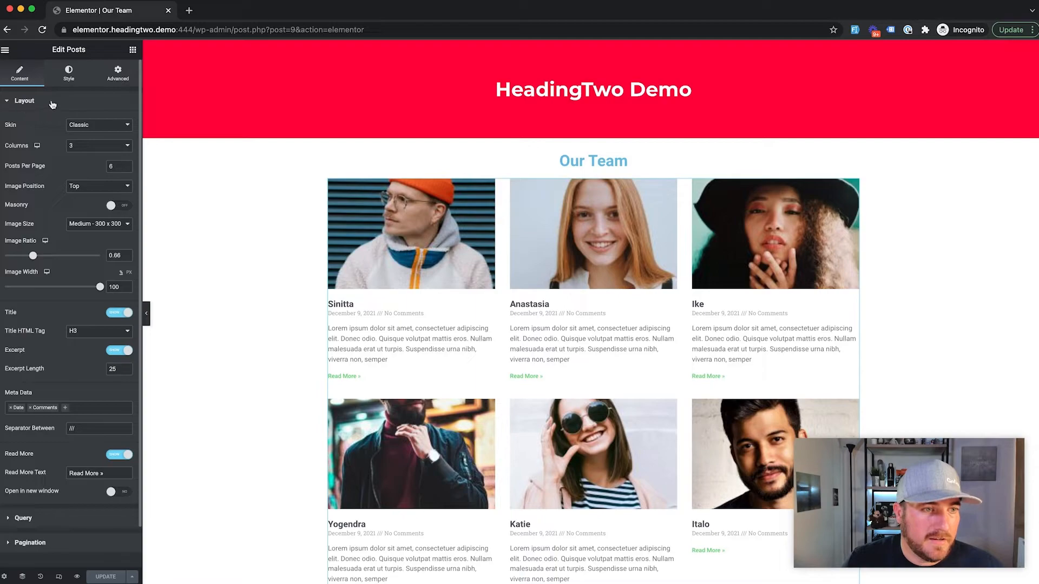
mouse_move(93, 131)
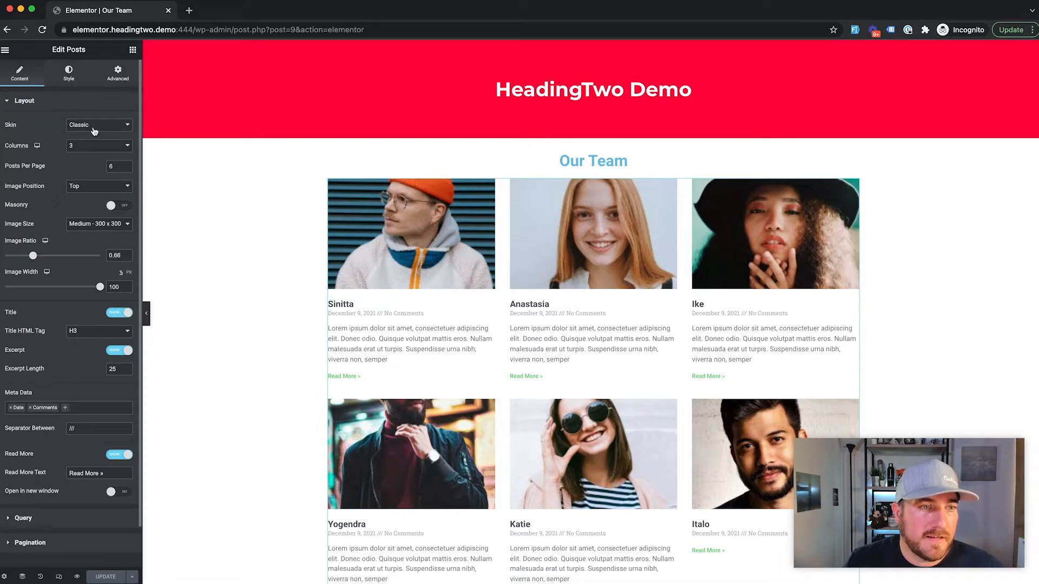
click(98, 124)
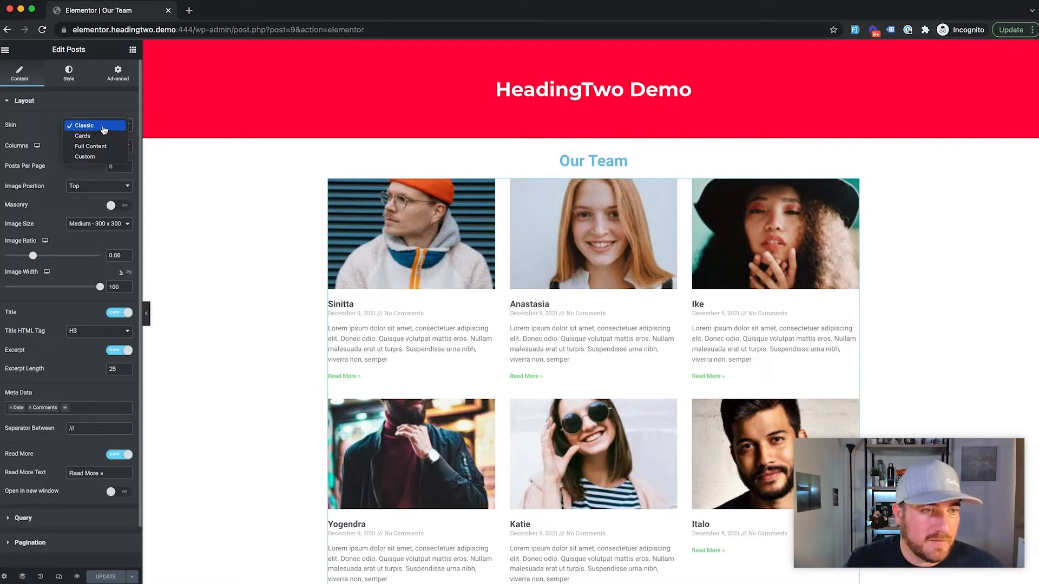
click(84, 126)
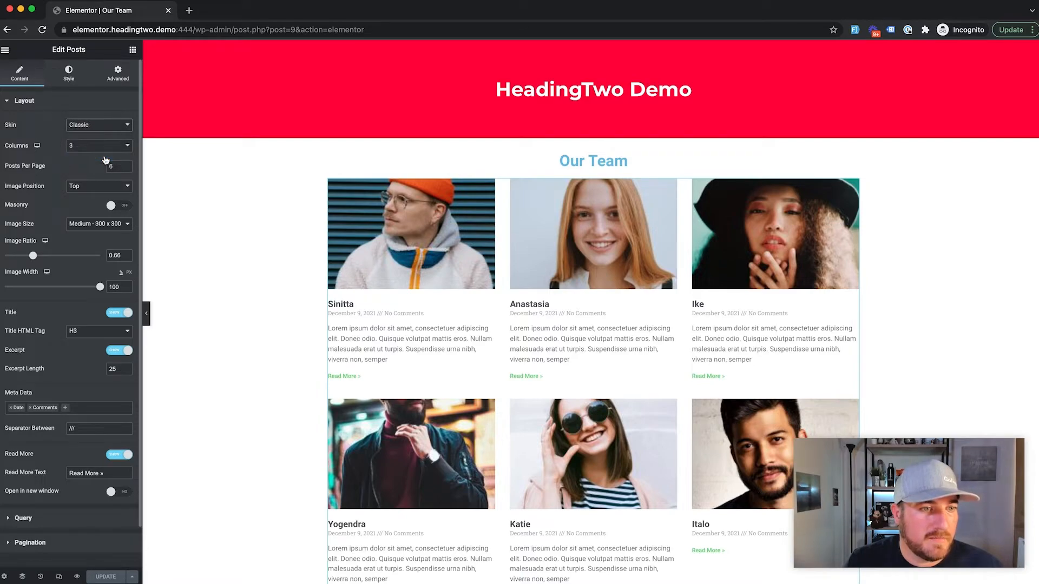
click(99, 125)
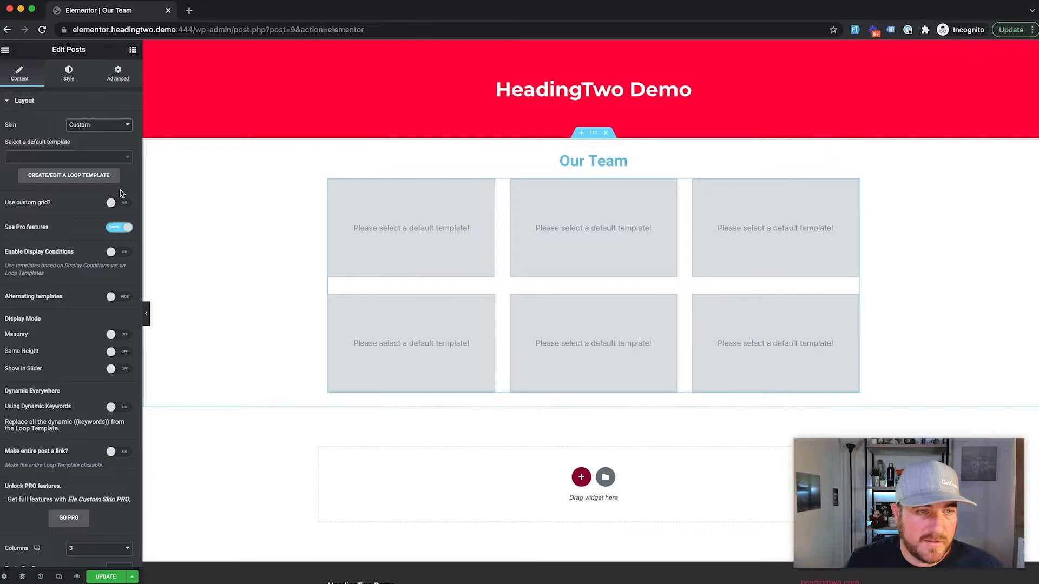
click(68, 157)
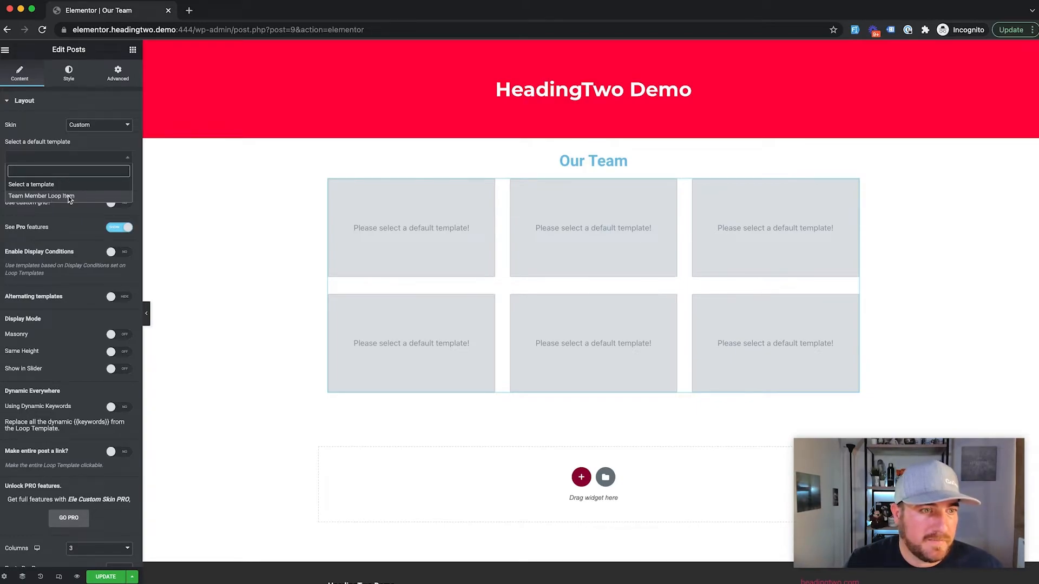
click(41, 196)
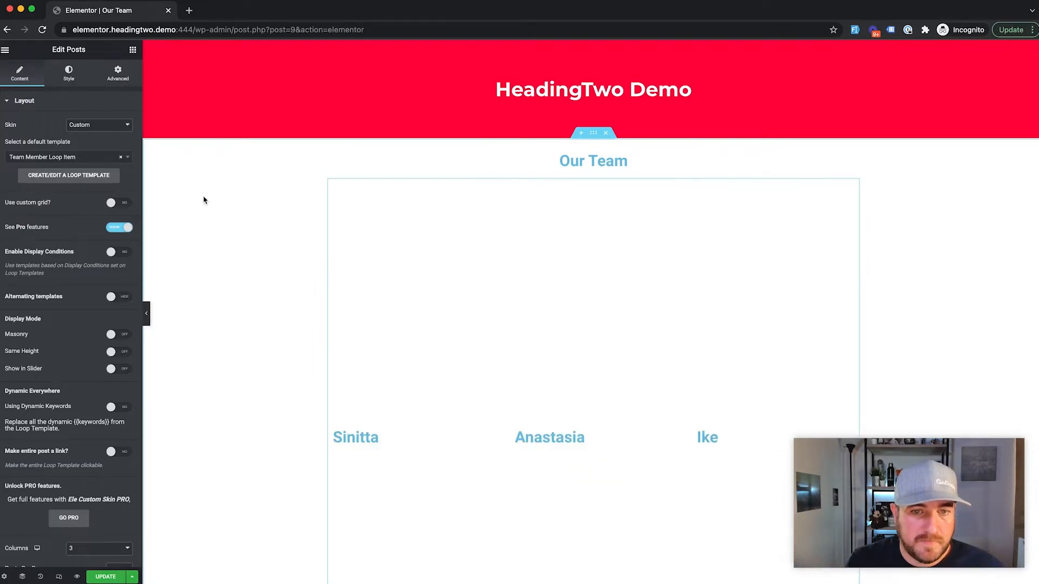
scroll(down, 3)
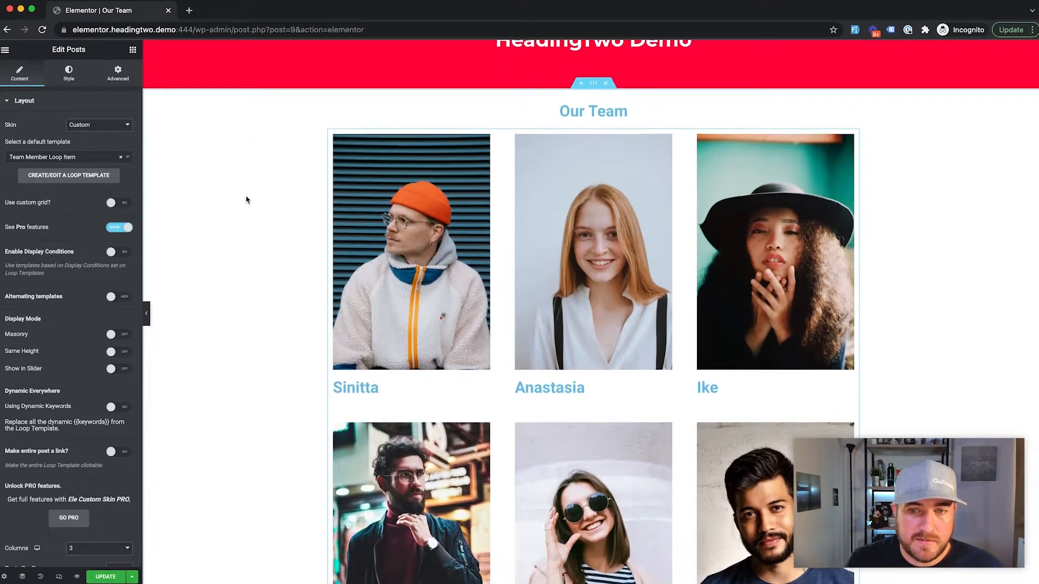
scroll(down, 3)
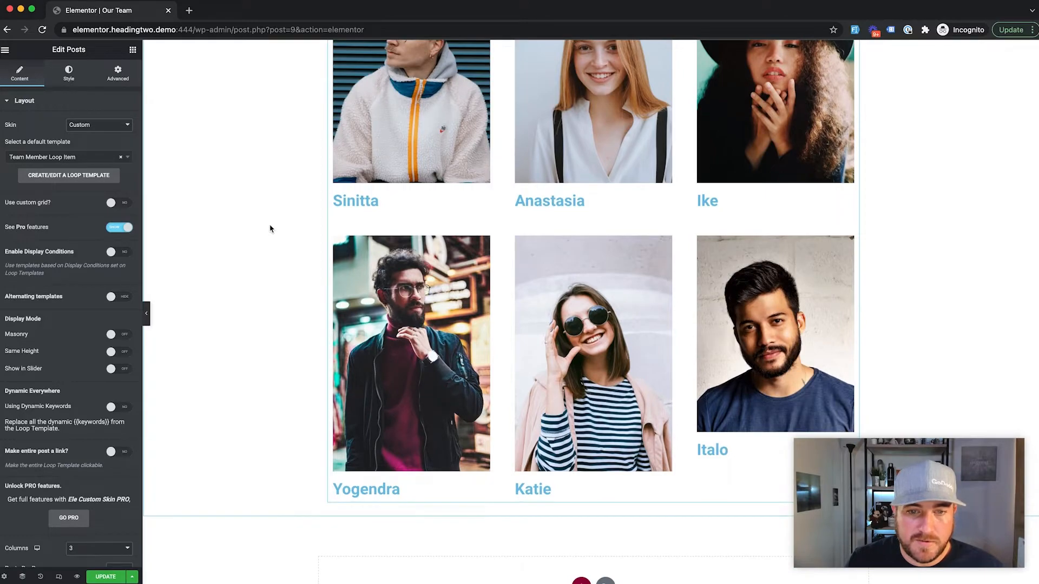
scroll(up, 3)
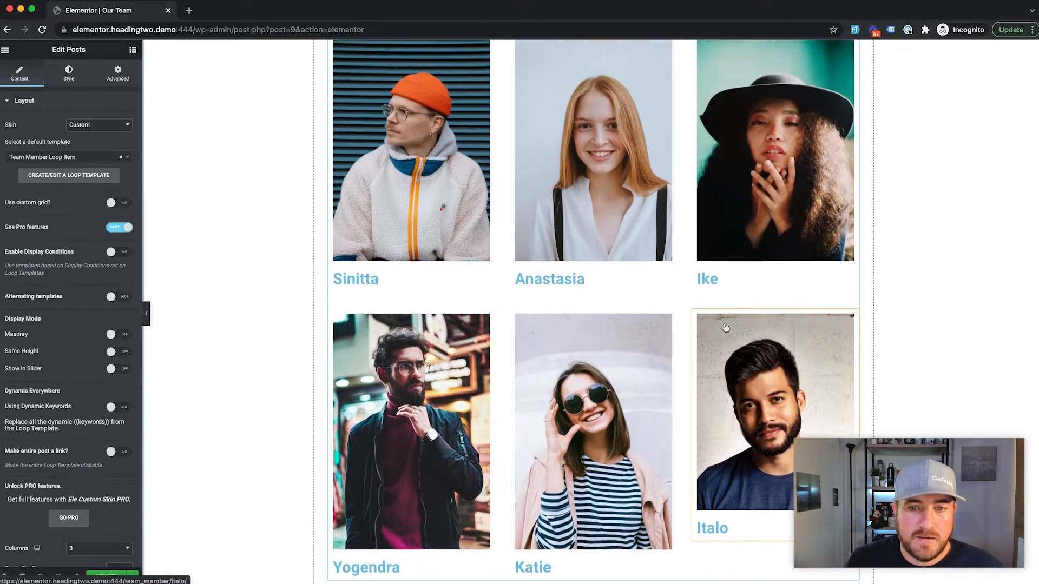
scroll(up, 3)
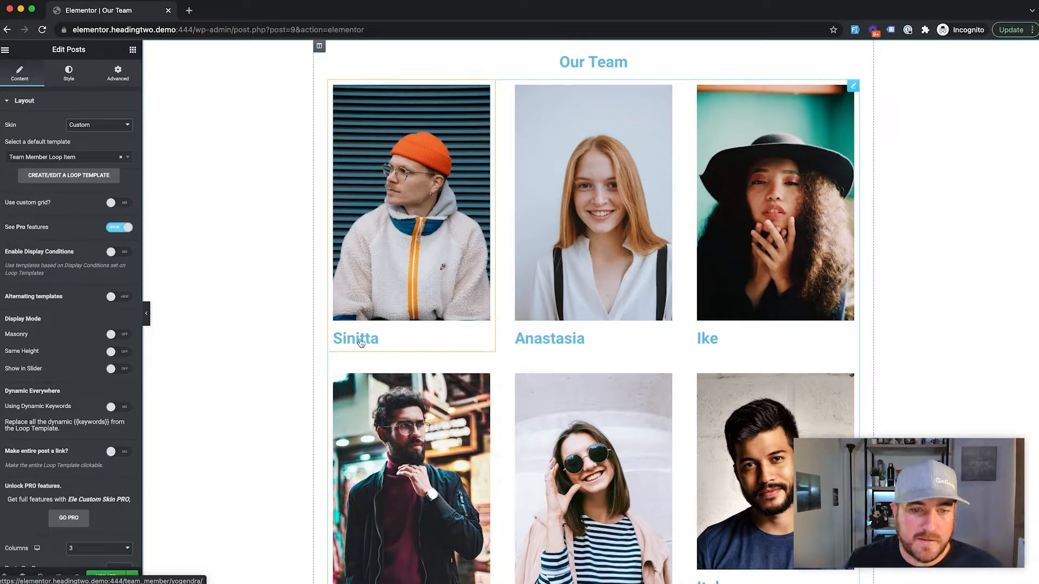
mouse_move(365, 259)
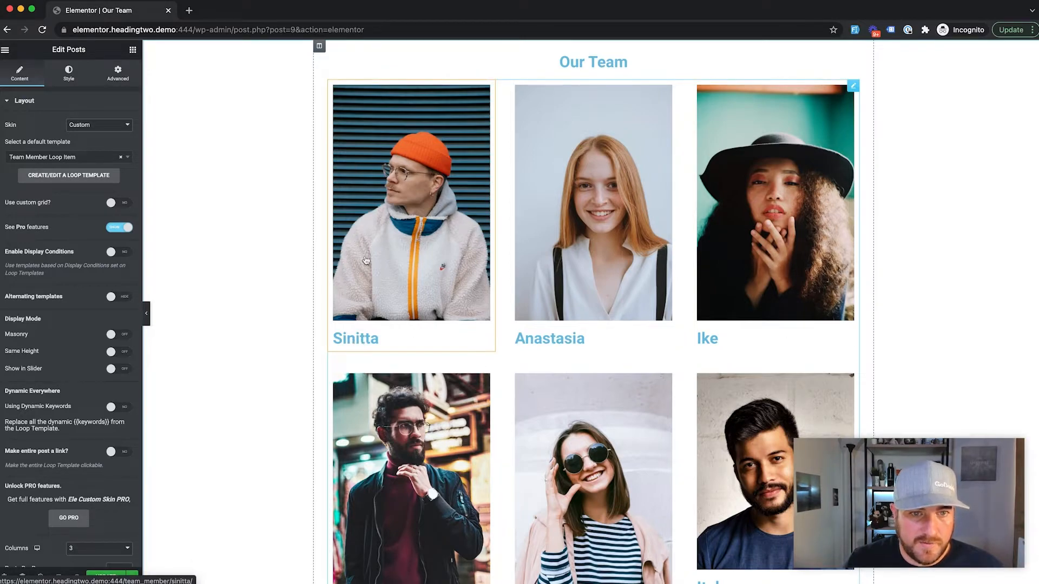
mouse_move(408, 219)
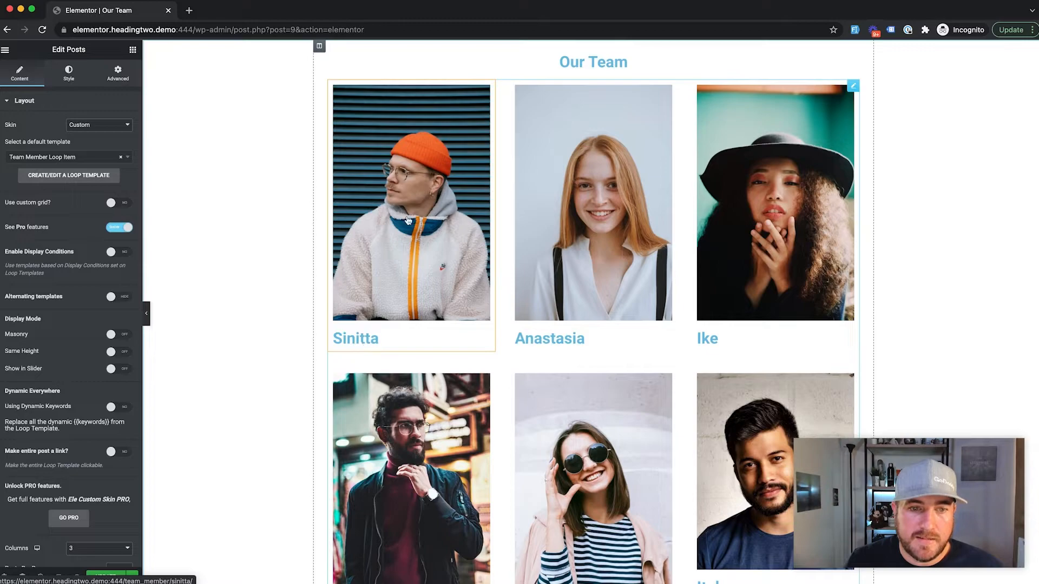
mouse_move(368, 115)
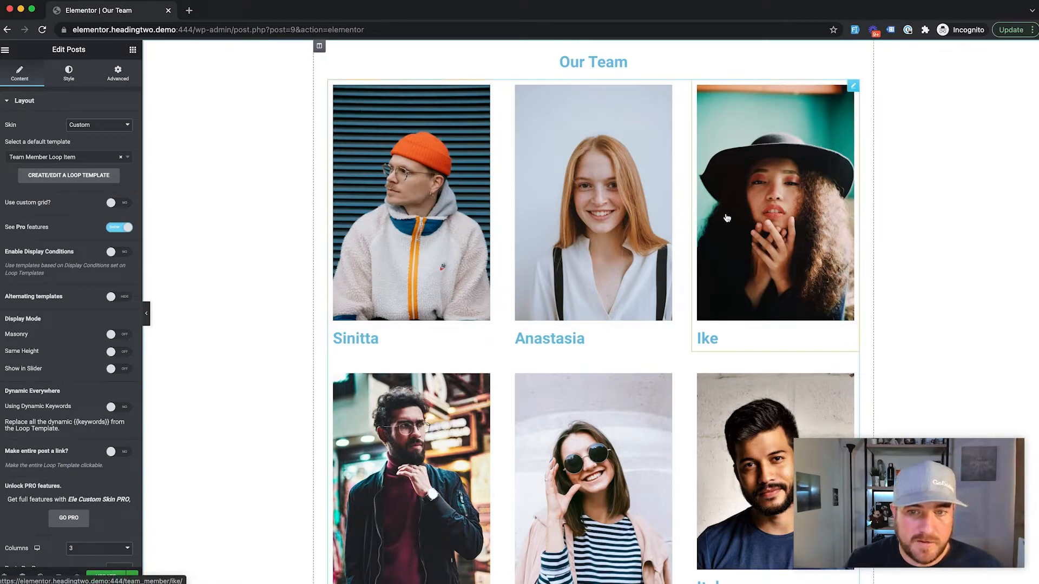
Update the Our Team page and view its live version in a new tab.
scroll(up, 3)
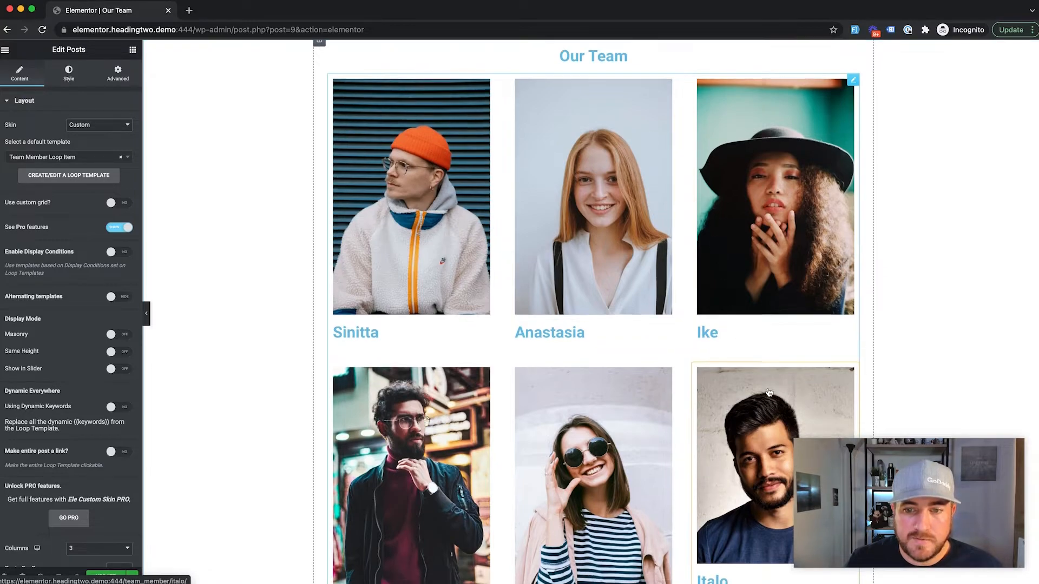
scroll(down, 3)
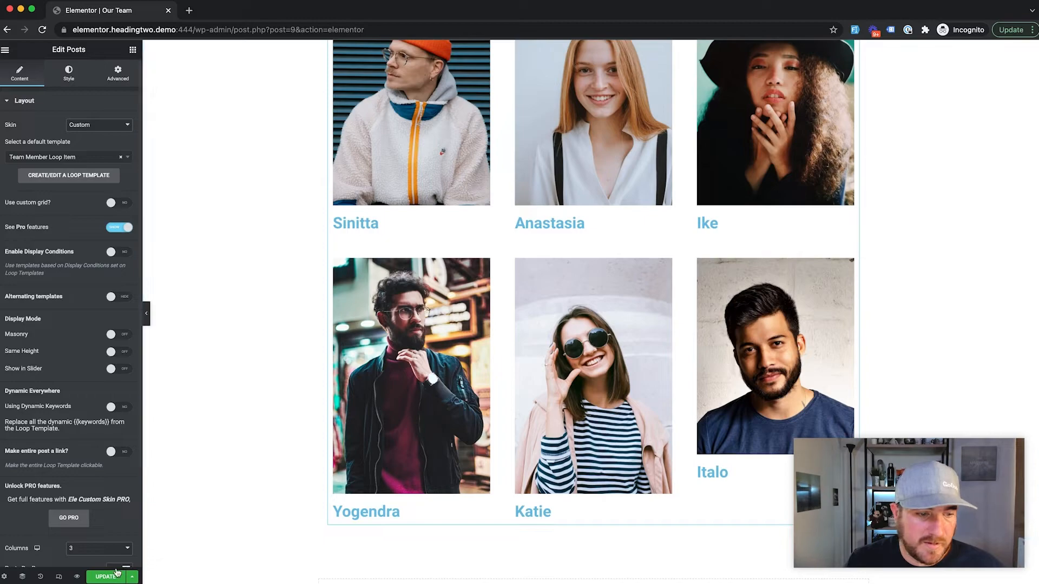
click(106, 577)
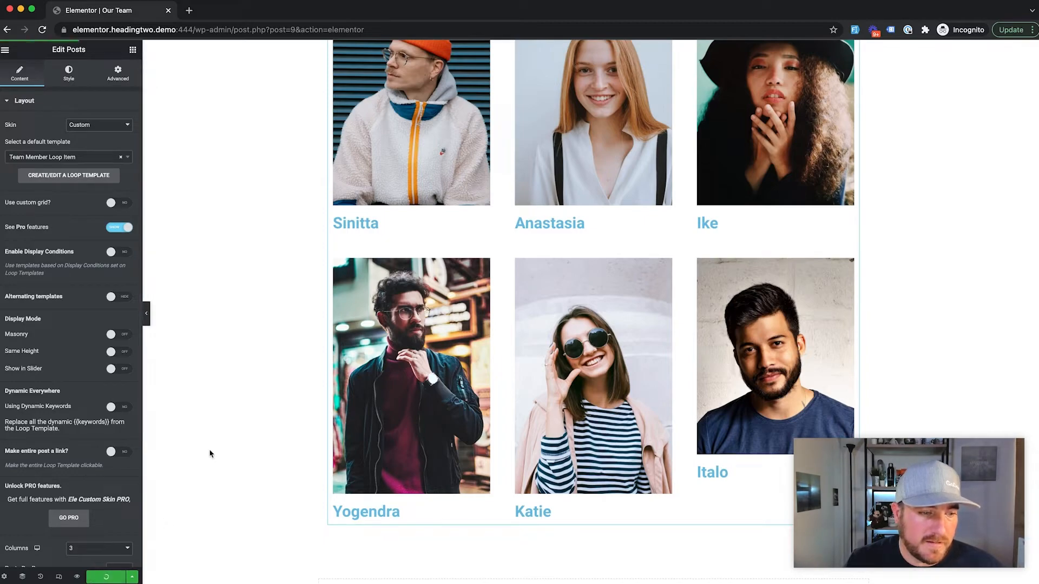
mouse_move(233, 196)
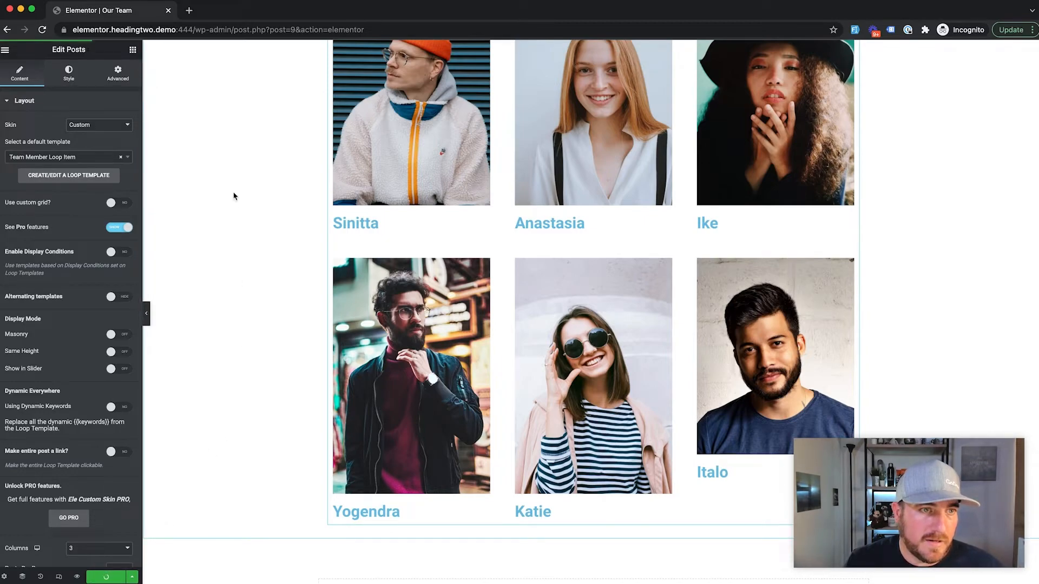
click(4, 49)
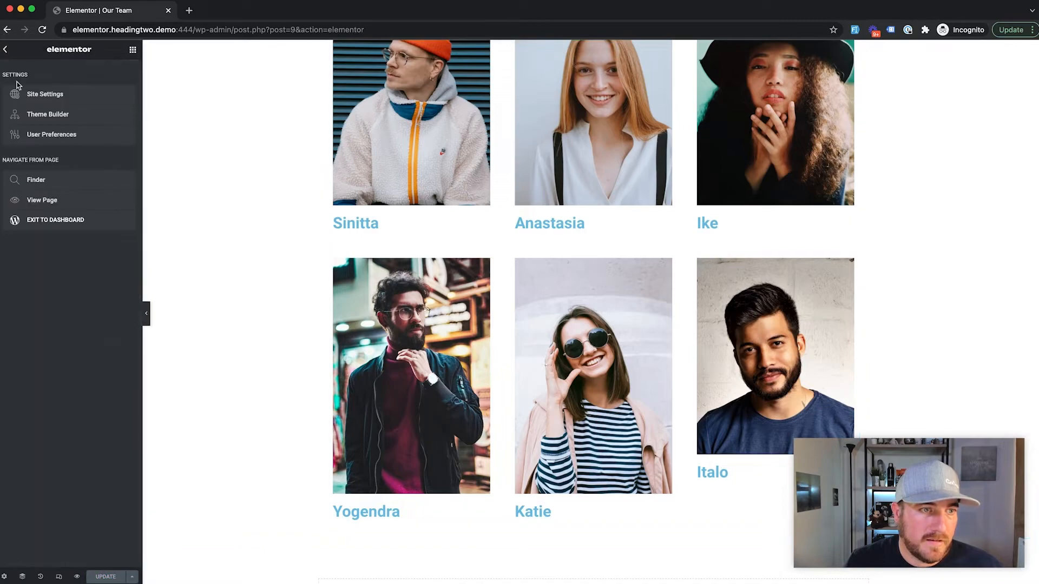
right_click(42, 200)
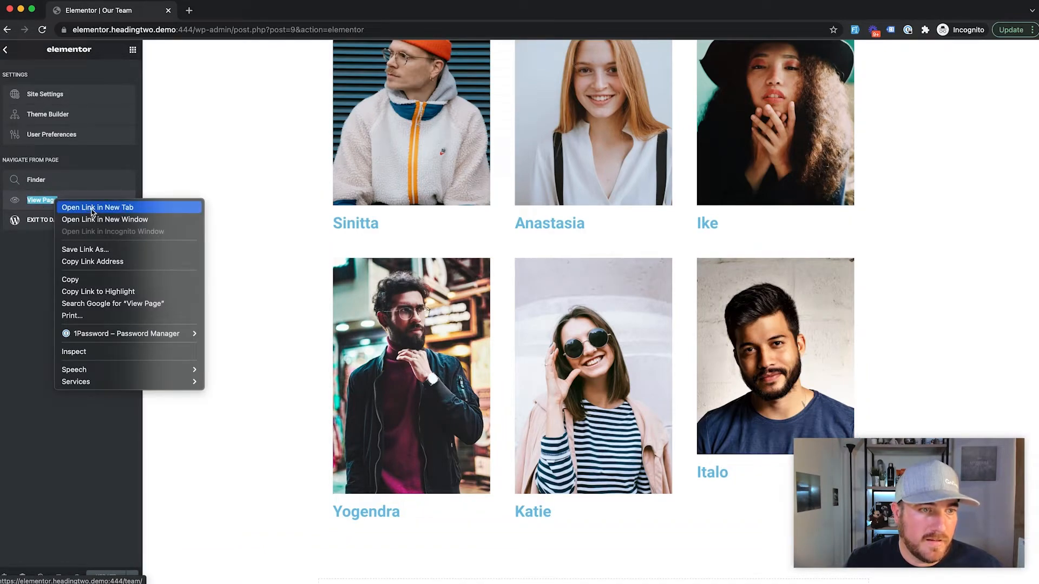
click(98, 208)
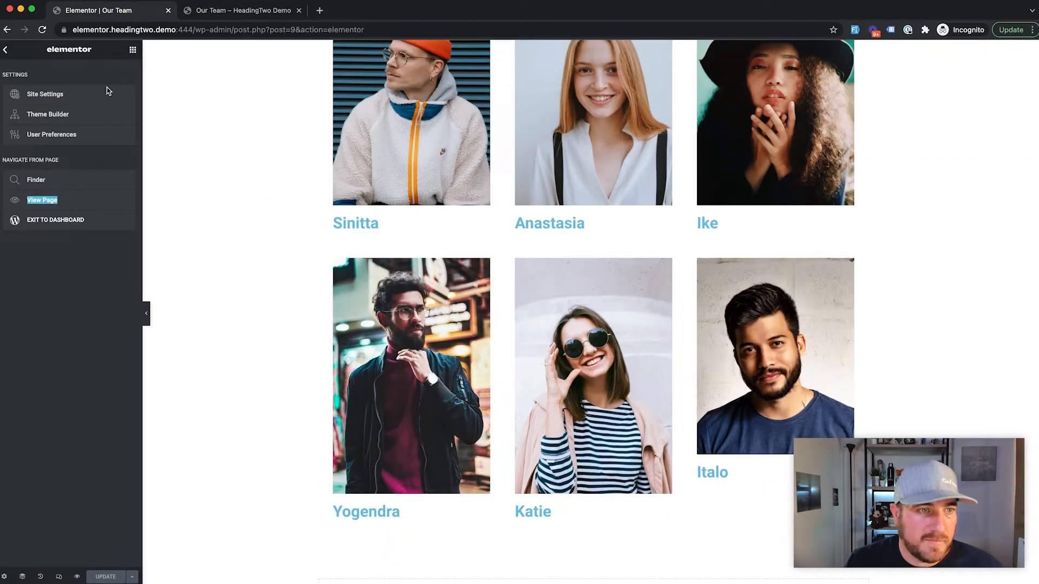
Find 'team' in the Finder and load the Team Member Loop Item template.
click(36, 179)
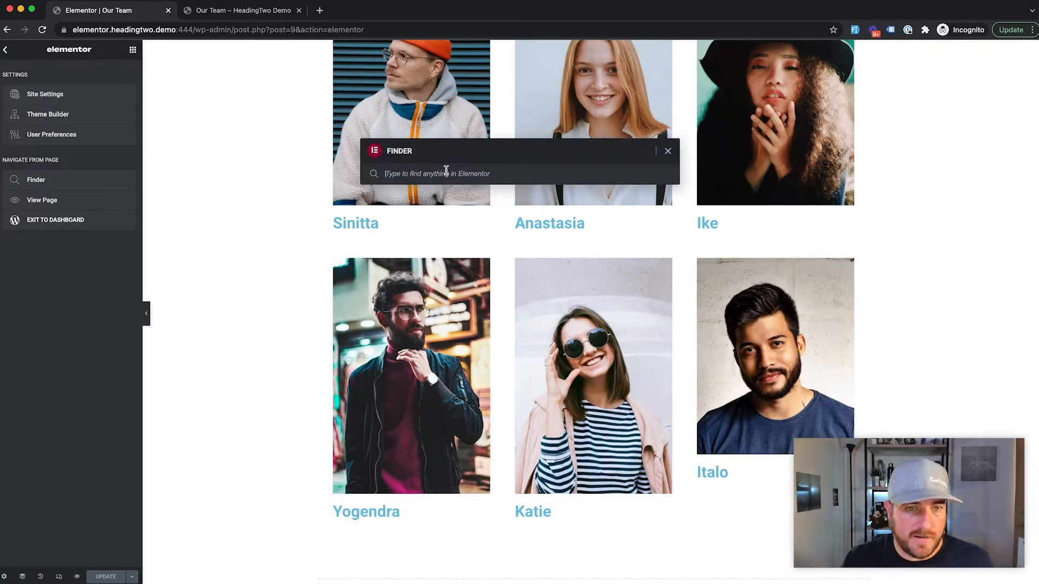
text(team)
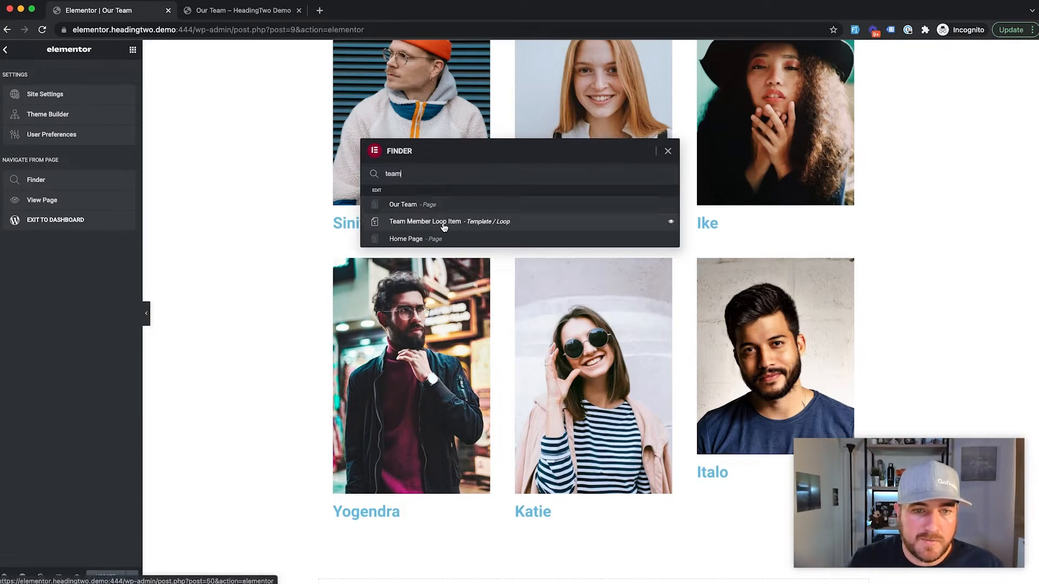
click(402, 205)
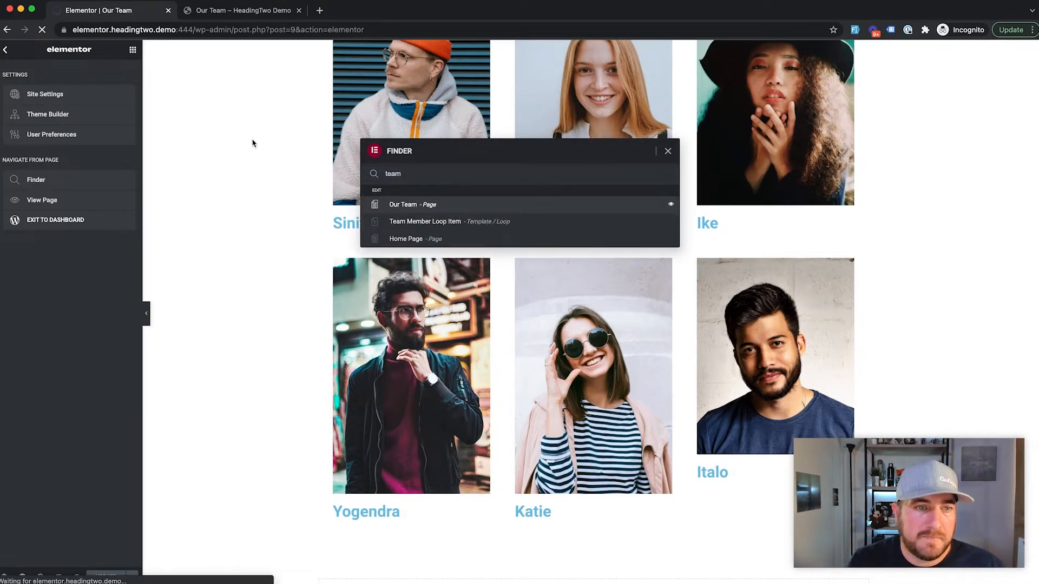
click(424, 220)
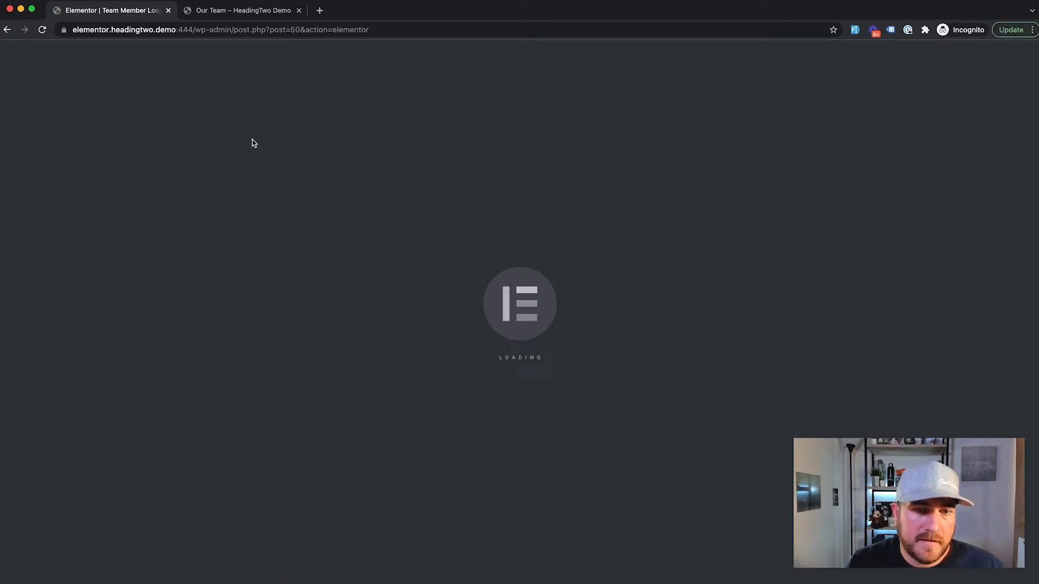
mouse_move(351, 191)
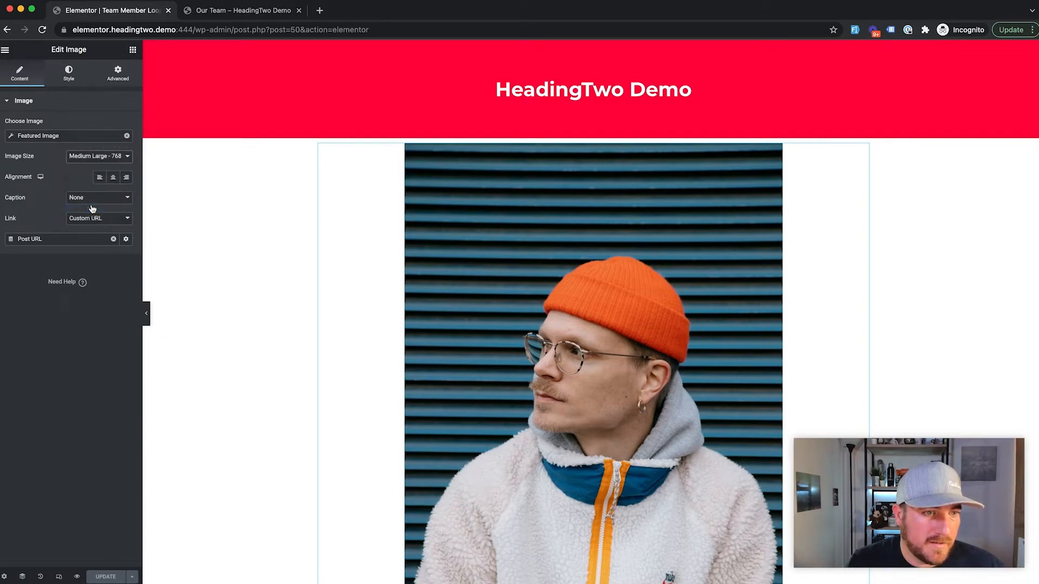
Give the photo a custom 500×800 size, 20 px border radius, then width 600.
click(98, 155)
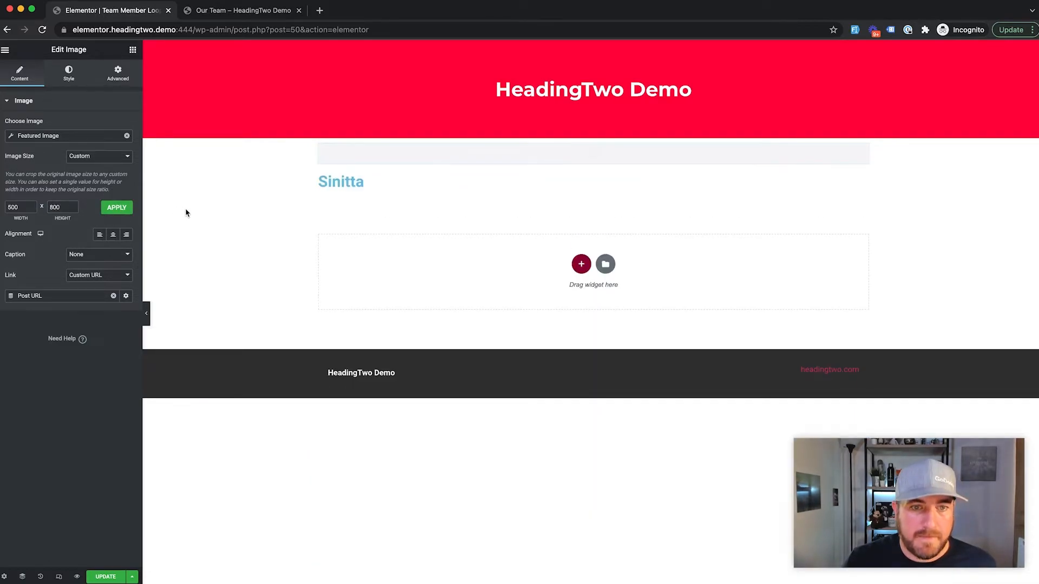
mouse_move(220, 211)
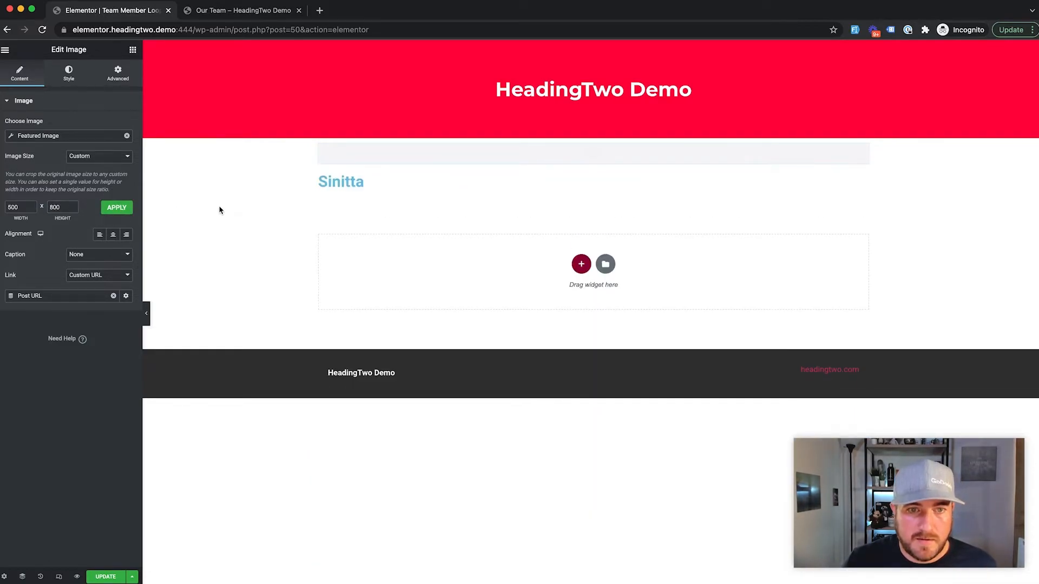
click(116, 207)
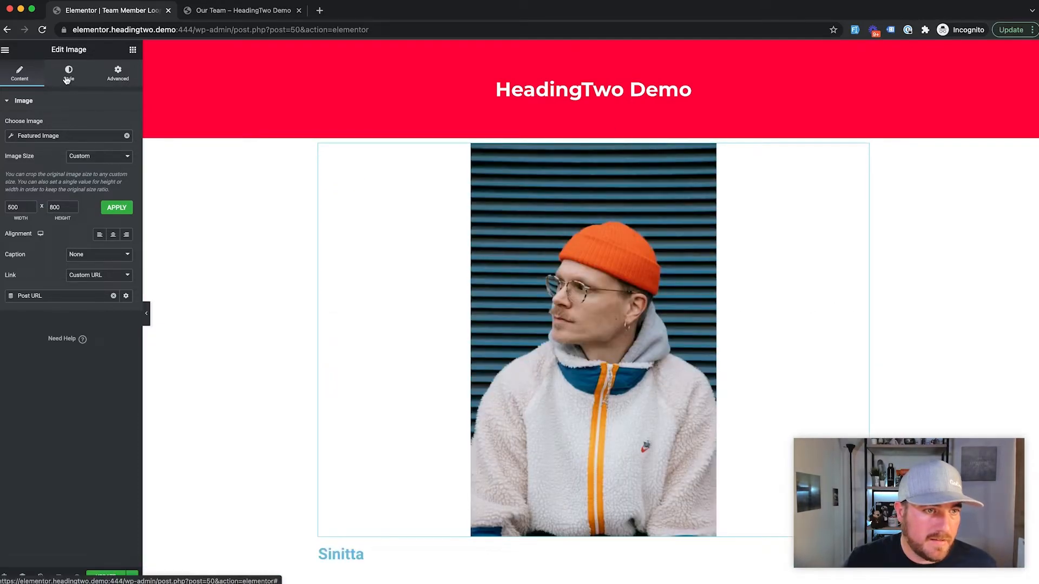
click(68, 73)
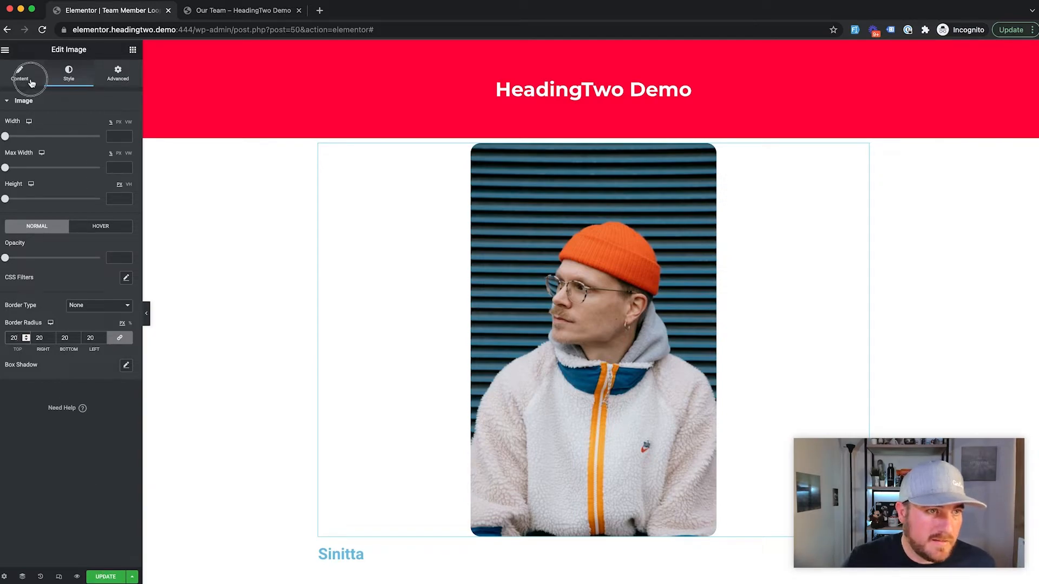
click(20, 73)
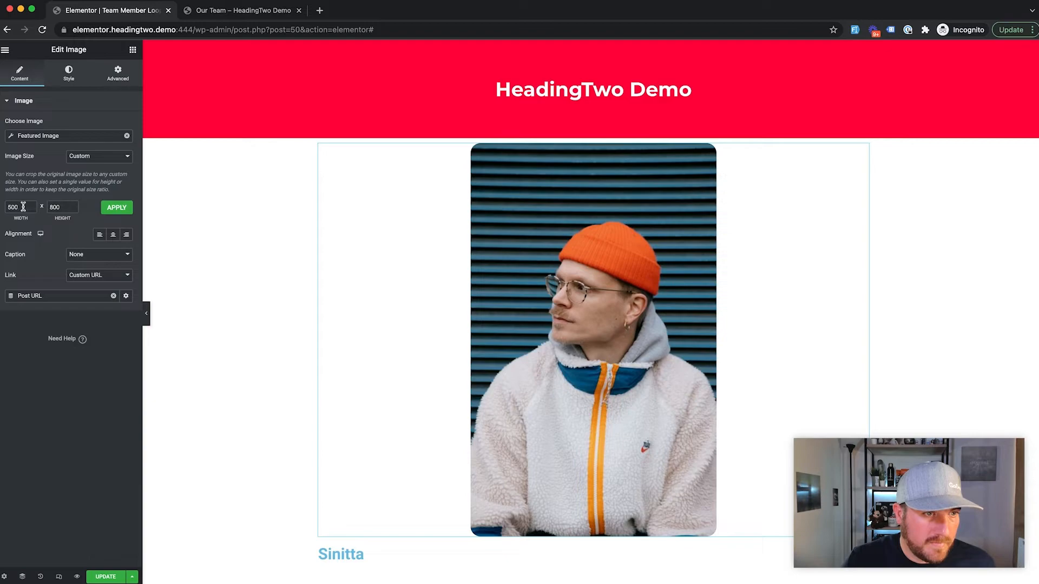
triple_click(19, 208)
text(600)
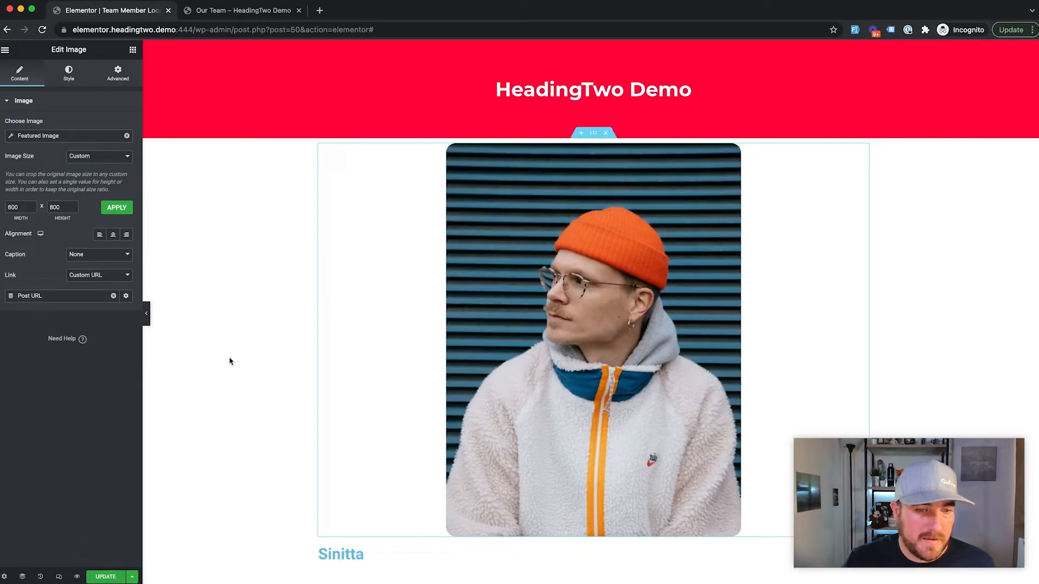
scroll(down, 3)
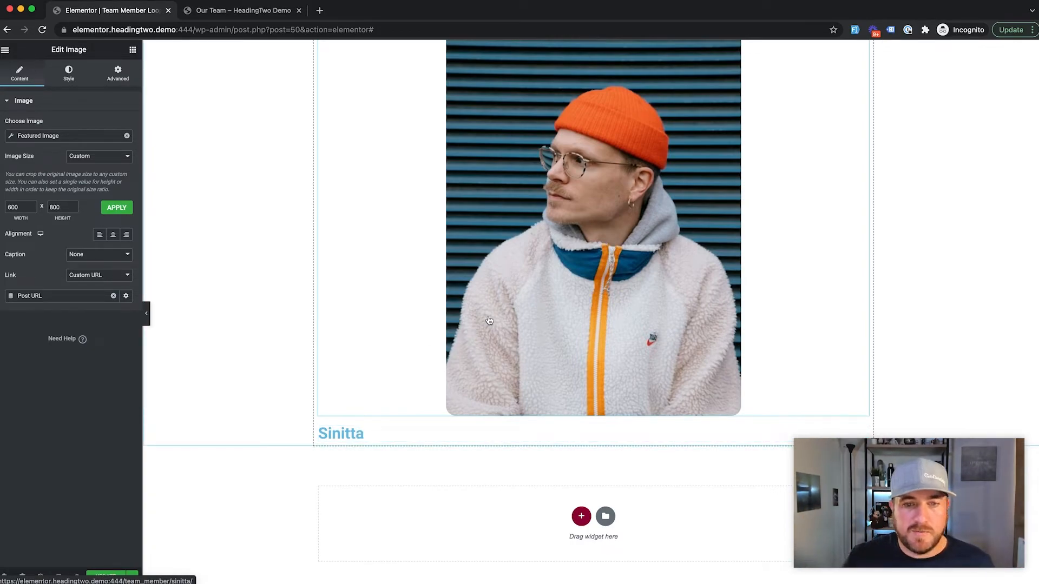
mouse_move(667, 290)
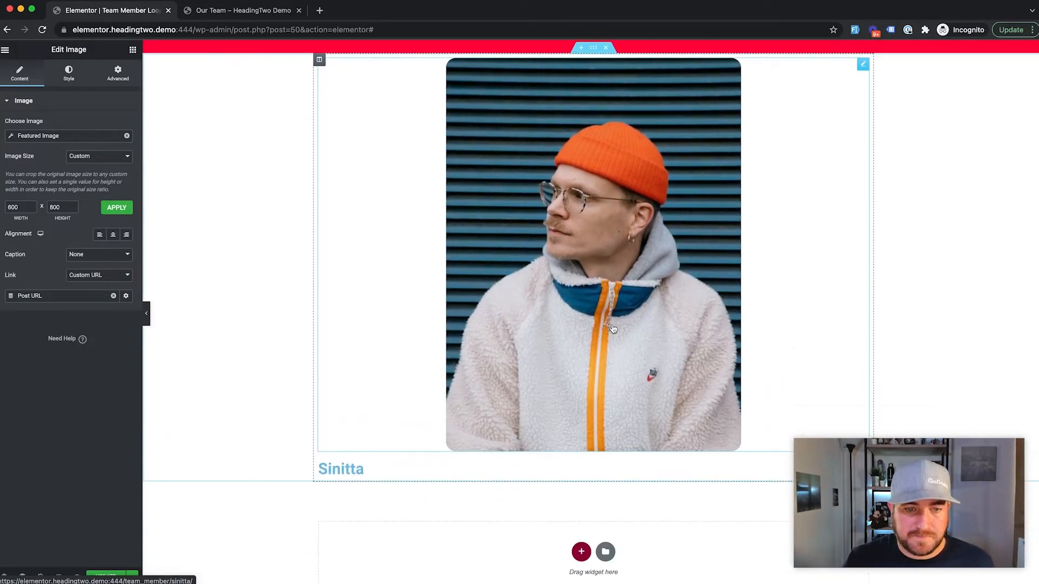
Try a Post Custom Field source on the paragraph under the name, then remove it.
click(132, 50)
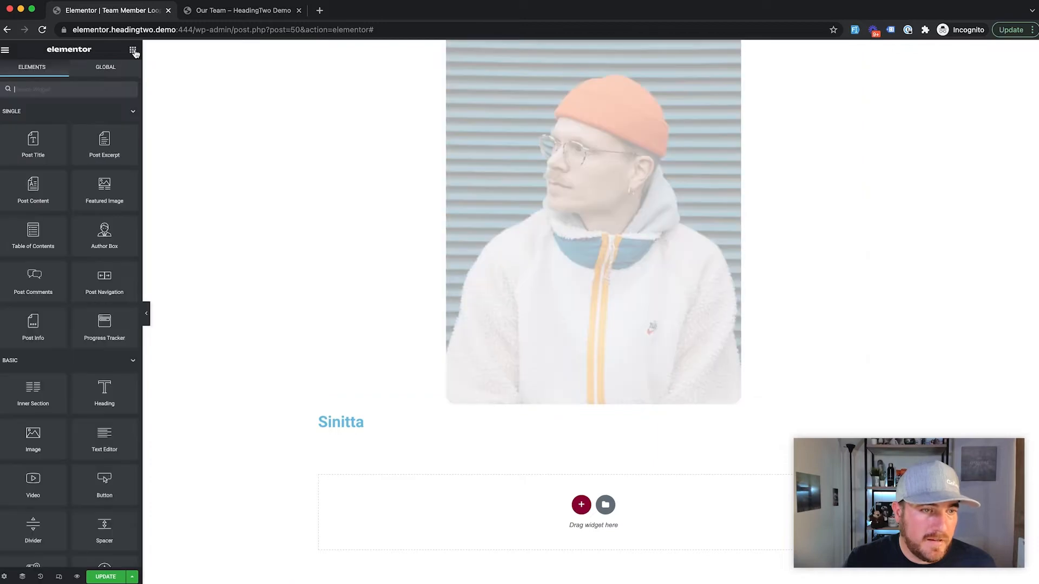
scroll(down, 3)
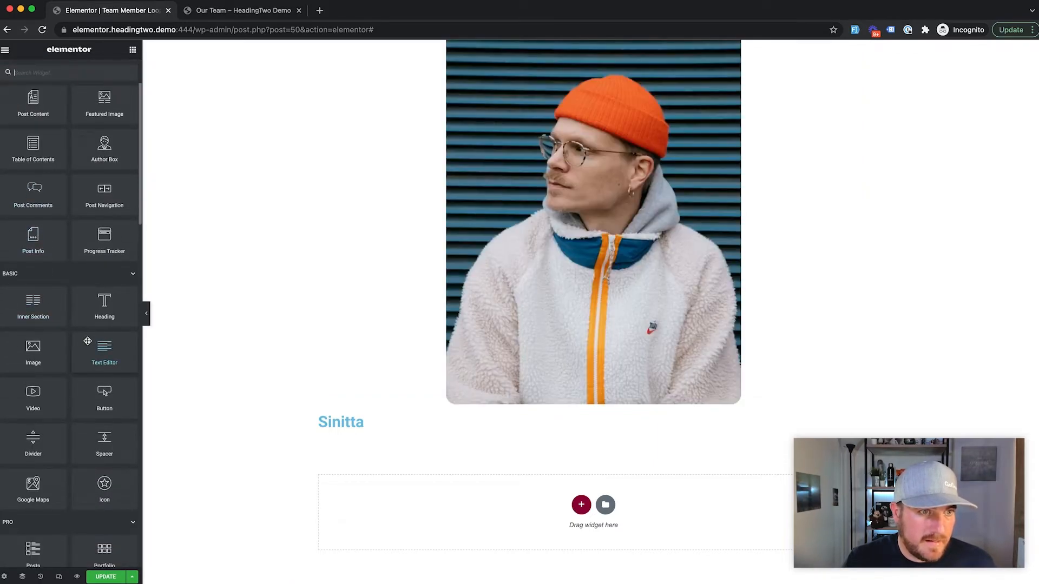
mouse_move(250, 418)
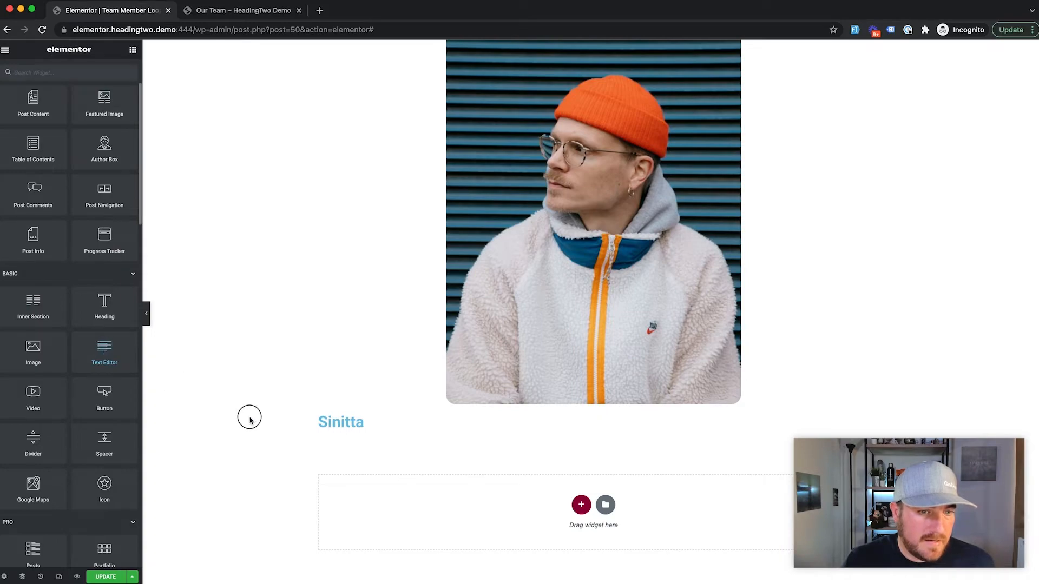
click(527, 445)
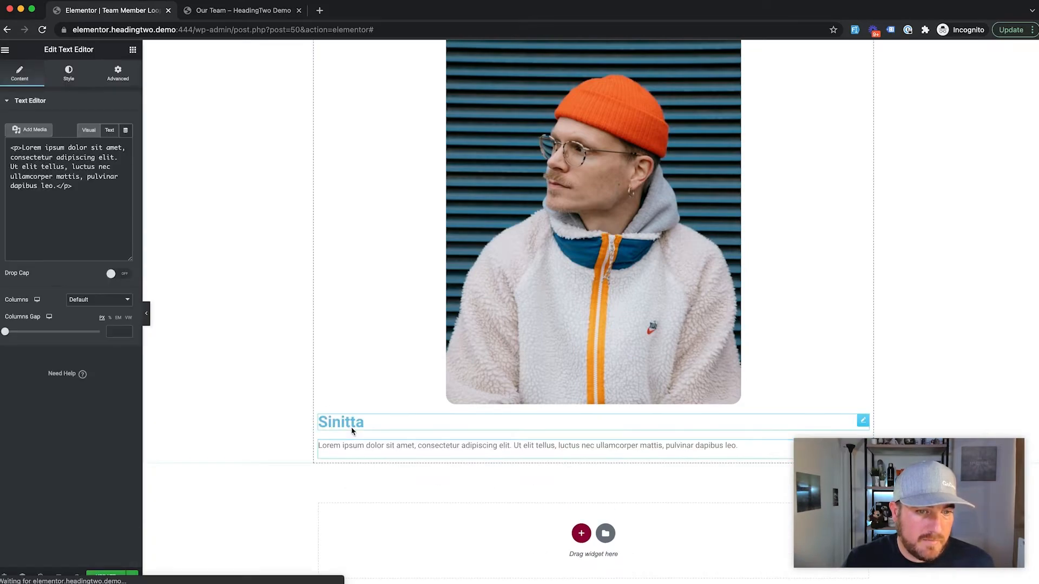
click(88, 130)
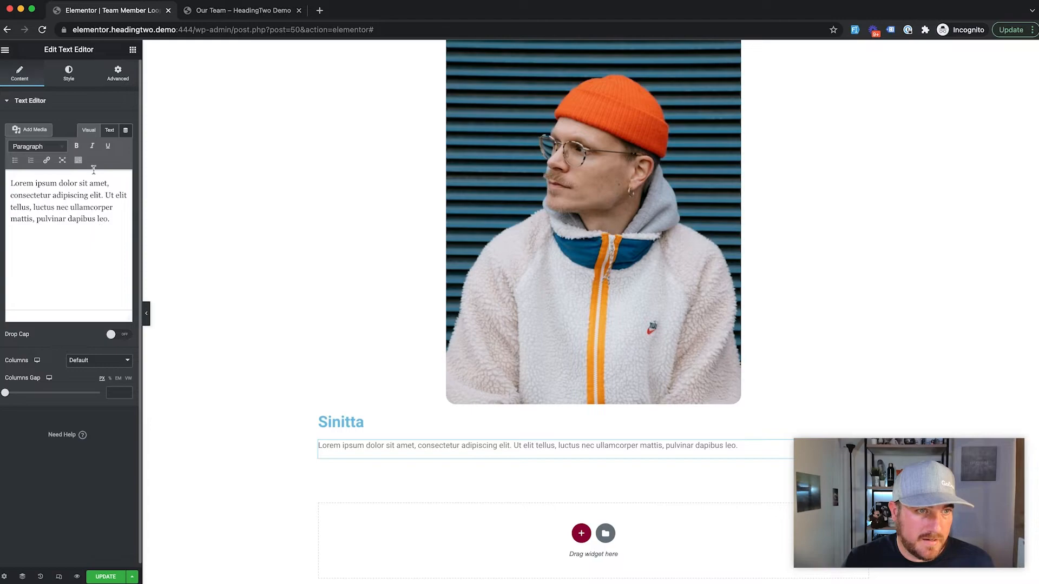
click(125, 128)
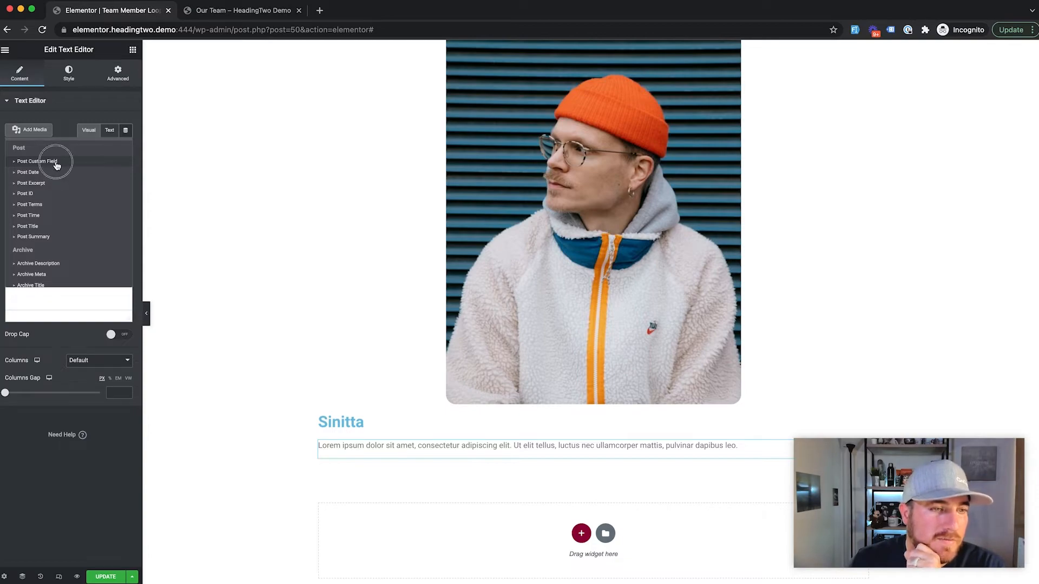
click(37, 161)
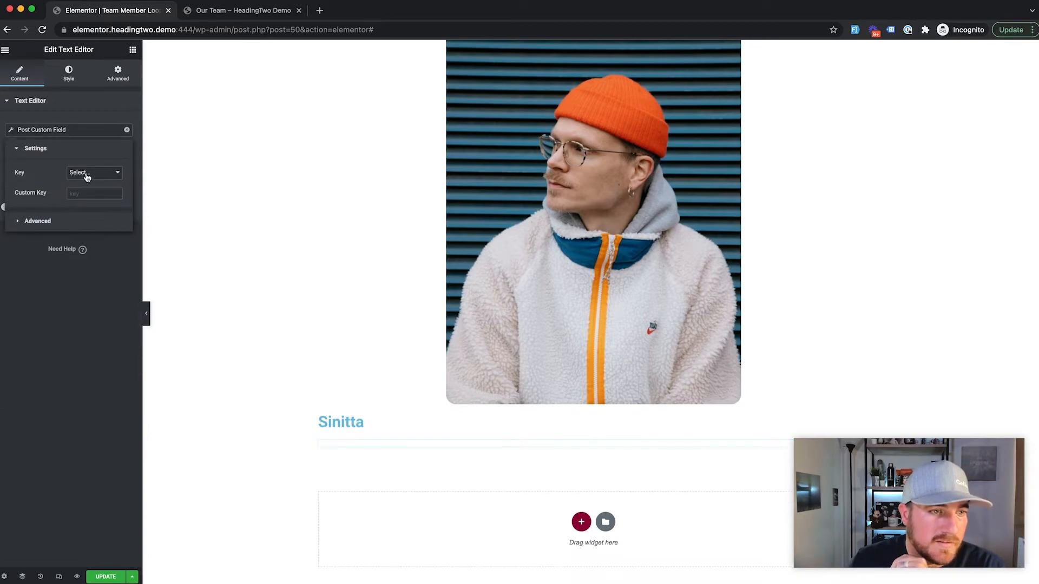
click(93, 174)
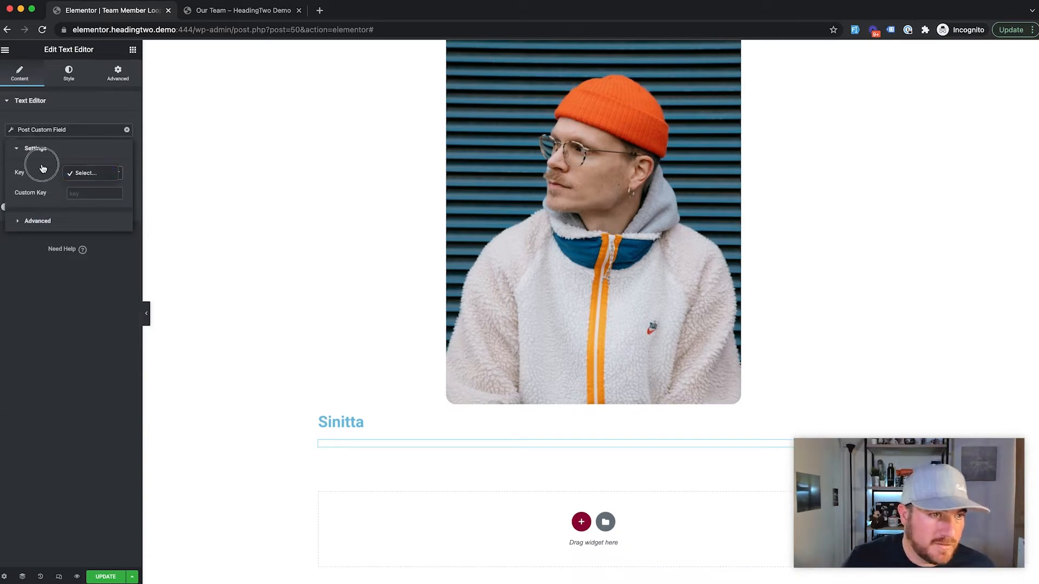
click(91, 173)
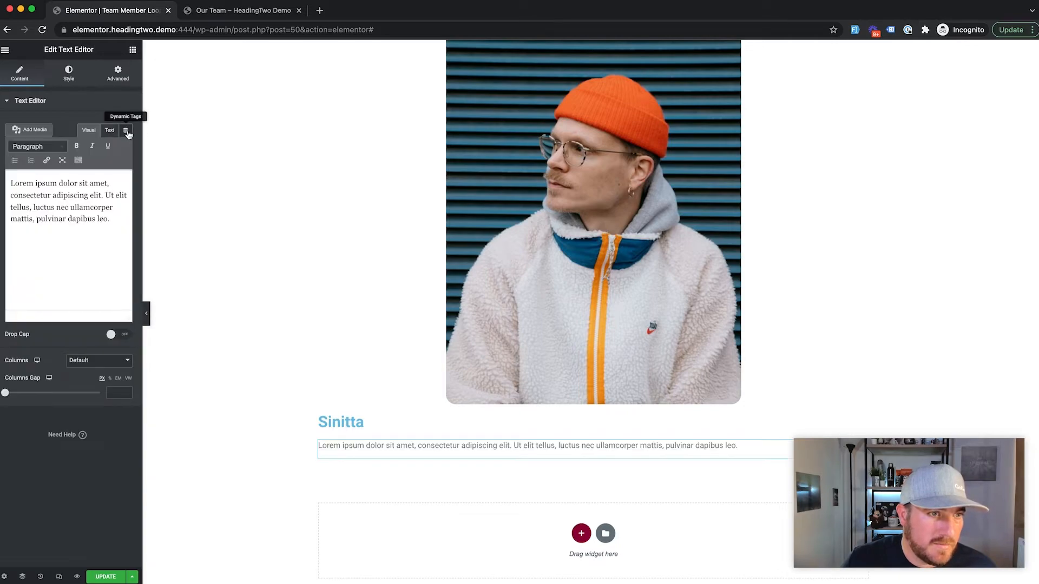
Pull the ACF 'Member since' field into the paragraph with 'Member since:' before it.
click(126, 131)
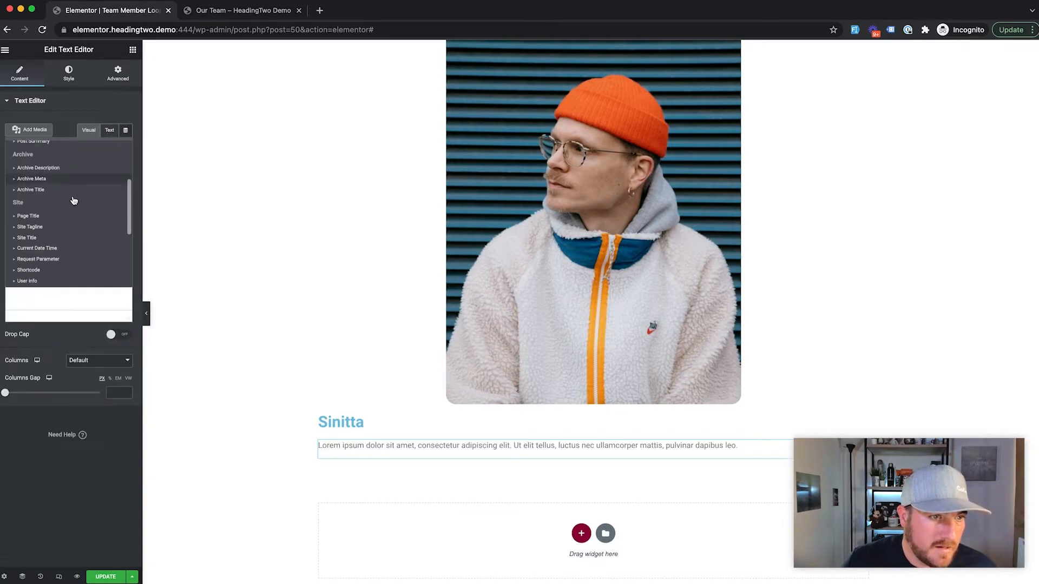
scroll(down, 3)
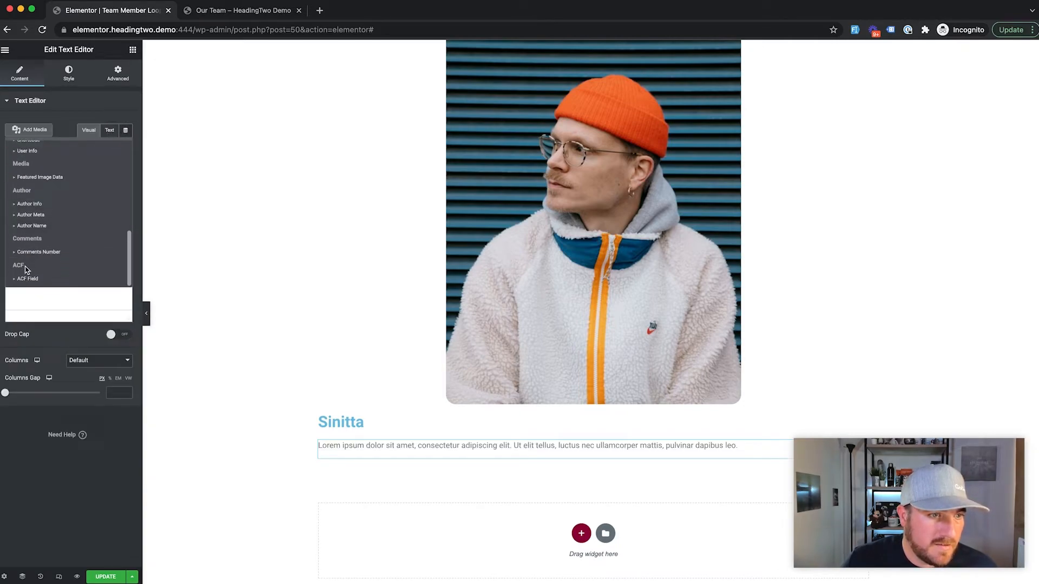
click(27, 279)
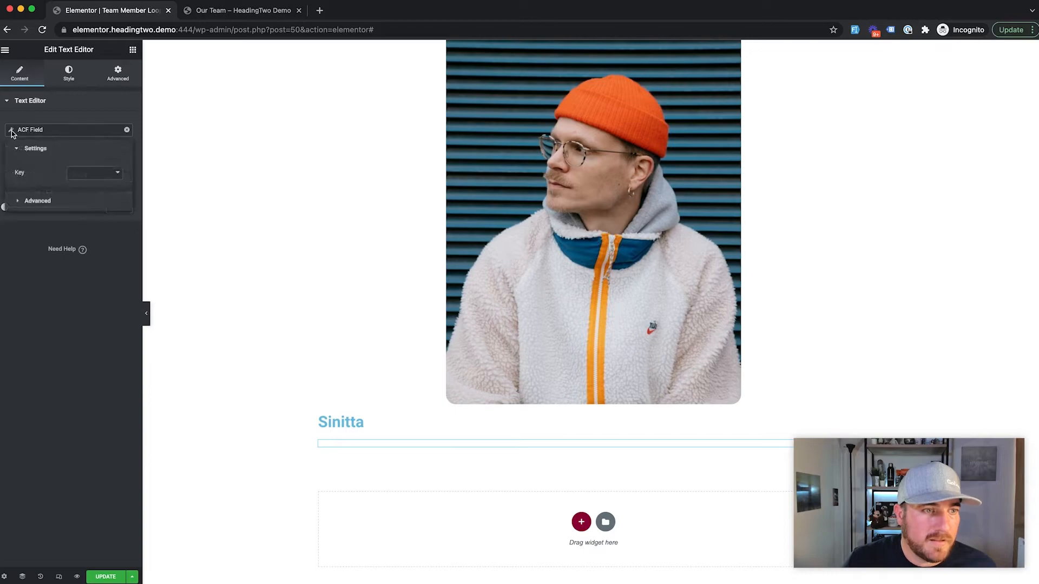
click(94, 172)
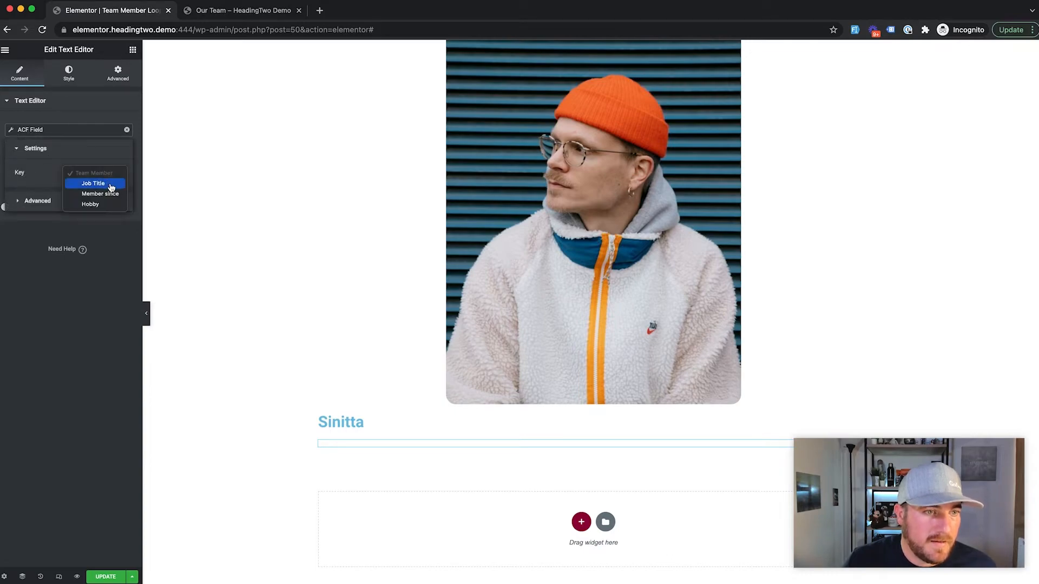
click(99, 194)
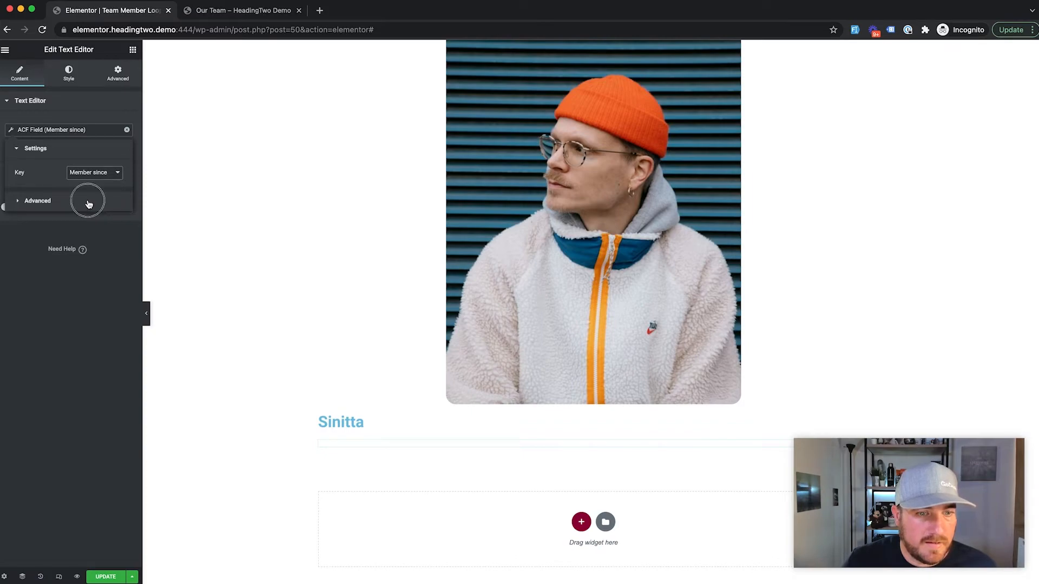
click(36, 202)
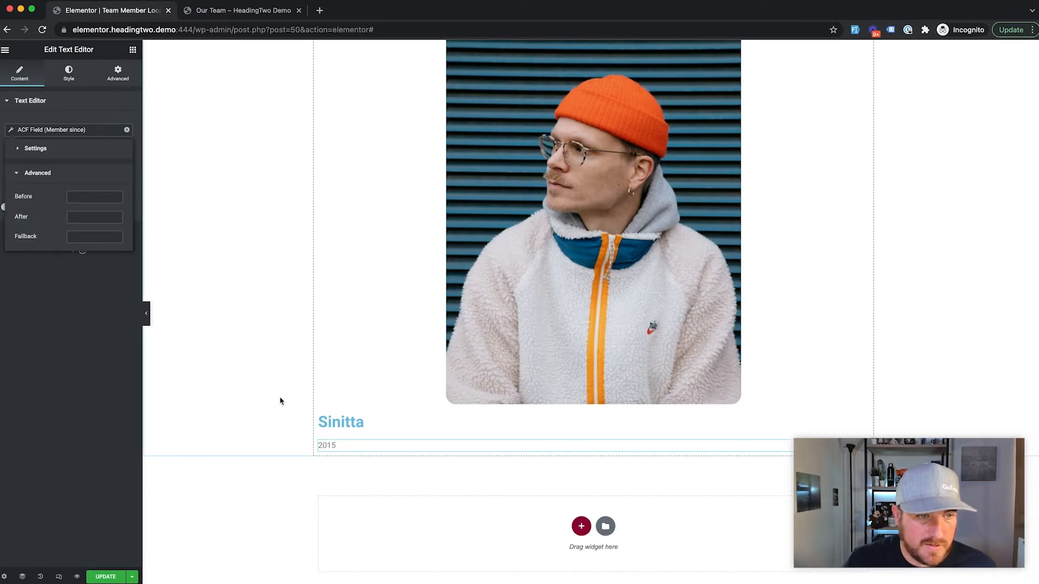
text(Member since:)
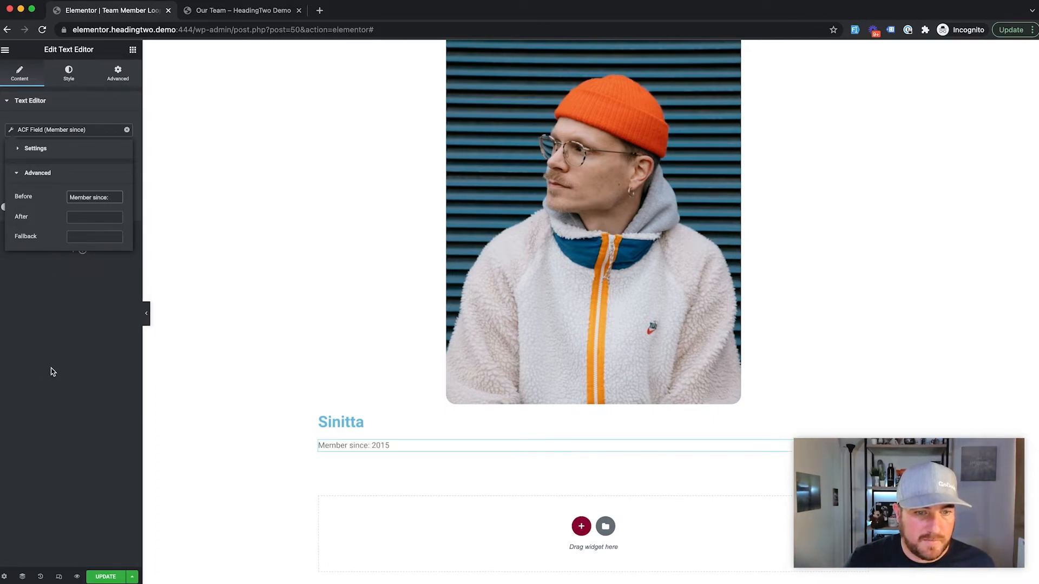
mouse_move(103, 551)
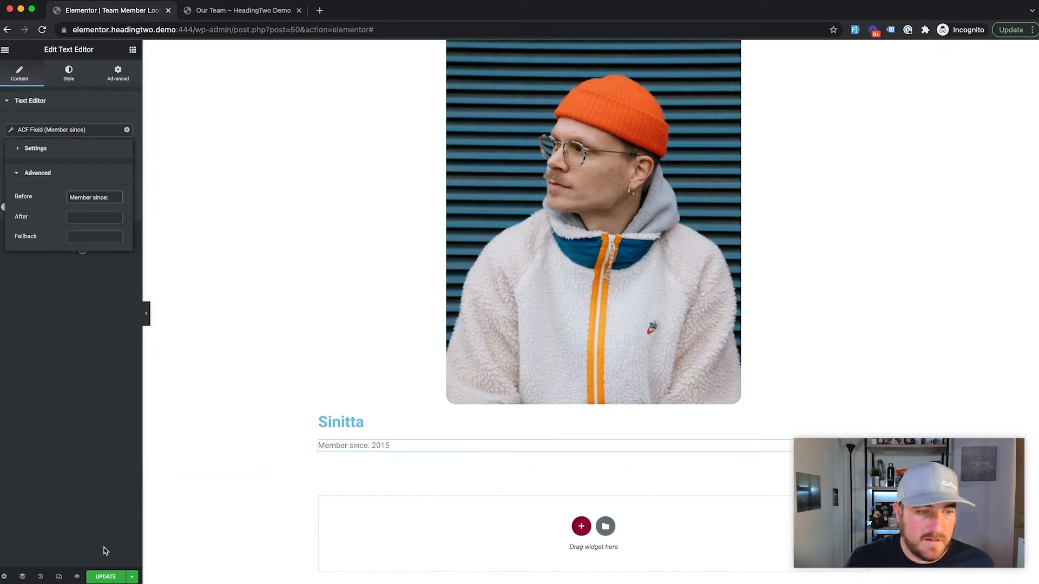
Update the template, skip display conditions, and return to the Elements panel.
click(132, 577)
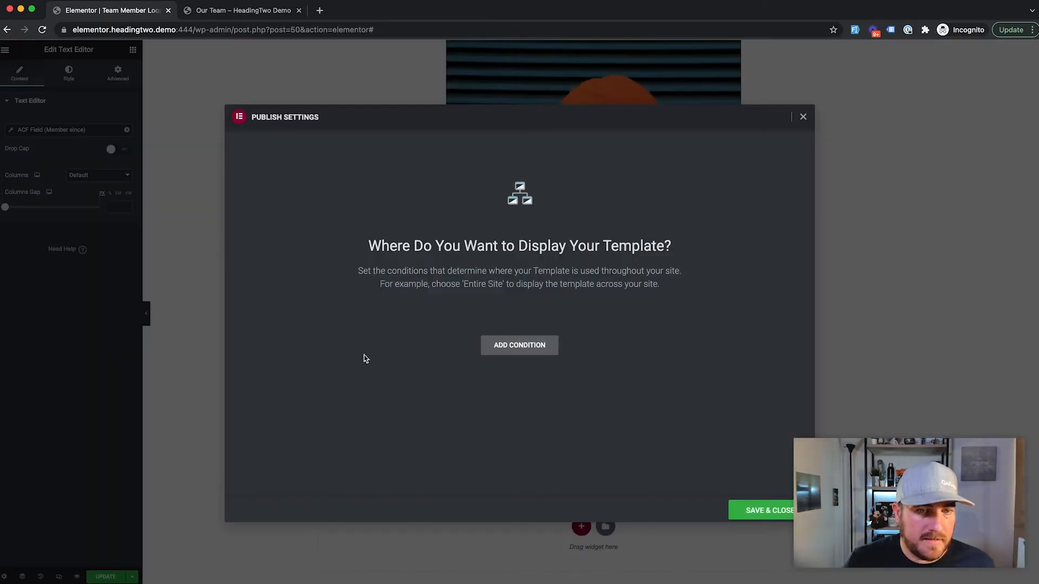
click(802, 117)
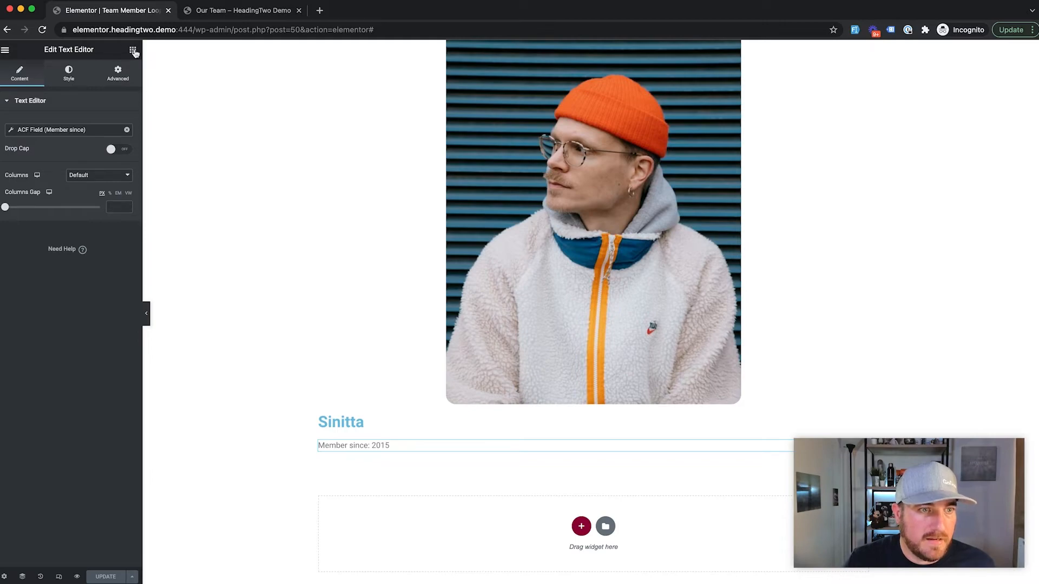
click(132, 50)
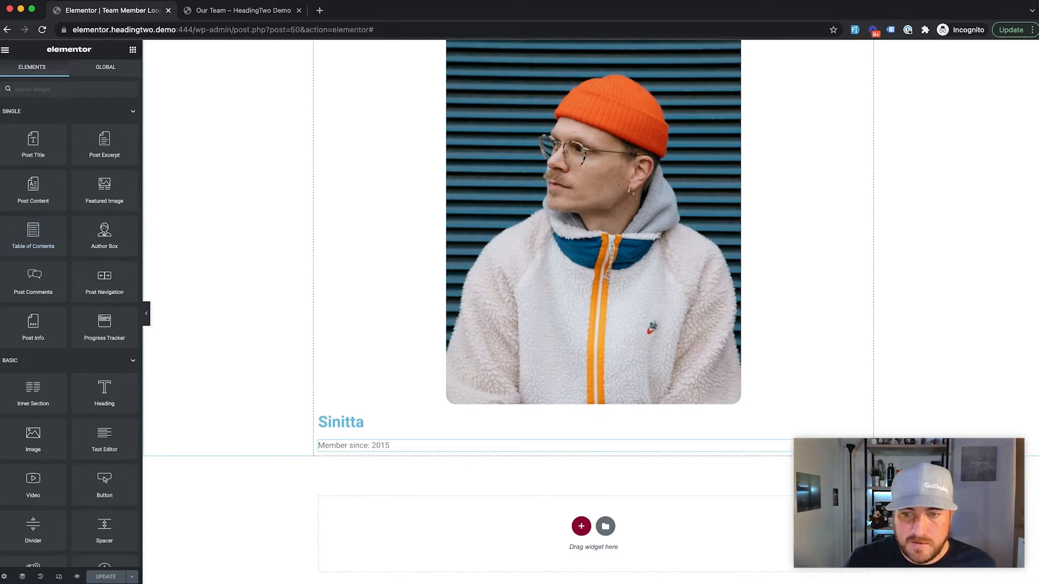
Remove the gap above the 'Member since' paragraph so it sits close under the name.
click(353, 445)
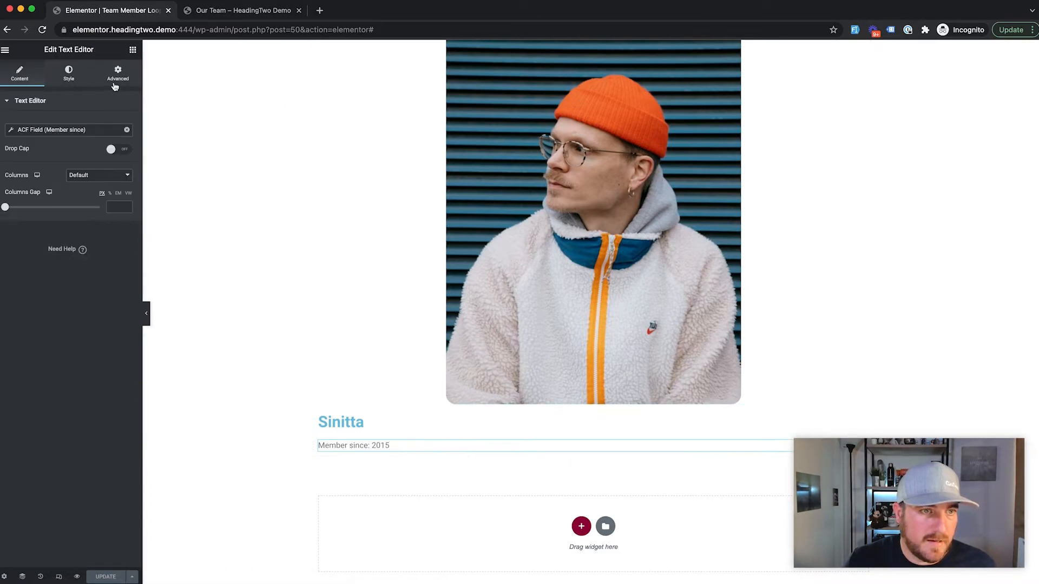
click(117, 73)
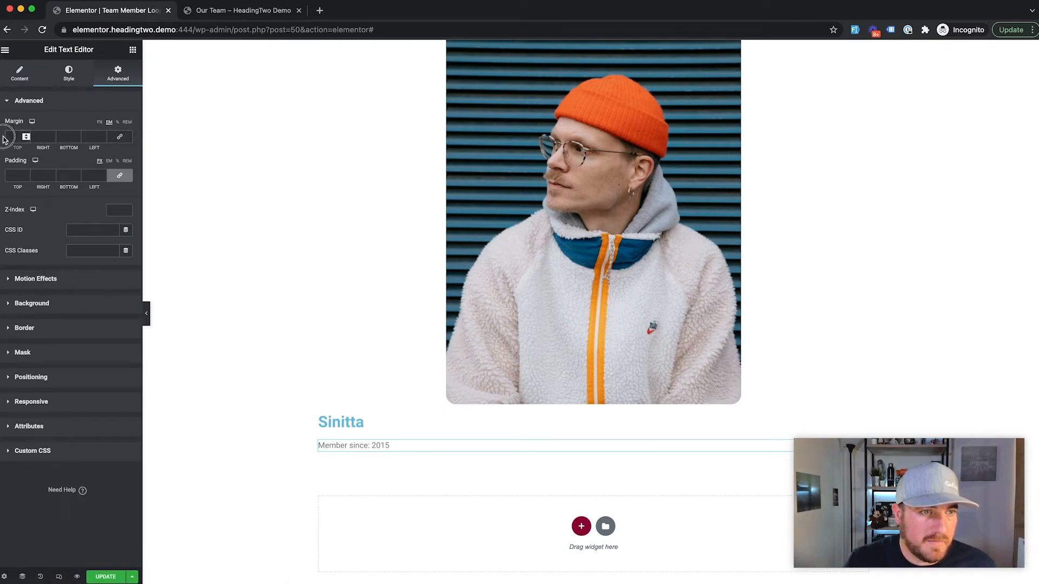
click(18, 136)
text(-1)
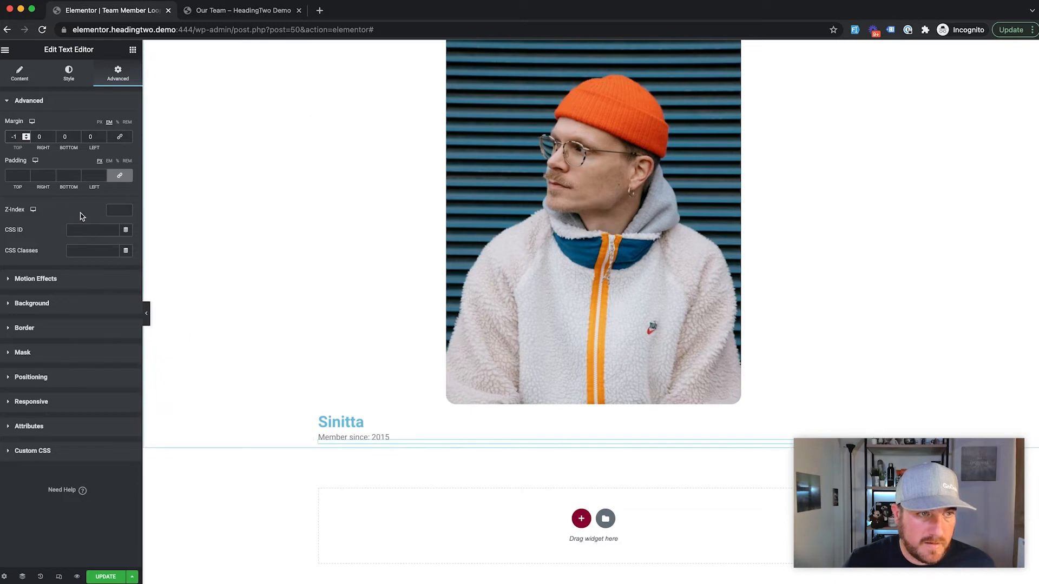
Style the 'Member since' text as uppercase italic, reading 'MEMBER SINCE: 2015'.
click(68, 73)
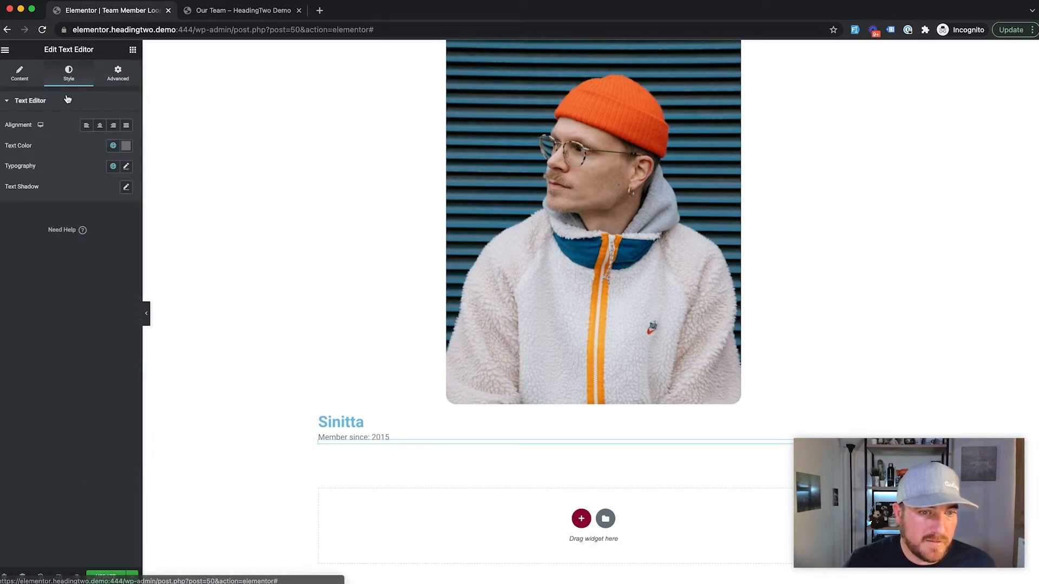
mouse_move(119, 176)
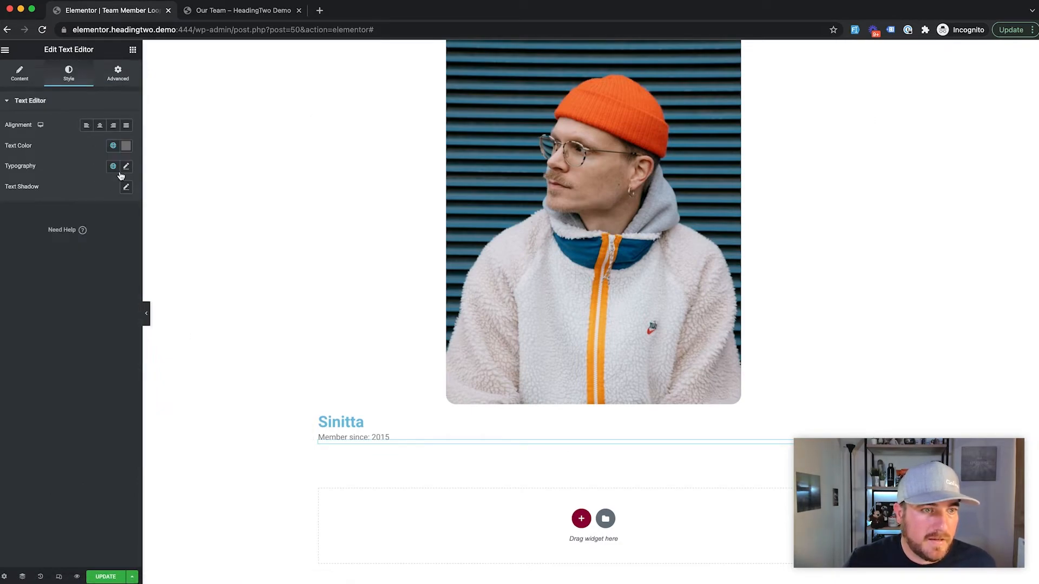
click(125, 167)
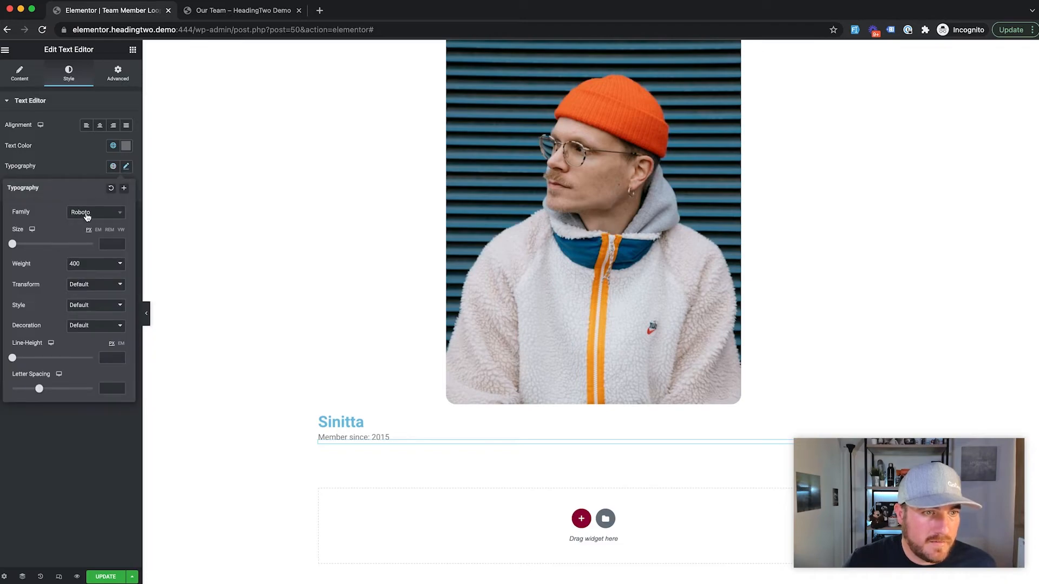
mouse_move(90, 305)
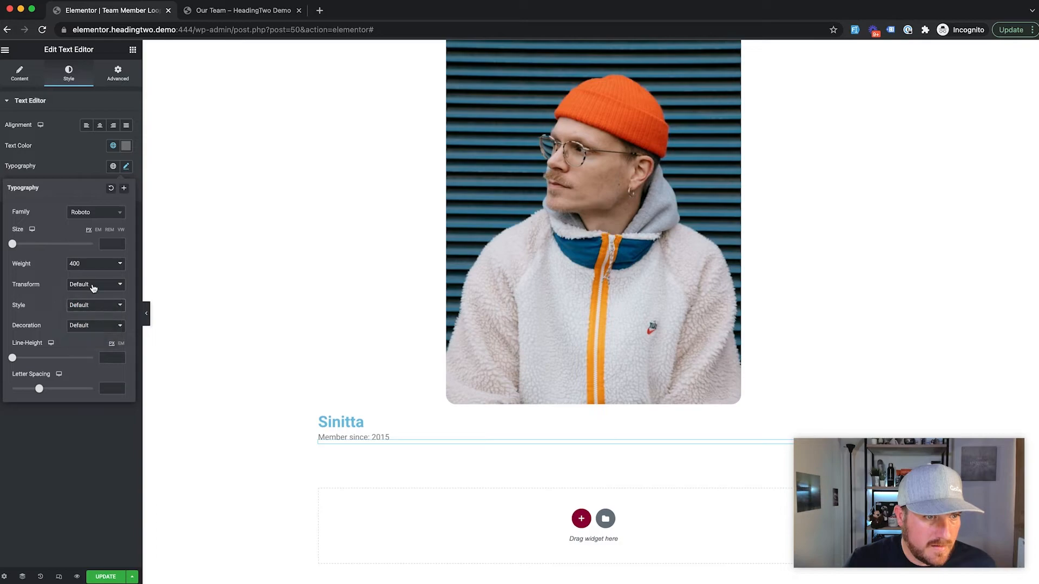
click(96, 284)
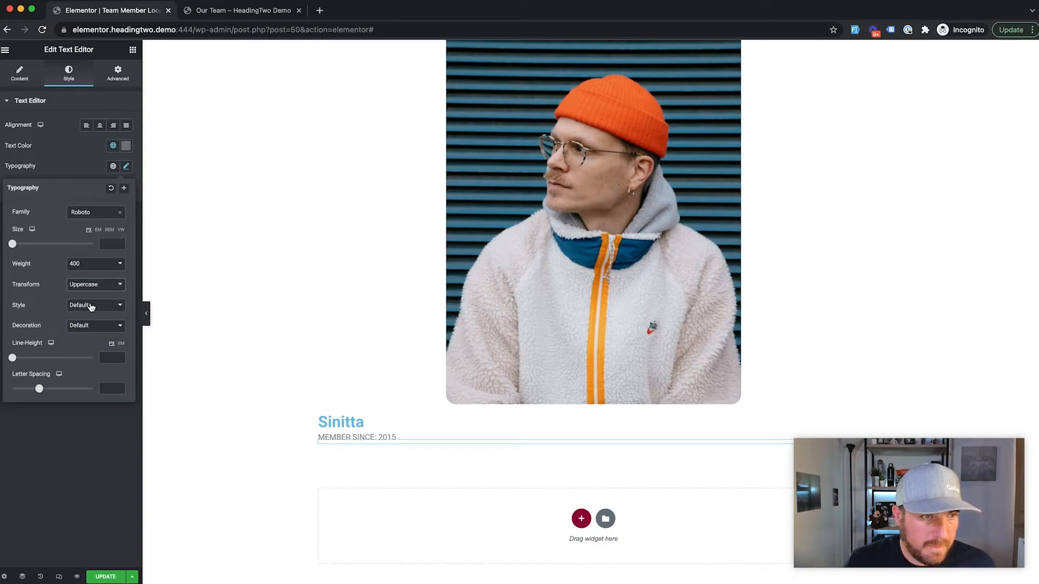
click(95, 305)
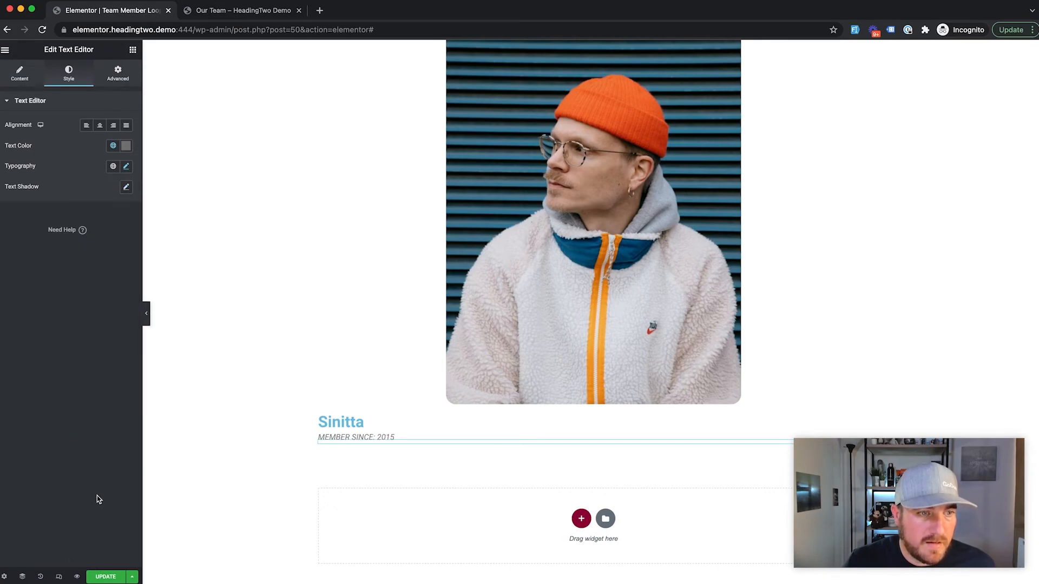
mouse_move(97, 174)
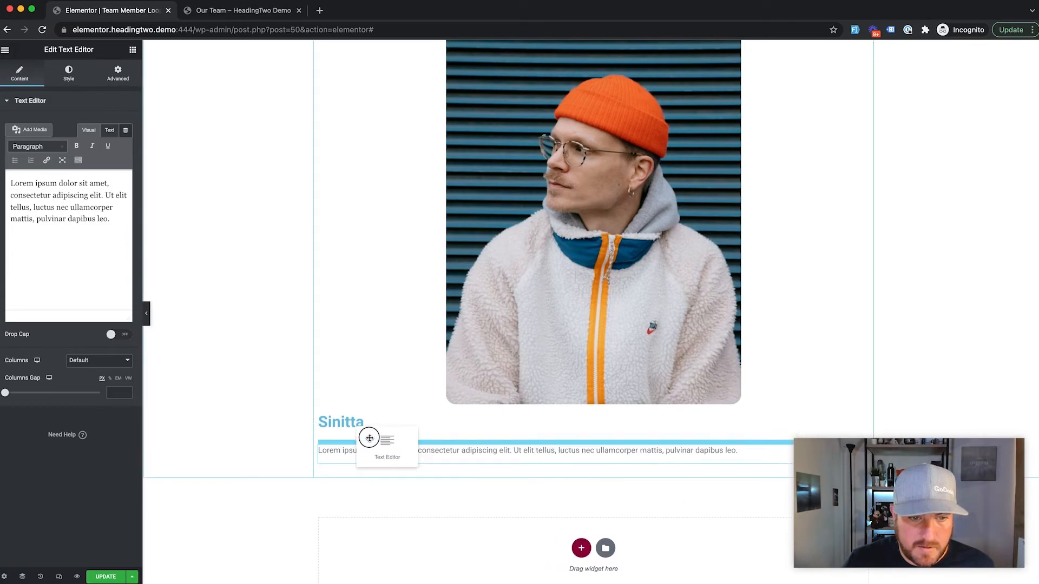
Add a text element pulling the ACF Job Title field, showing 'Lead Developer' under Sinitta.
click(68, 72)
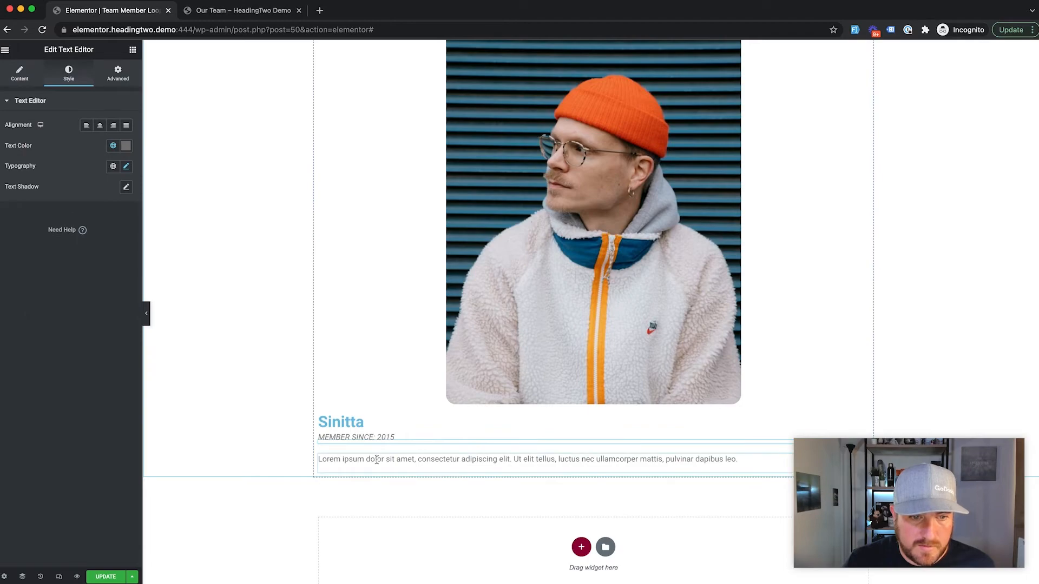
click(19, 73)
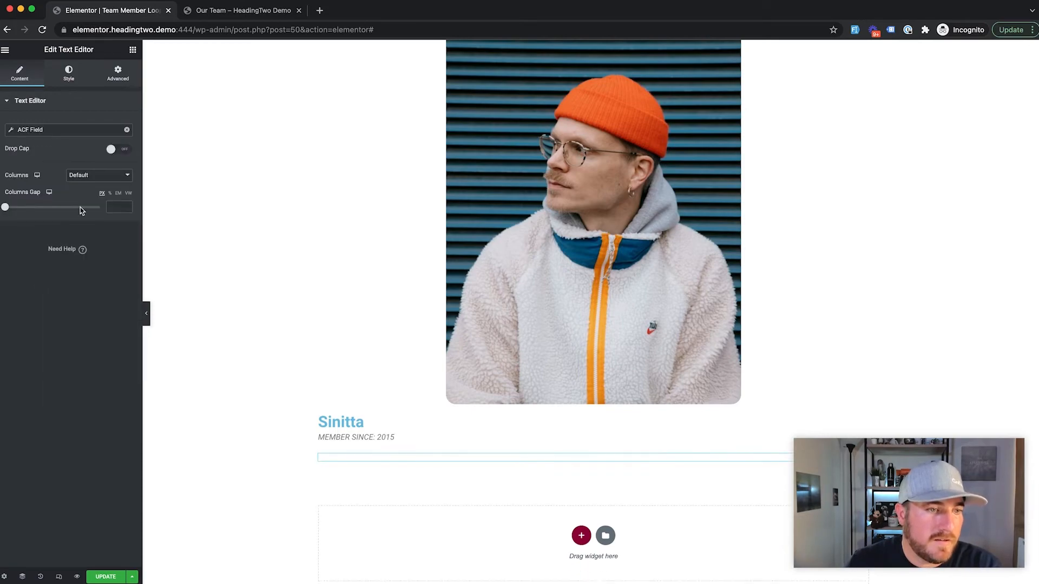
mouse_move(11, 134)
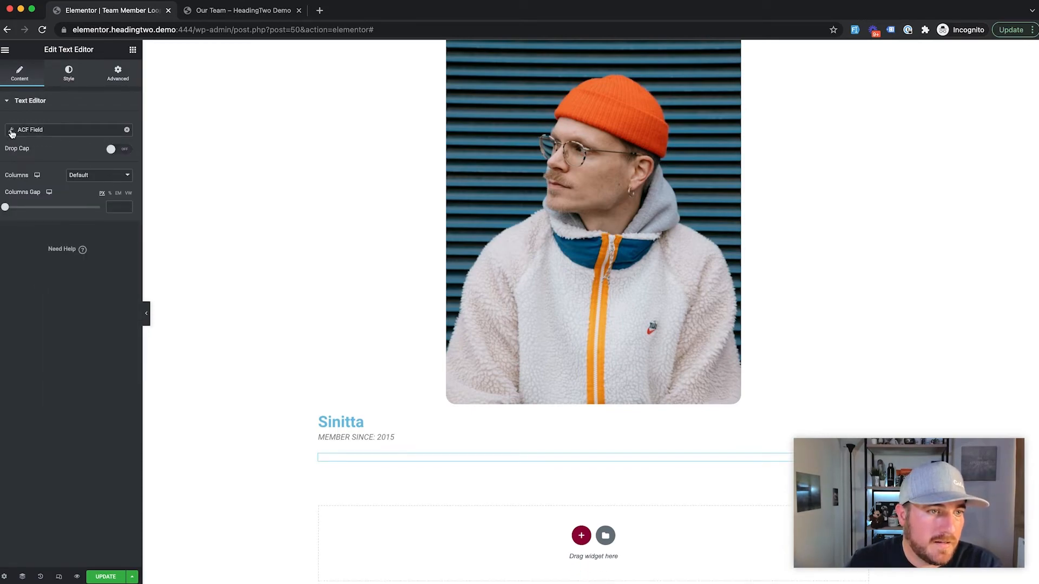
click(11, 130)
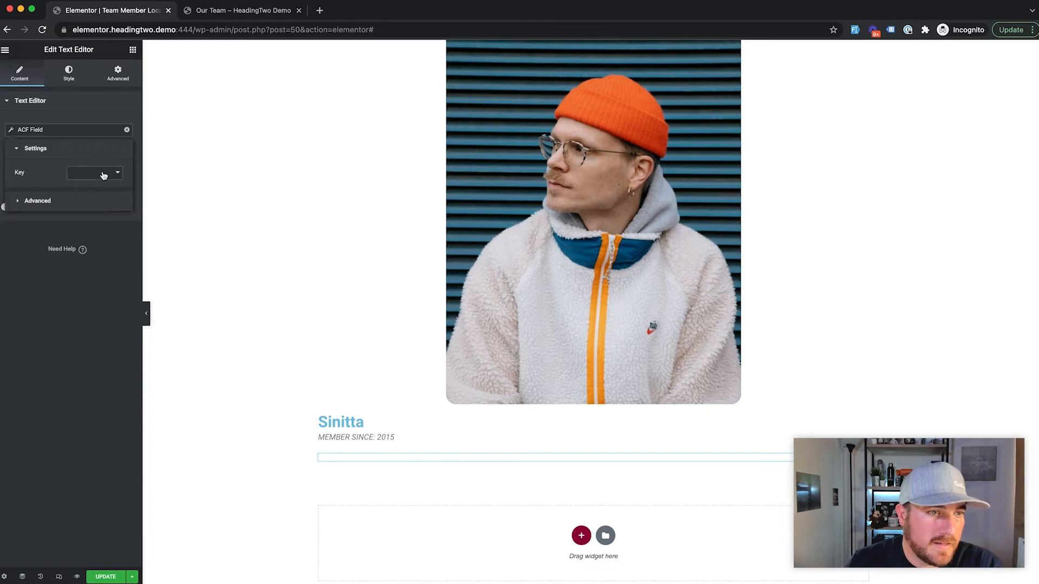
click(94, 172)
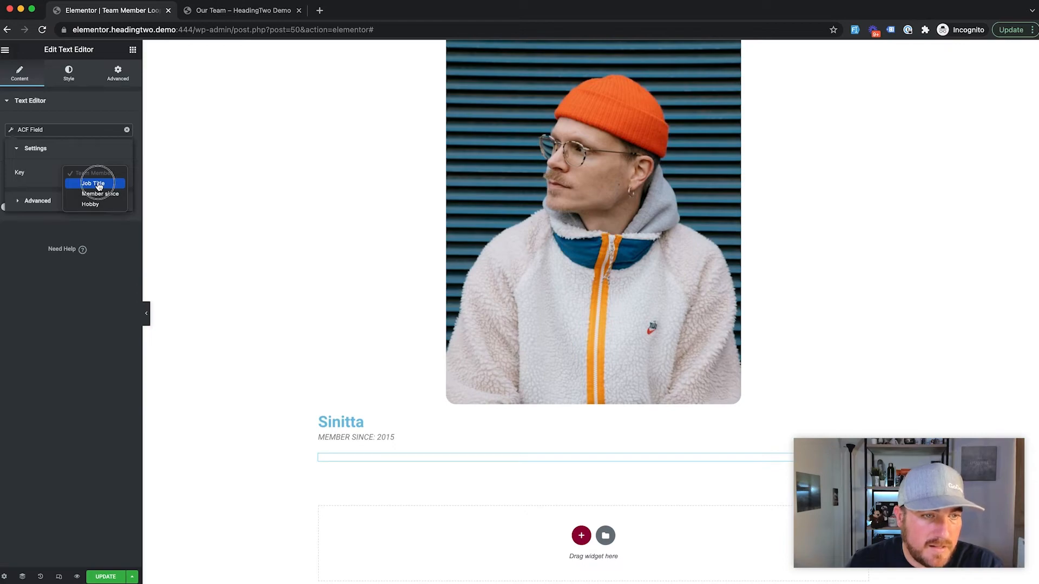
click(93, 184)
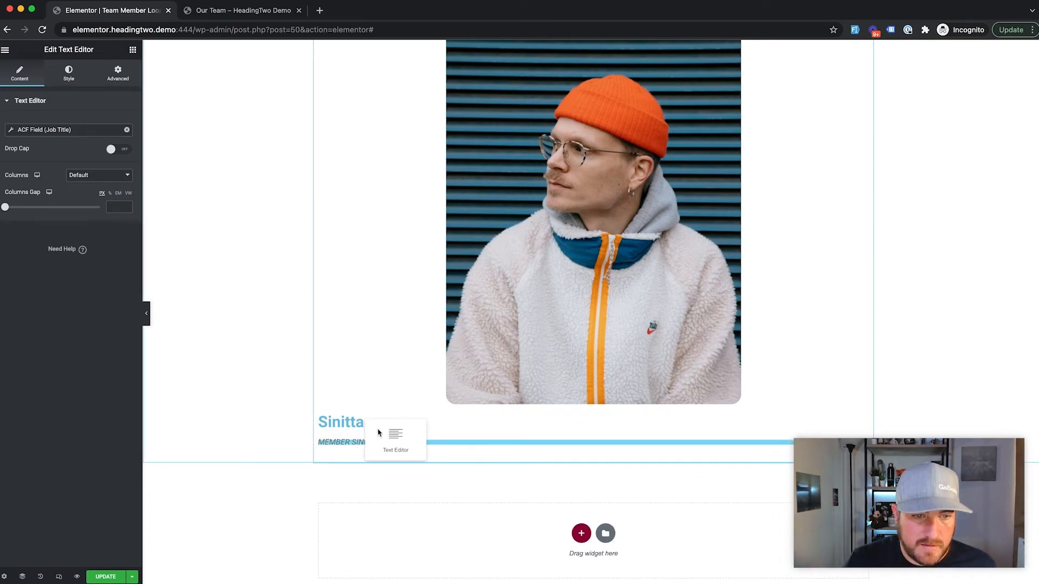
click(68, 73)
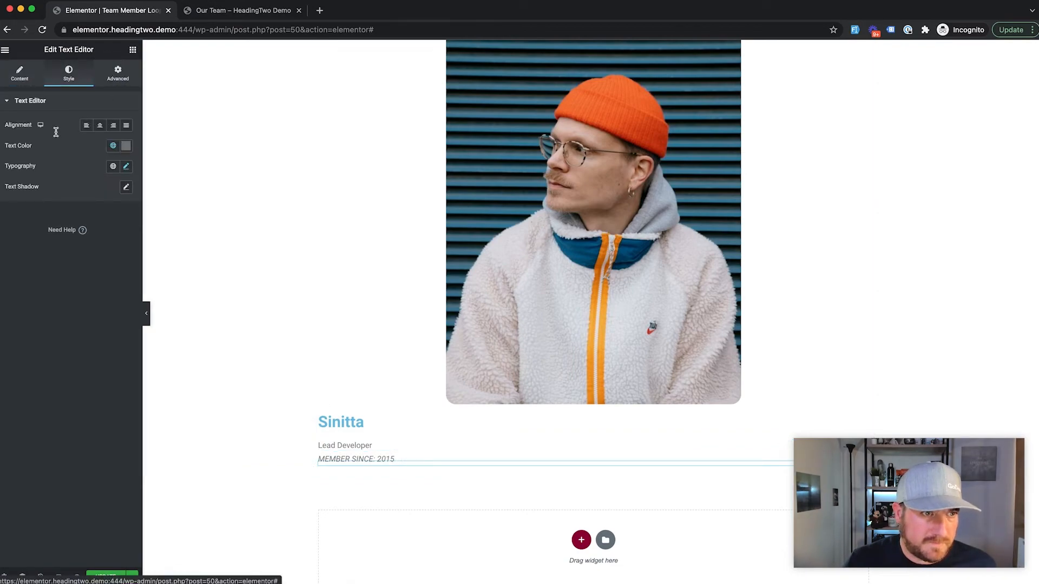
Give the job title a negative top margin so it sits tight under the name.
click(117, 72)
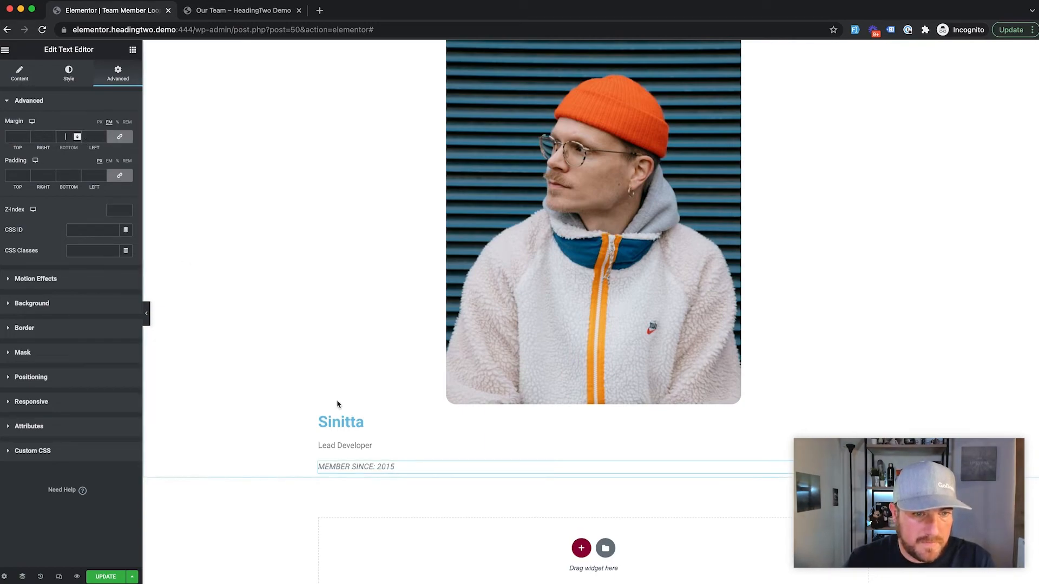
click(20, 73)
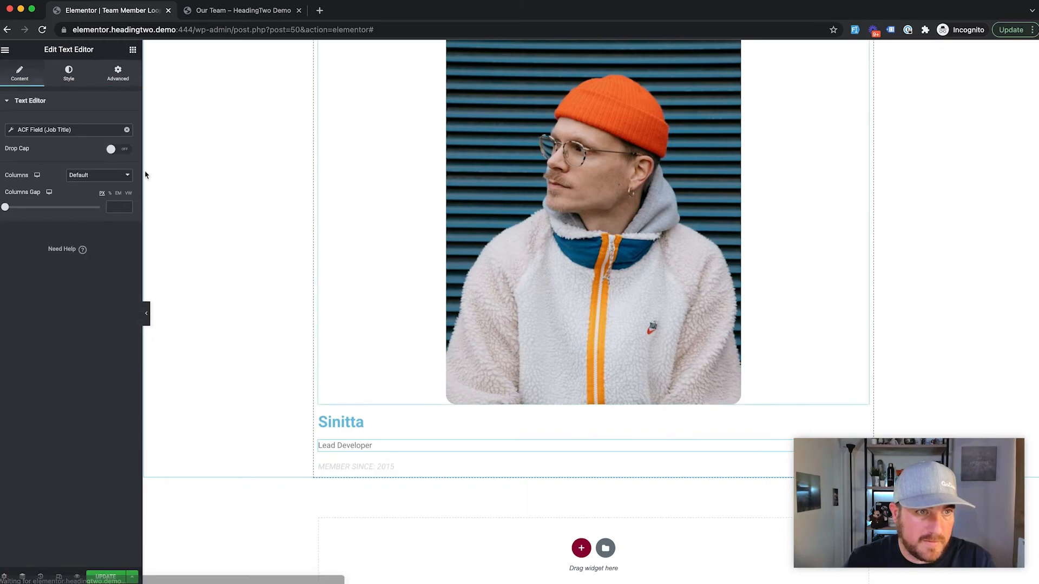
click(117, 72)
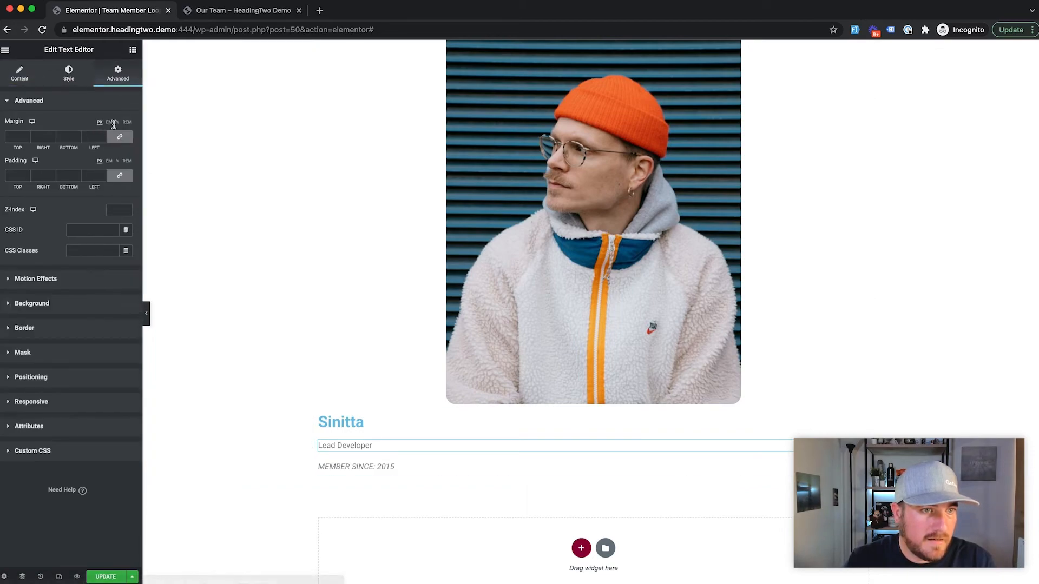
click(109, 123)
text(-1)
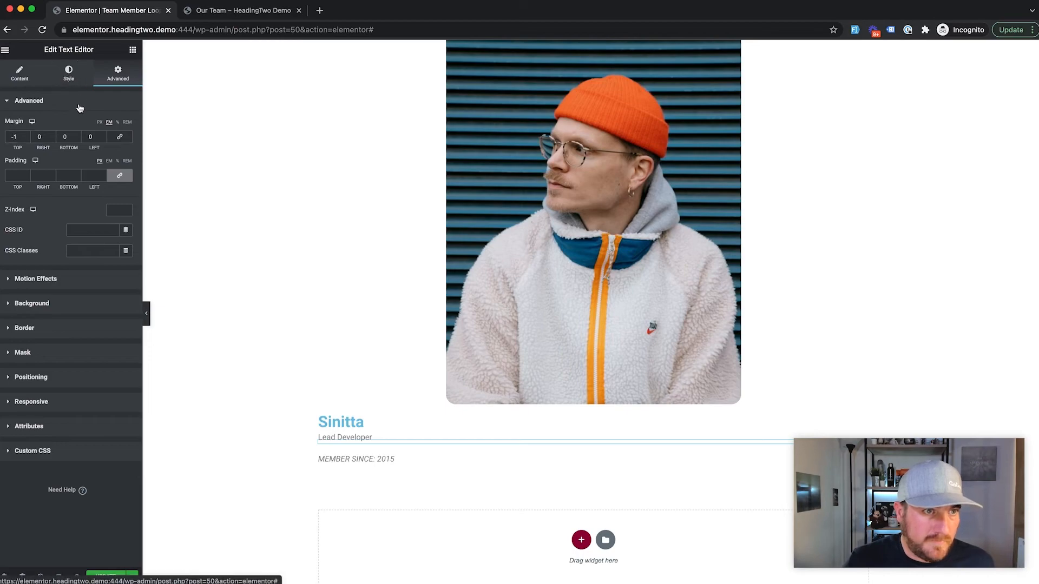
Set the job title typography to size 1.1 em, uppercase and bold, reading 'LEAD DEVELOPER'.
click(68, 72)
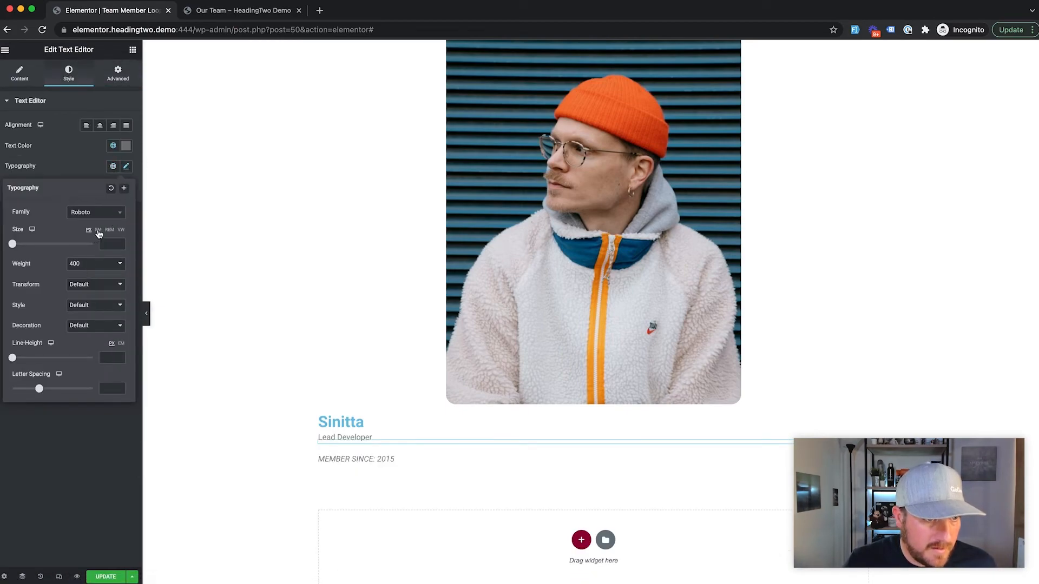
click(97, 230)
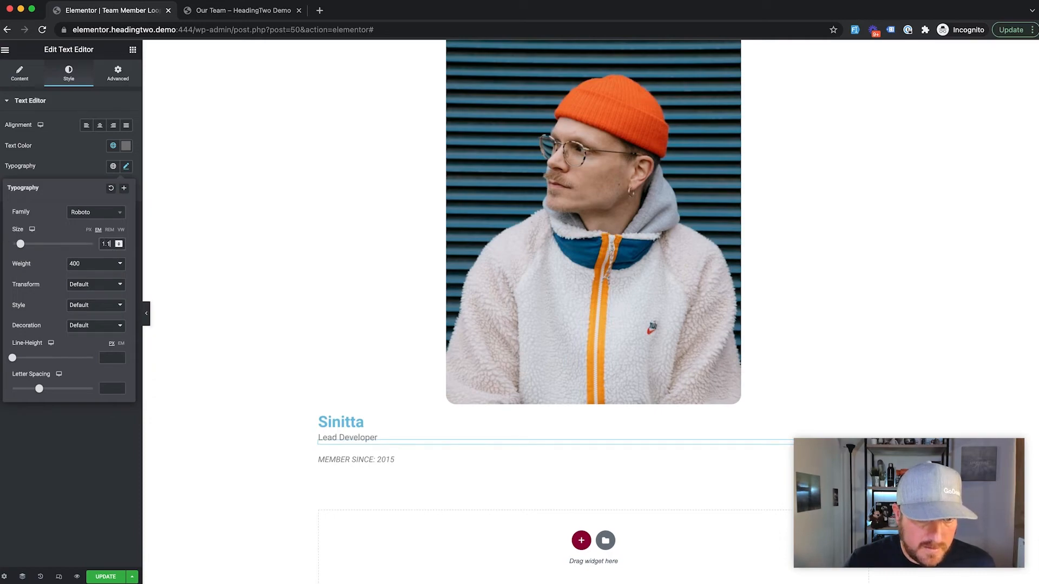
mouse_move(81, 286)
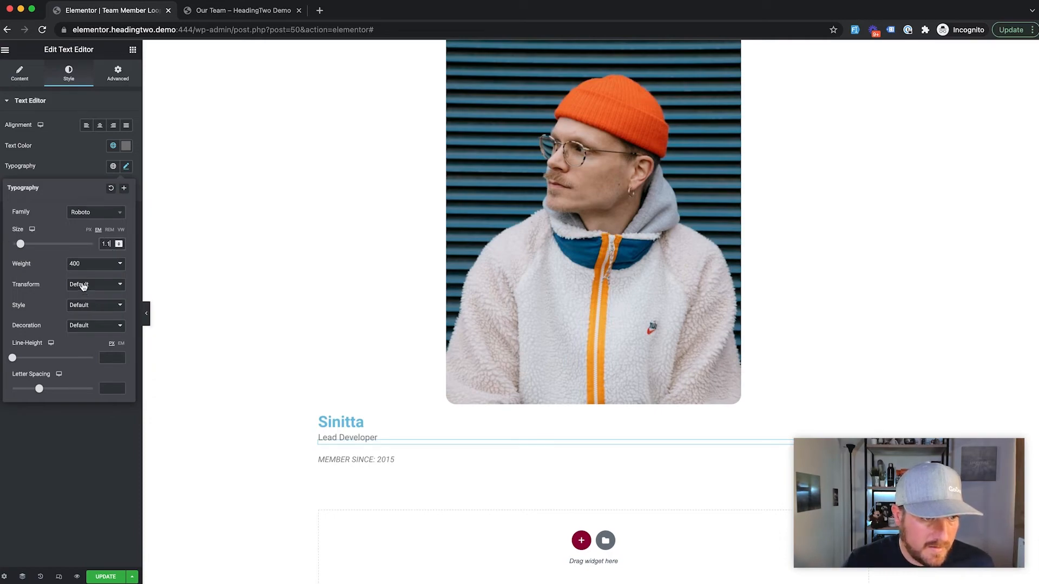
click(95, 285)
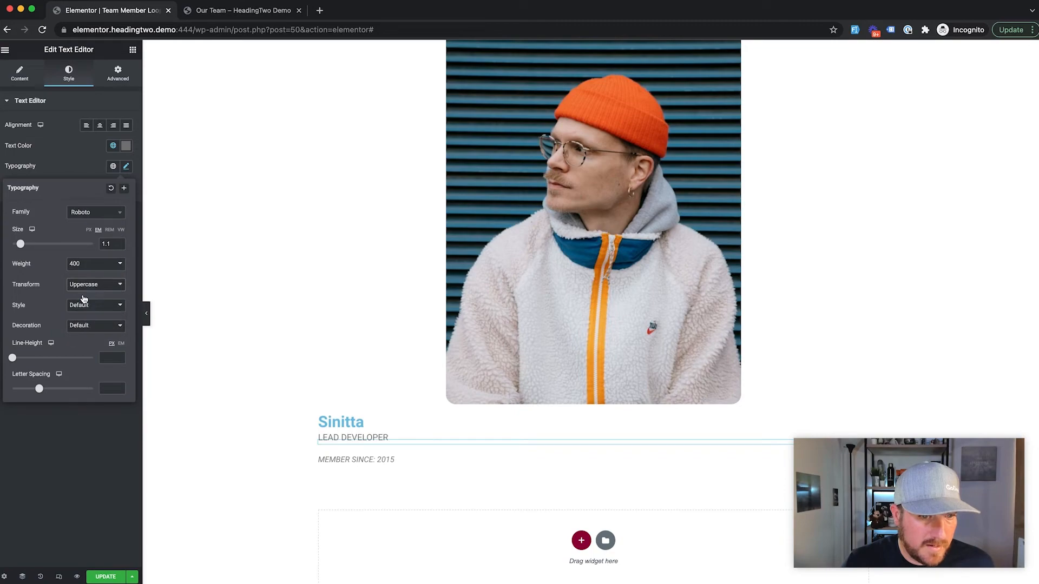
click(95, 263)
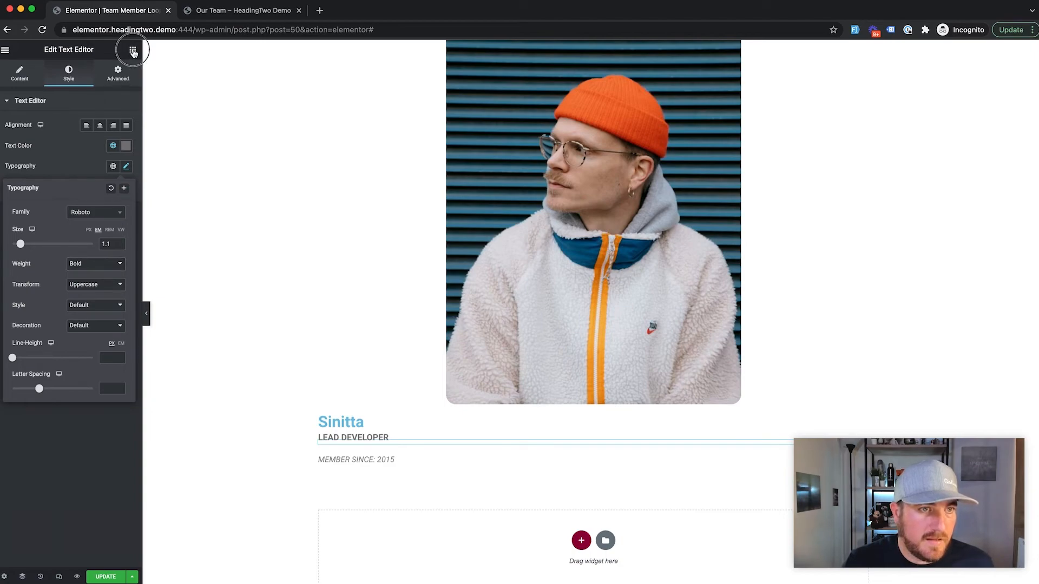
Add a text element pulling the ACF Hobby field with 'Hobby:' before it, reading 'Hobby: Racing'.
click(132, 49)
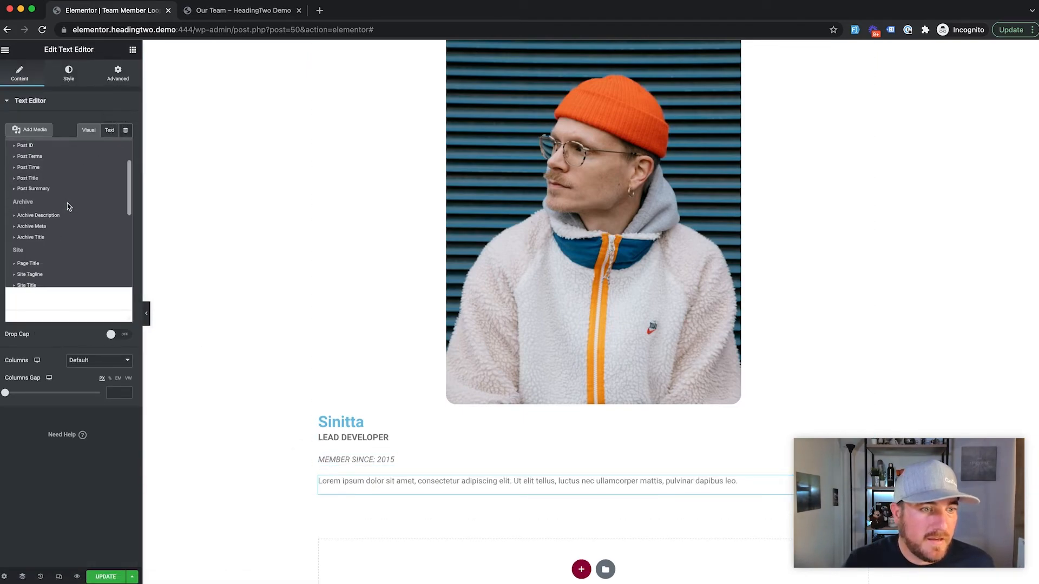
scroll(down, 3)
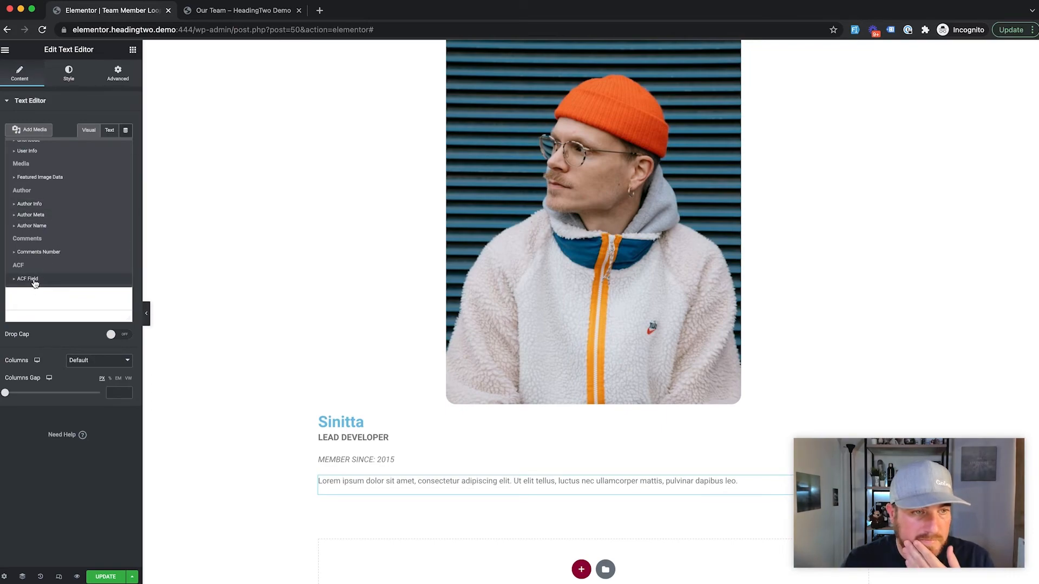
click(88, 130)
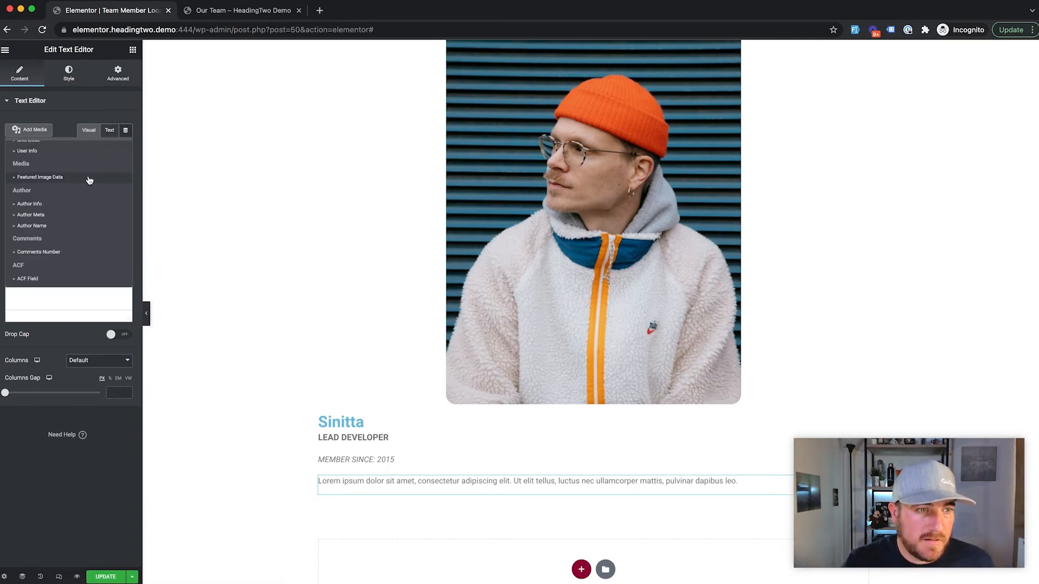
mouse_move(84, 184)
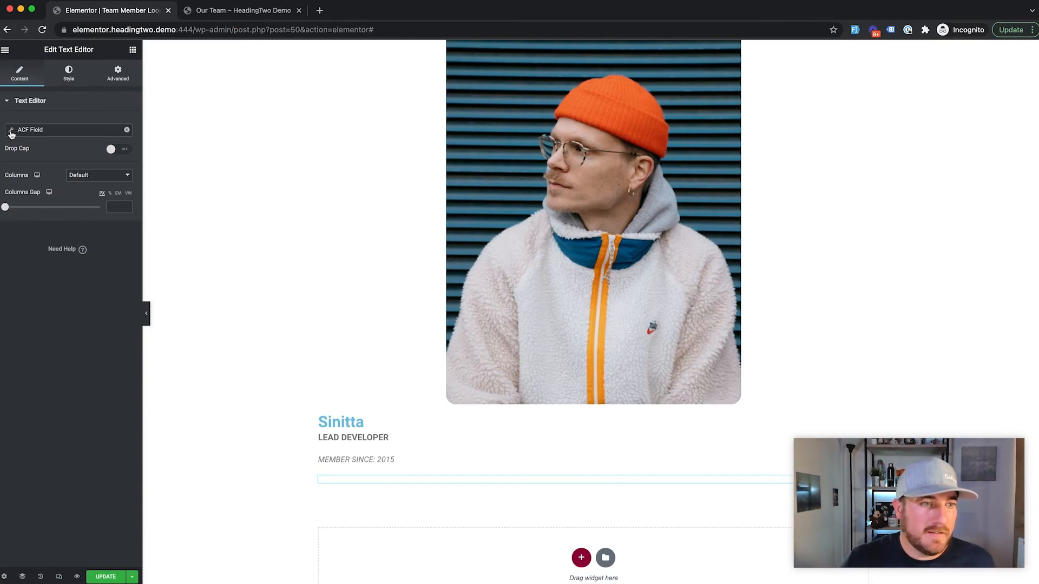
click(11, 129)
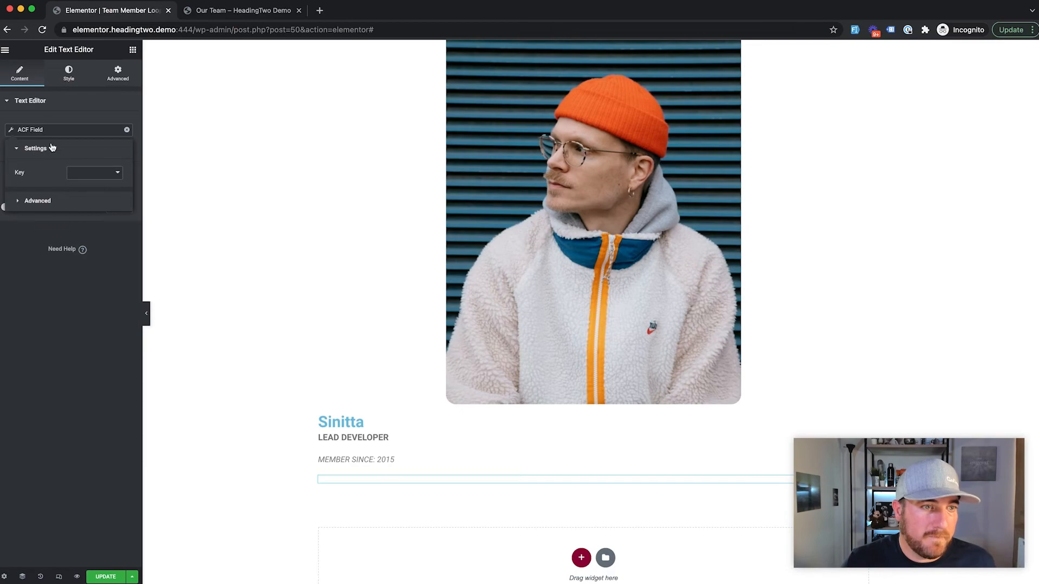
click(95, 172)
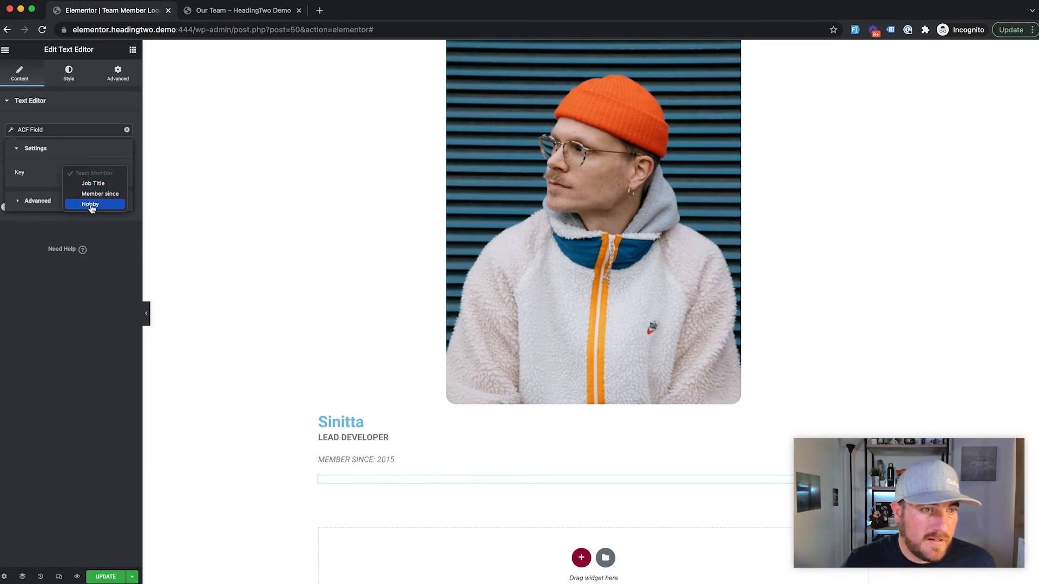
click(90, 205)
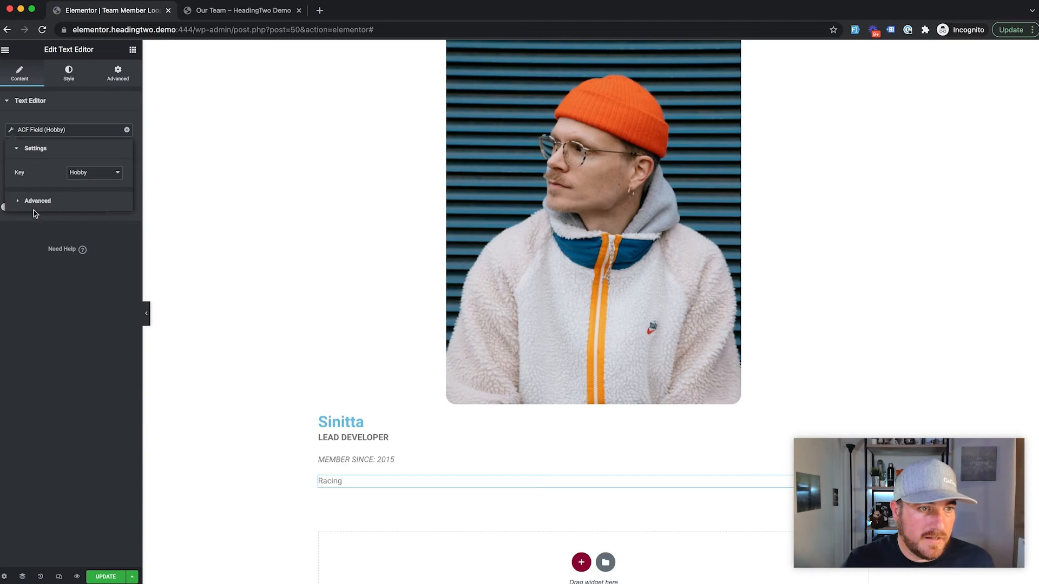
click(37, 201)
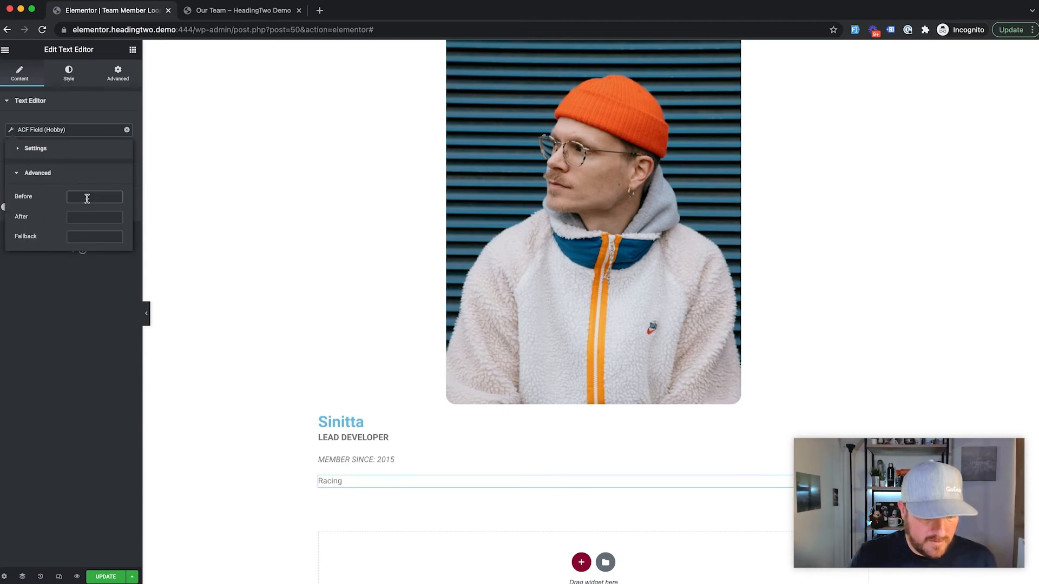
text(Hobby:)
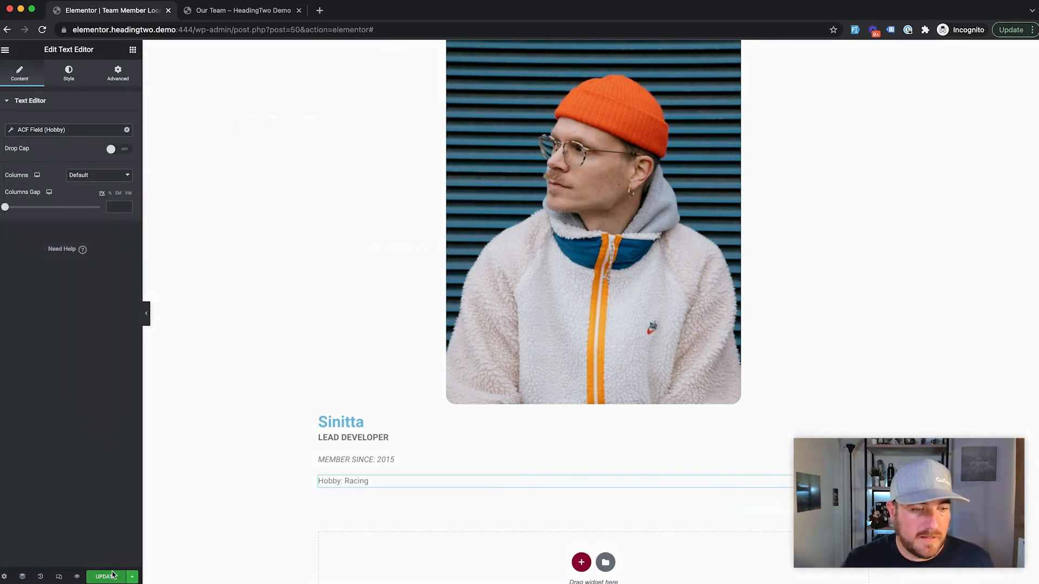
Update the team member loop template and save and close the publish settings.
click(132, 576)
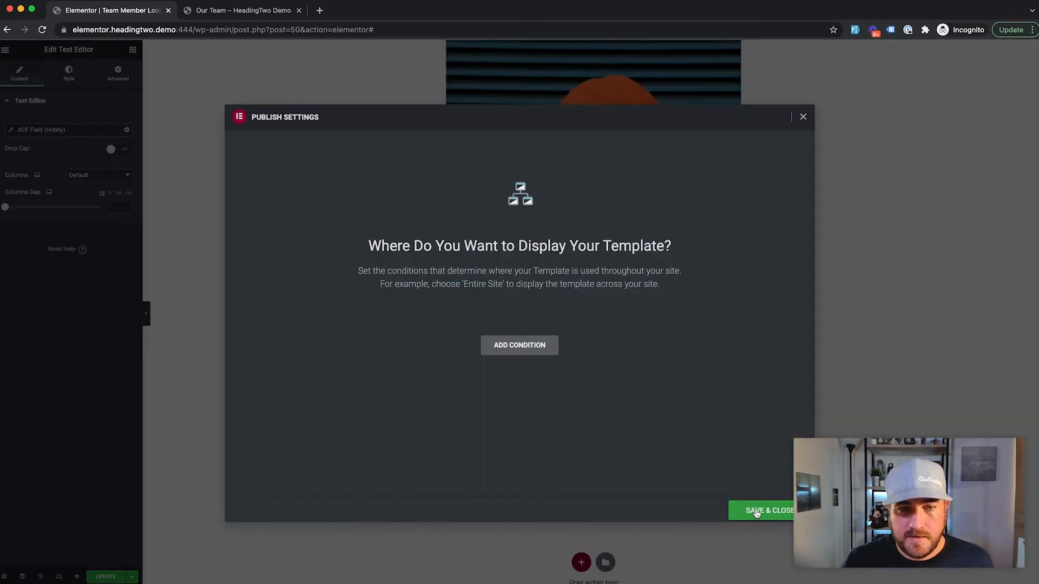
click(767, 510)
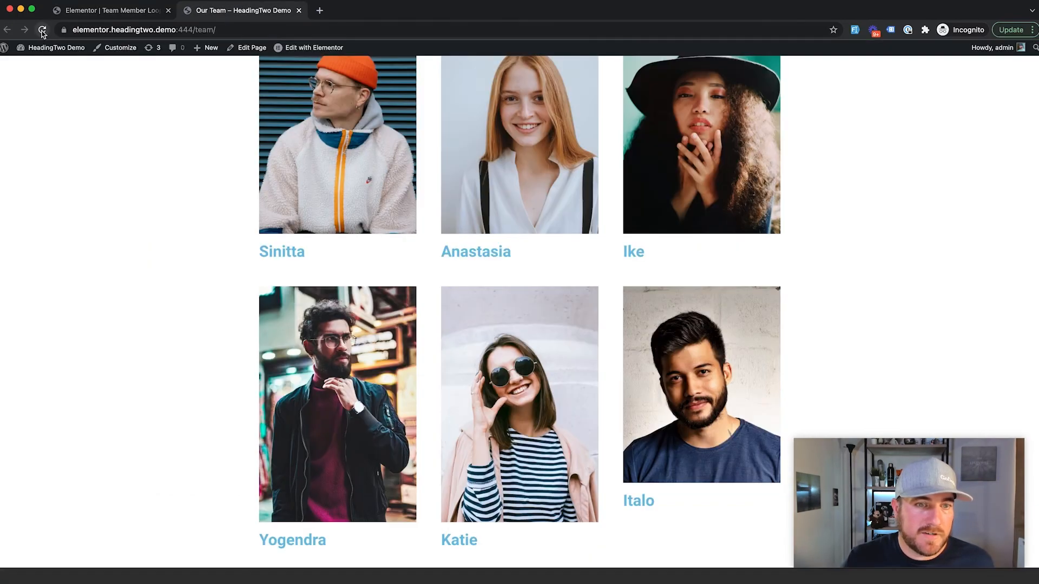
Reload the Our Team page and scroll through all six cards showing job title, year and hobby.
click(42, 31)
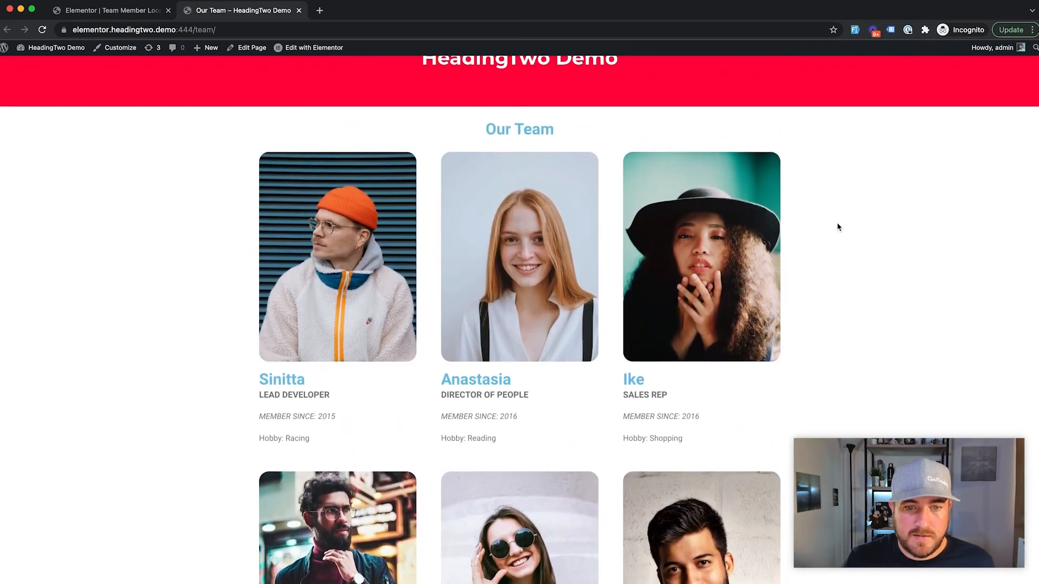
scroll(down, 3)
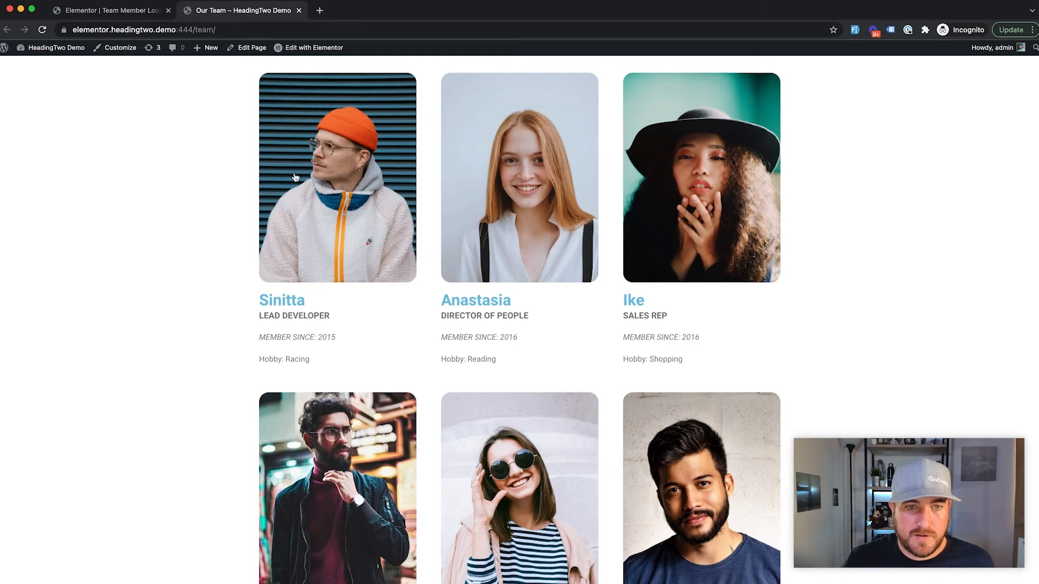
mouse_move(299, 253)
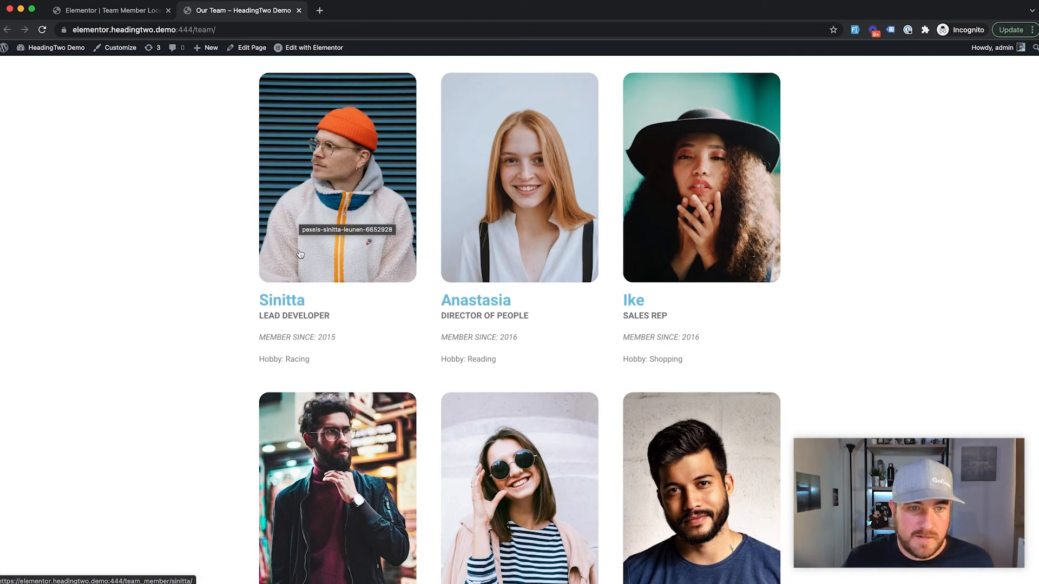
mouse_move(287, 309)
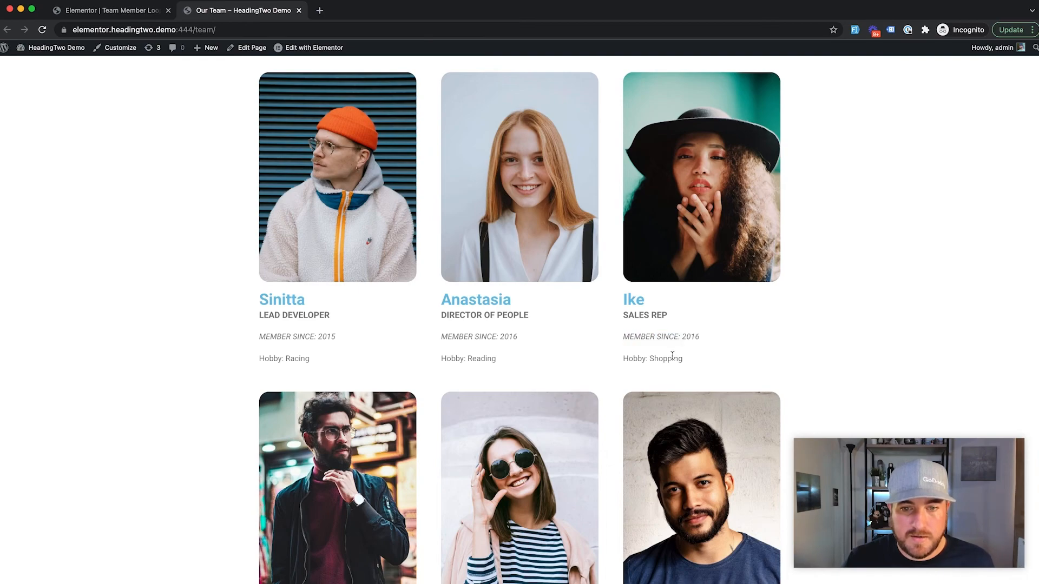
scroll(down, 3)
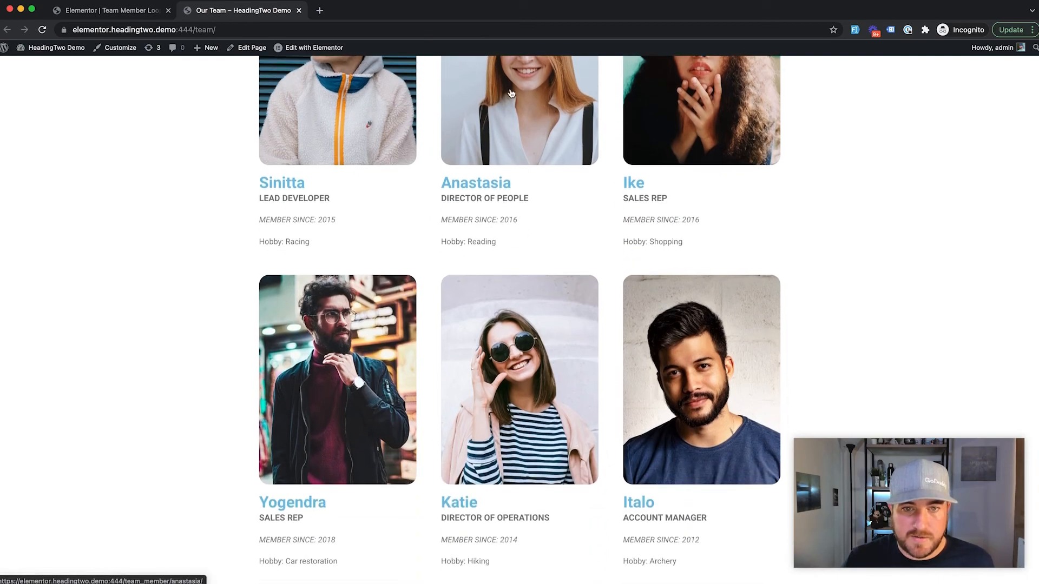
mouse_move(396, 393)
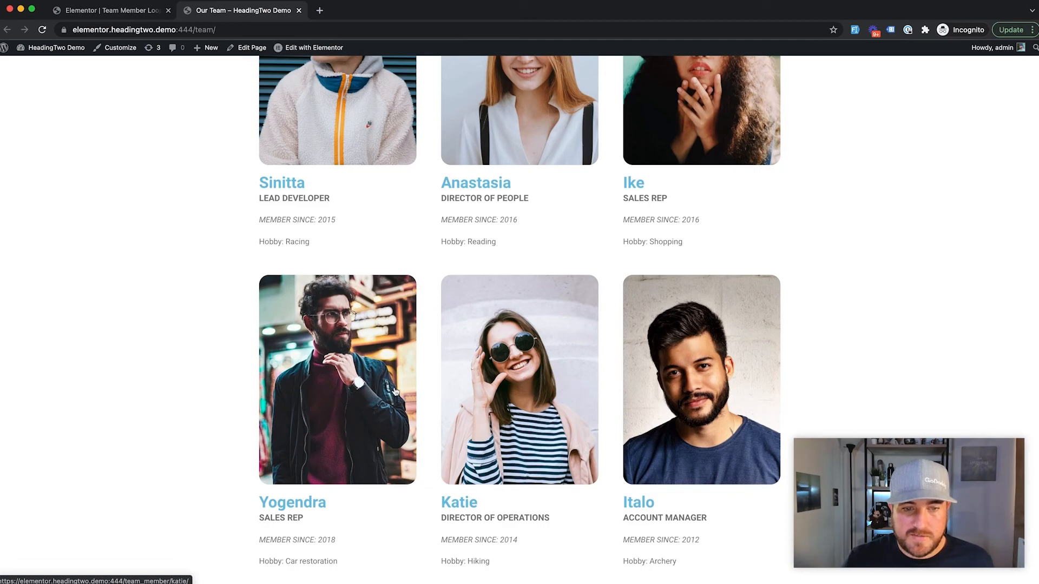
mouse_move(662, 258)
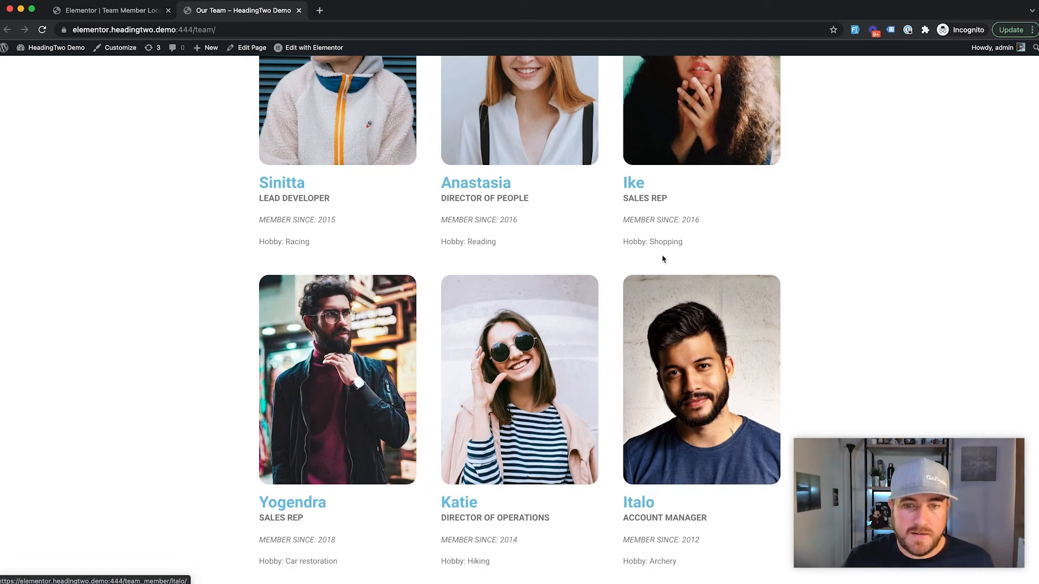
scroll(down, 3)
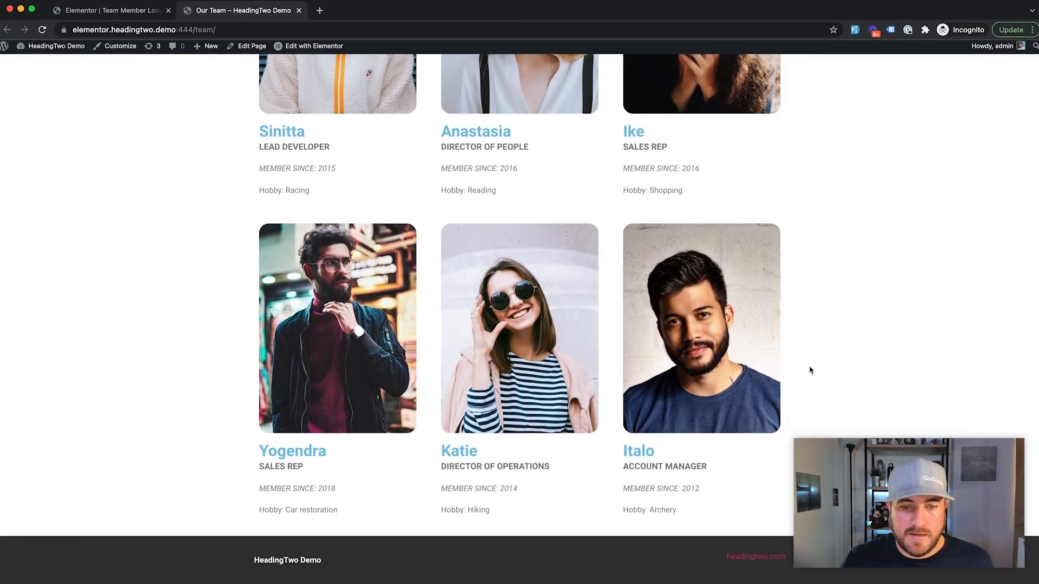
scroll(up, 3)
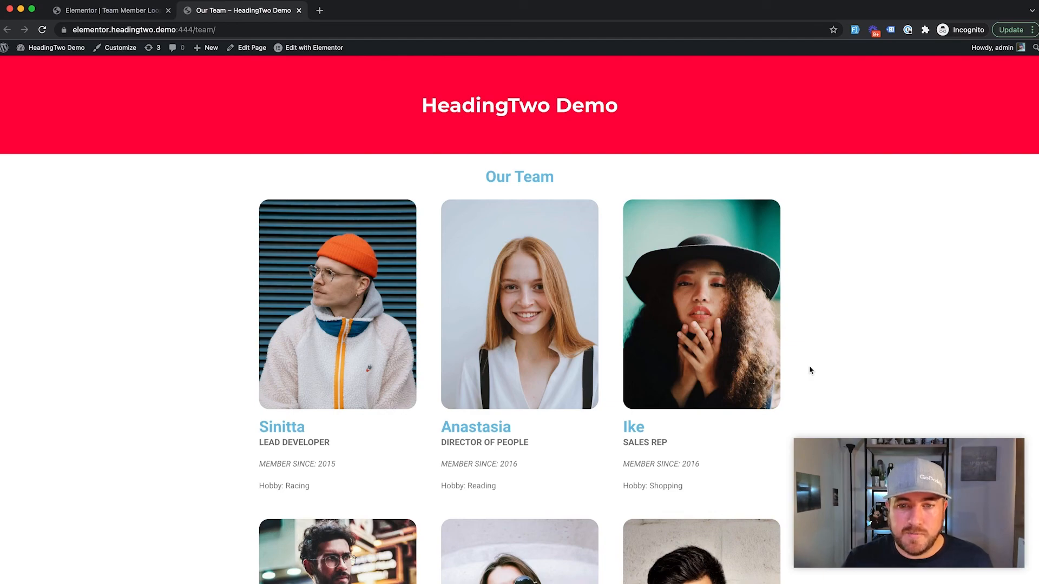
mouse_move(833, 363)
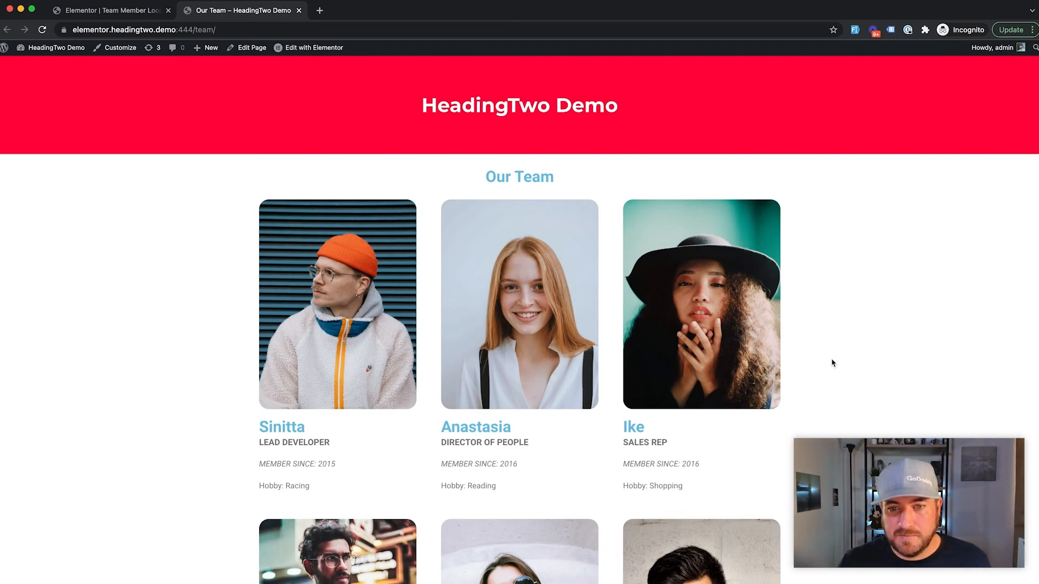